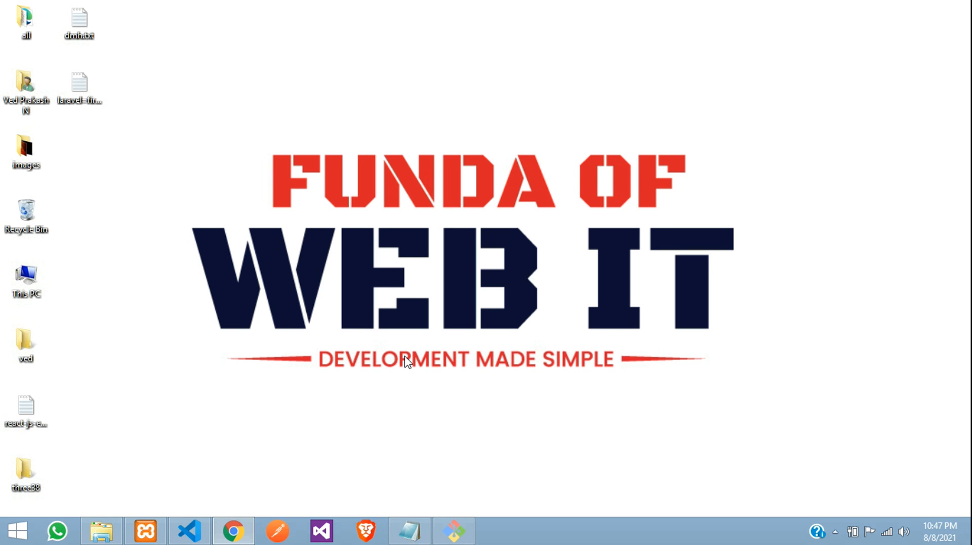
pyautogui.moveTo(233, 531)
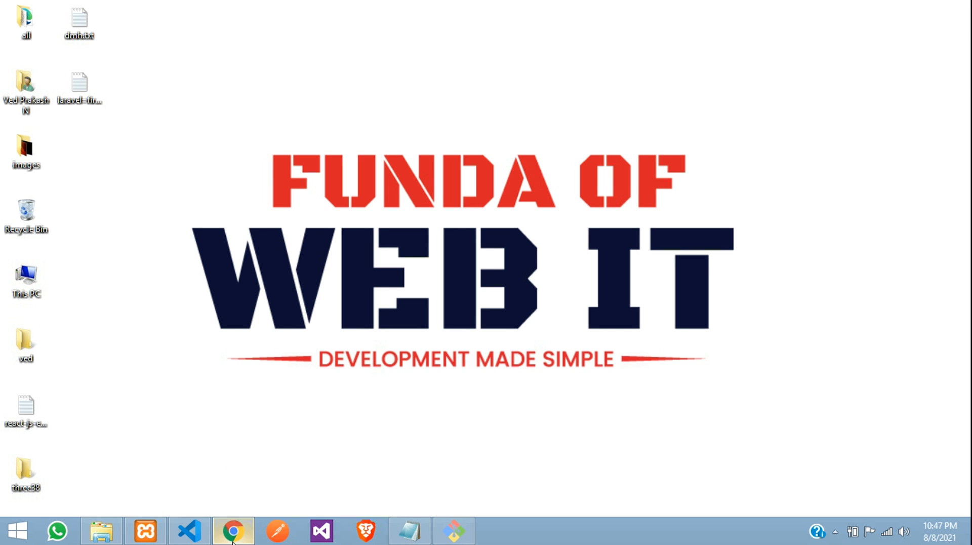
# Open Chrome, check the Laravel app tab, then open the Firebase Realtime Database with a null root.
pyautogui.click(233, 531)
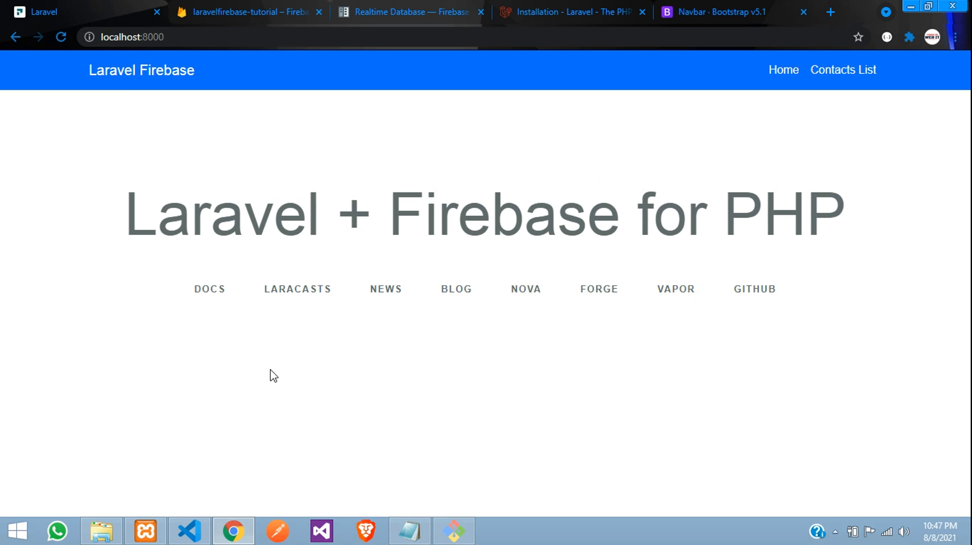
pyautogui.click(411, 11)
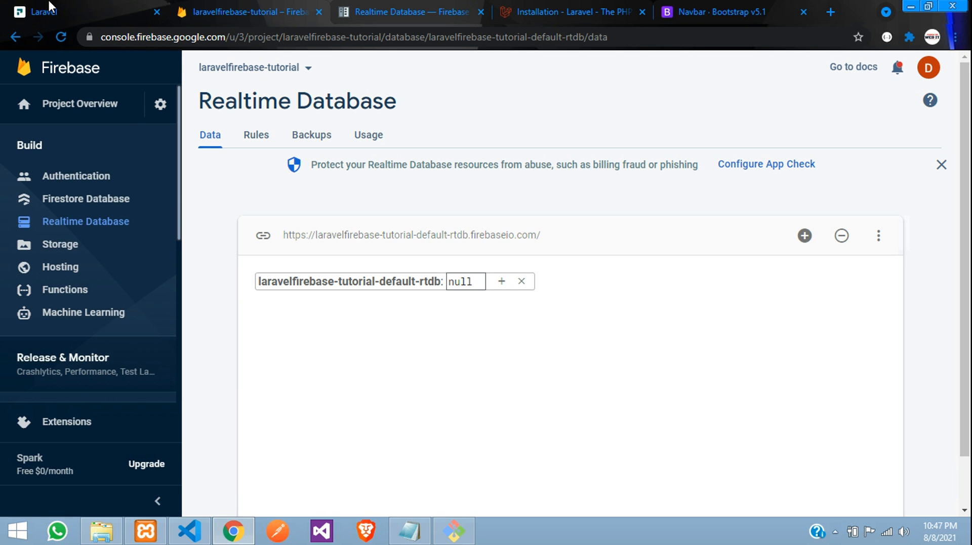
pyautogui.click(43, 12)
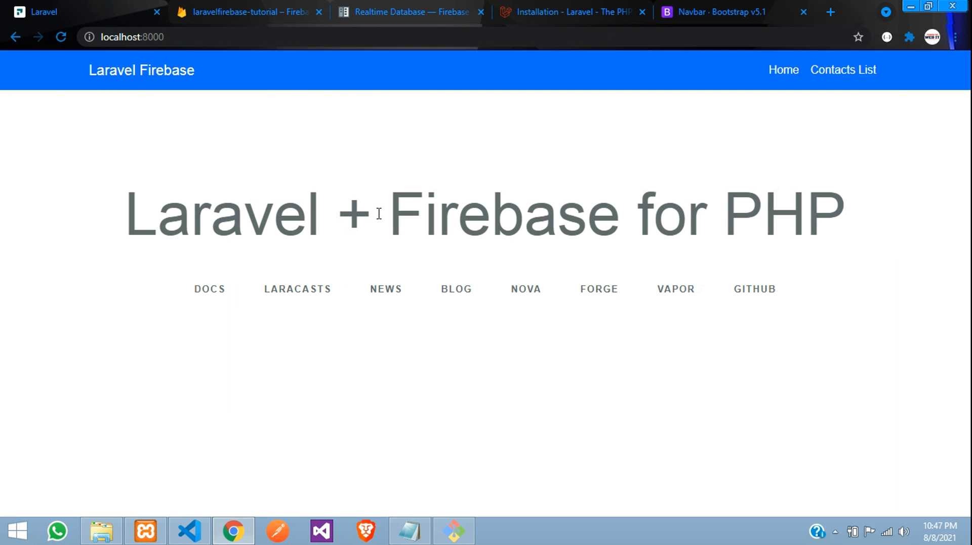
pyautogui.click(409, 11)
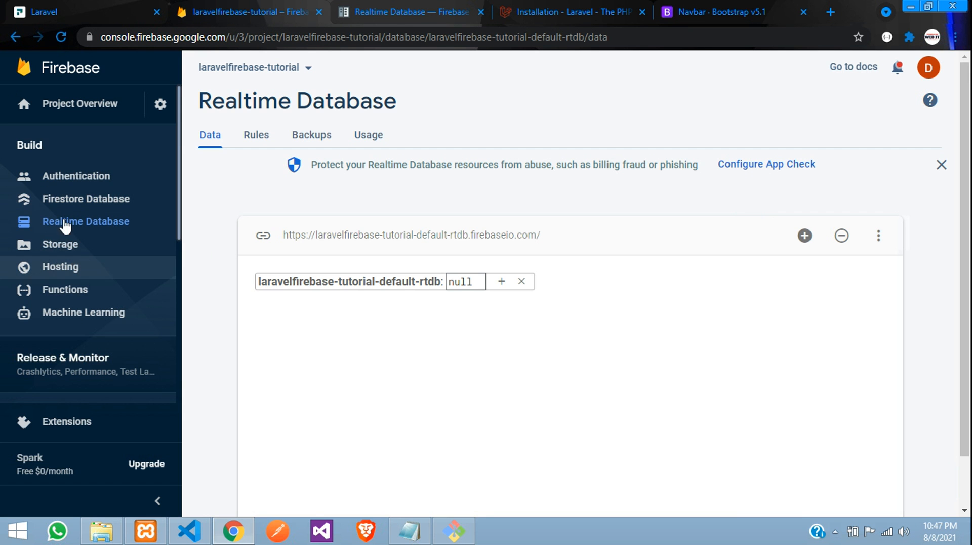
pyautogui.moveTo(260, 353)
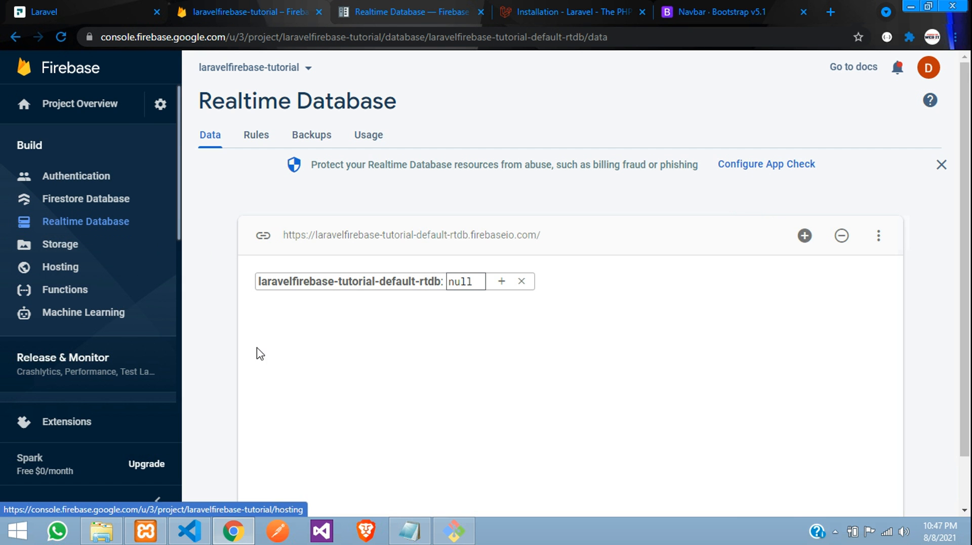
pyautogui.moveTo(282, 350)
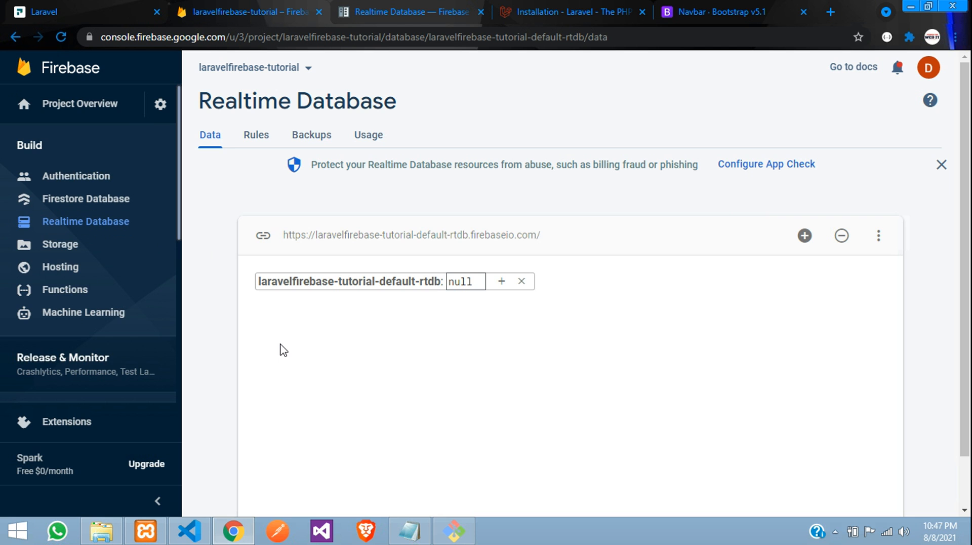
pyautogui.moveTo(501, 282)
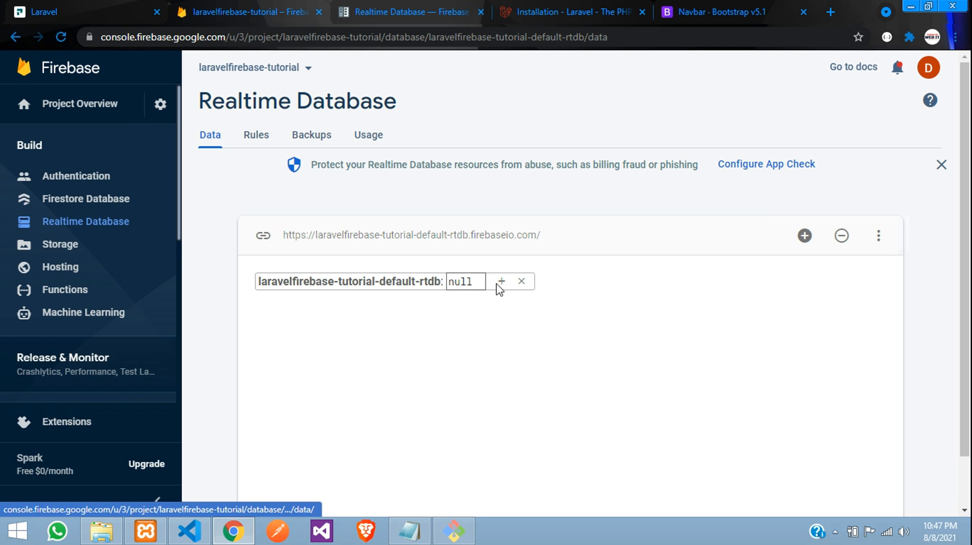
# Add a child node named 'contacts' under the Realtime Database root.
pyautogui.click(501, 281)
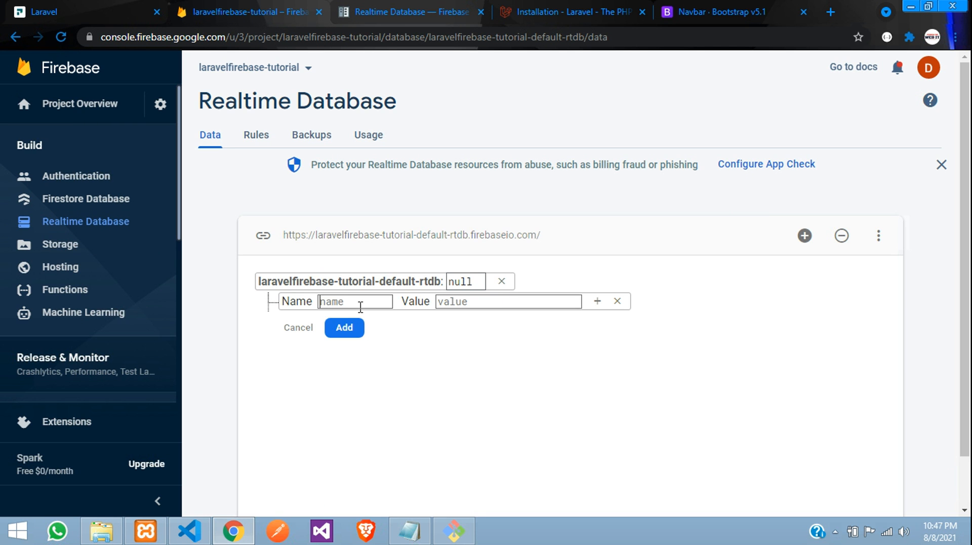
pyautogui.write('contacts')
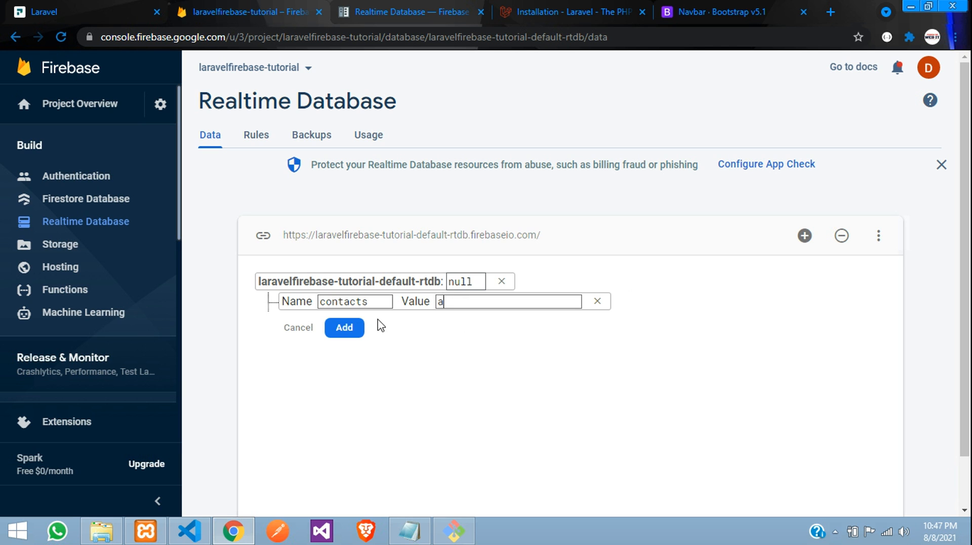
pyautogui.click(345, 327)
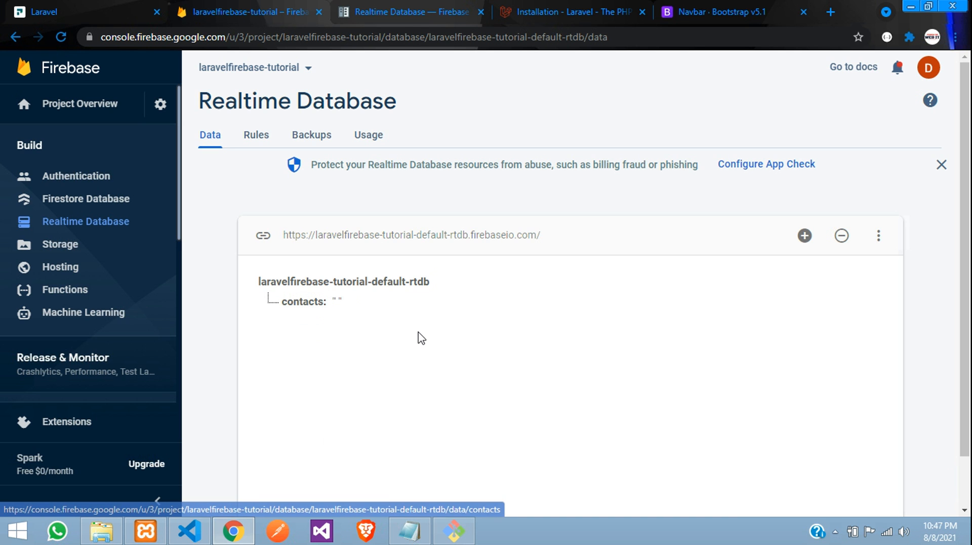
pyautogui.moveTo(184, 17)
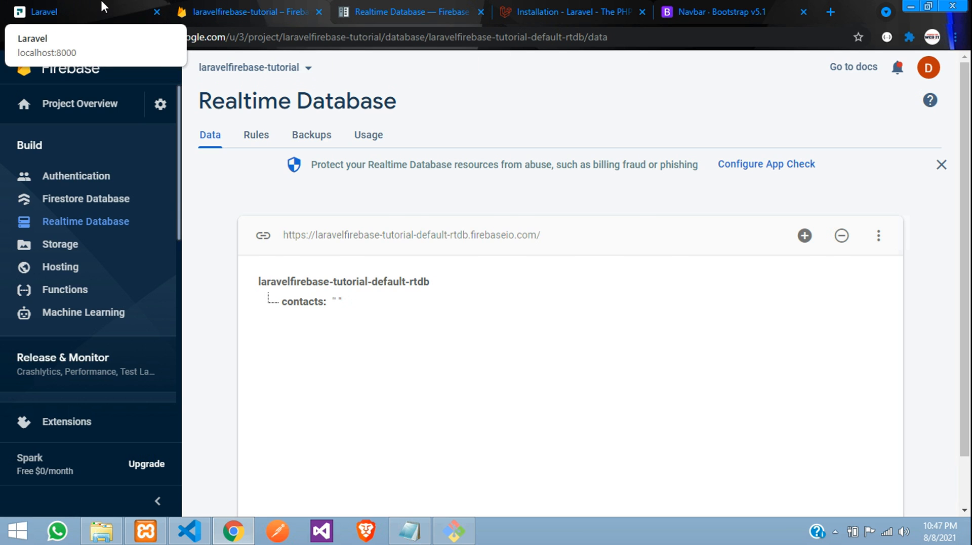
# Go to the Laravel Contacts List page and try Add Contact, which returns 404 Not Found.
pyautogui.click(44, 11)
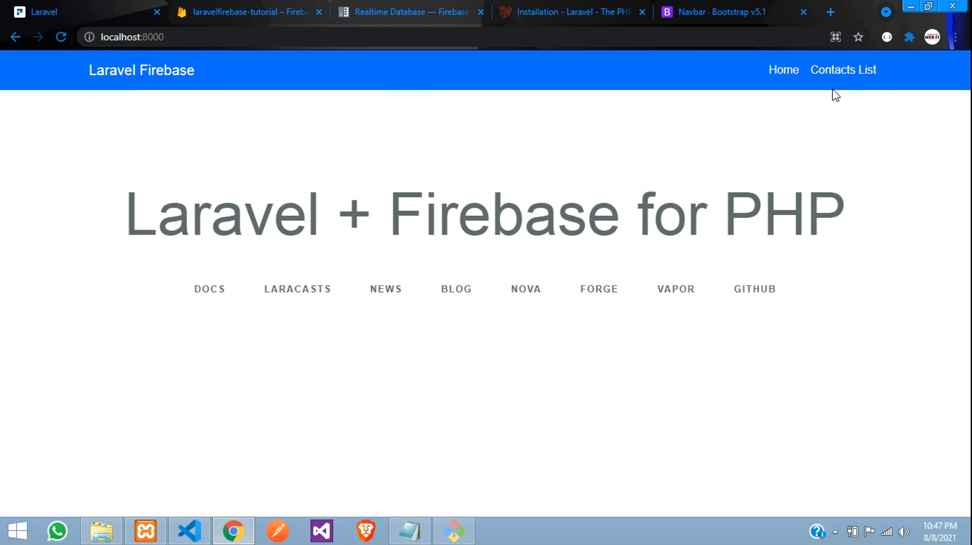
pyautogui.click(843, 70)
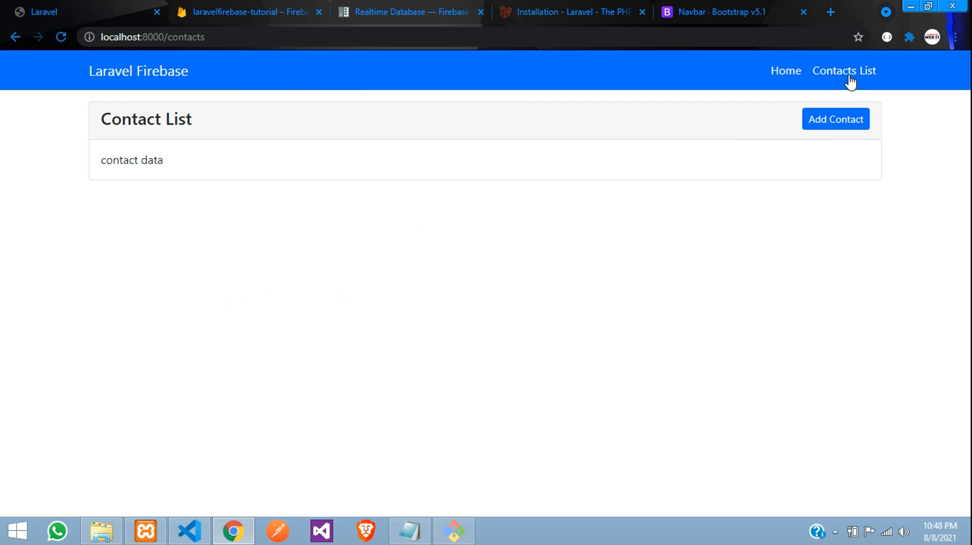
pyautogui.moveTo(836, 119)
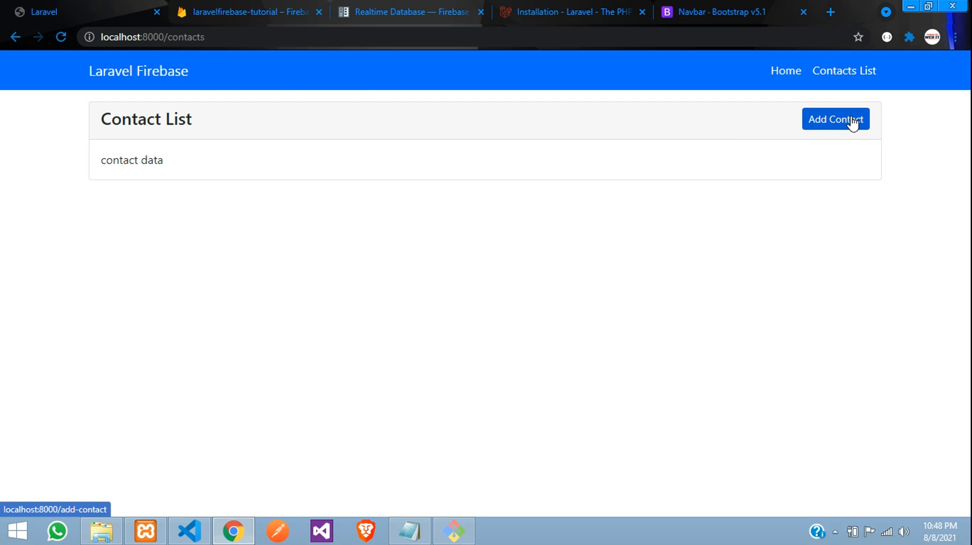
pyautogui.click(835, 119)
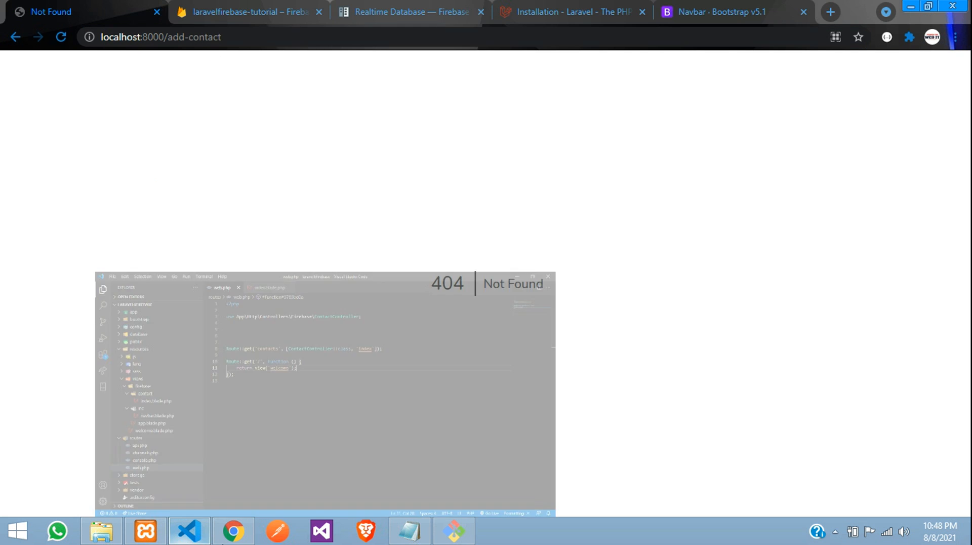
# In VS Code, check the add-contact link path in index.blade.php, then return to web.php.
pyautogui.click(188, 530)
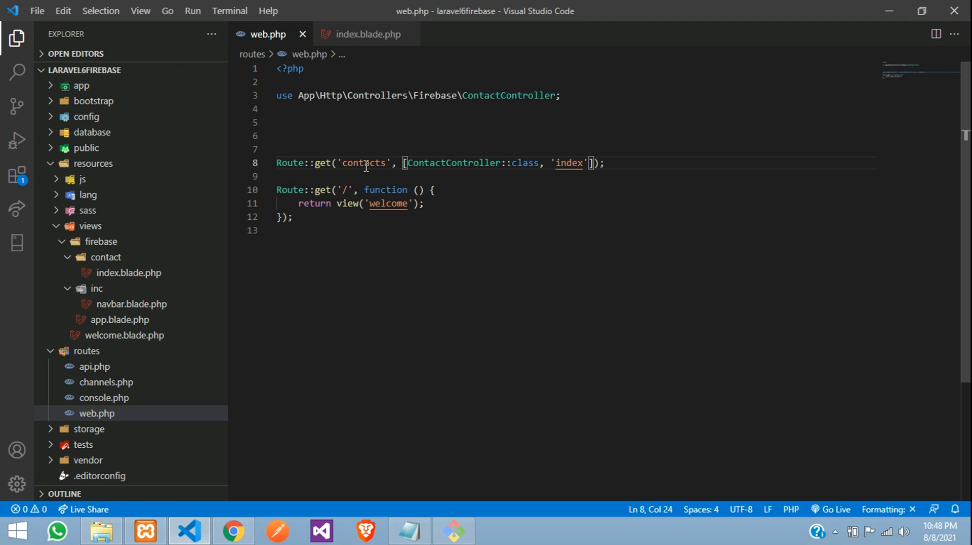
pyautogui.click(368, 34)
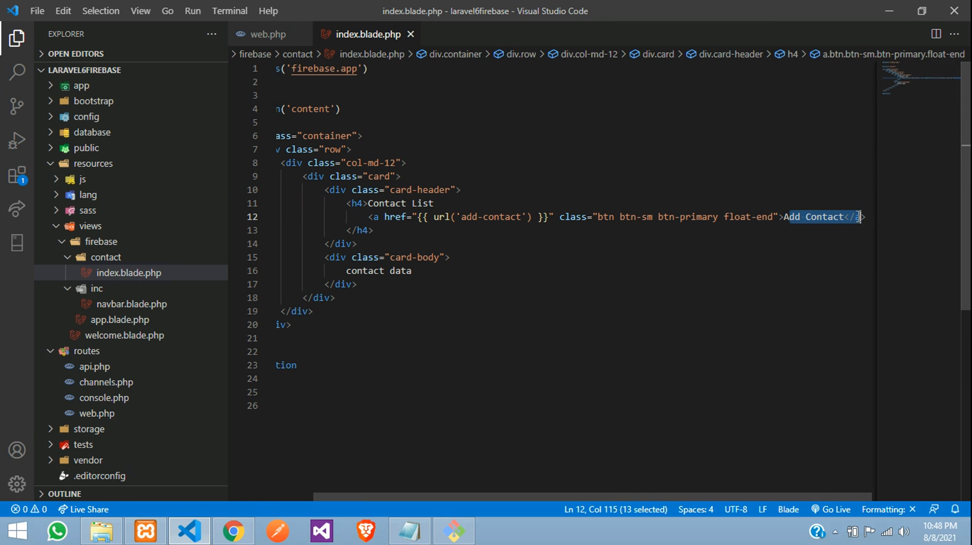
pyautogui.doubleClick(489, 217)
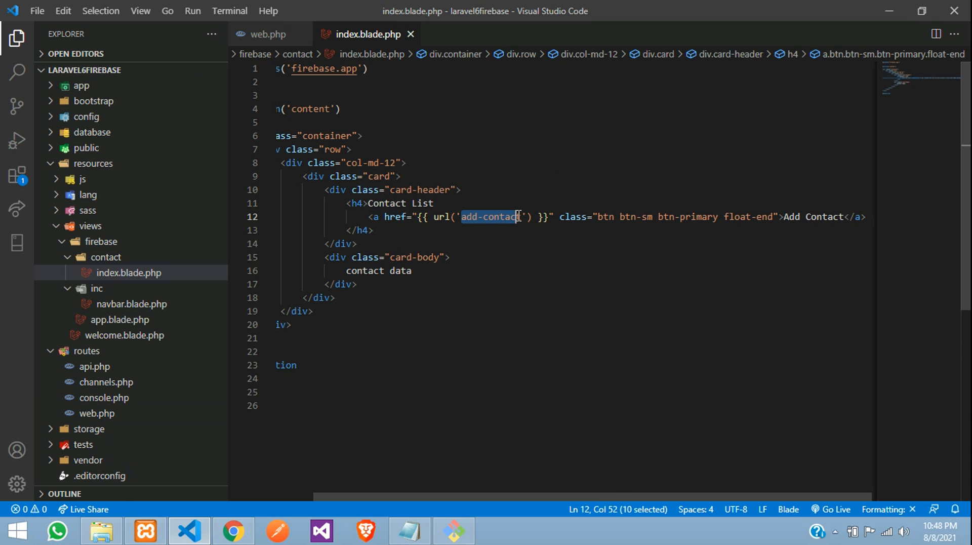
pyautogui.click(269, 34)
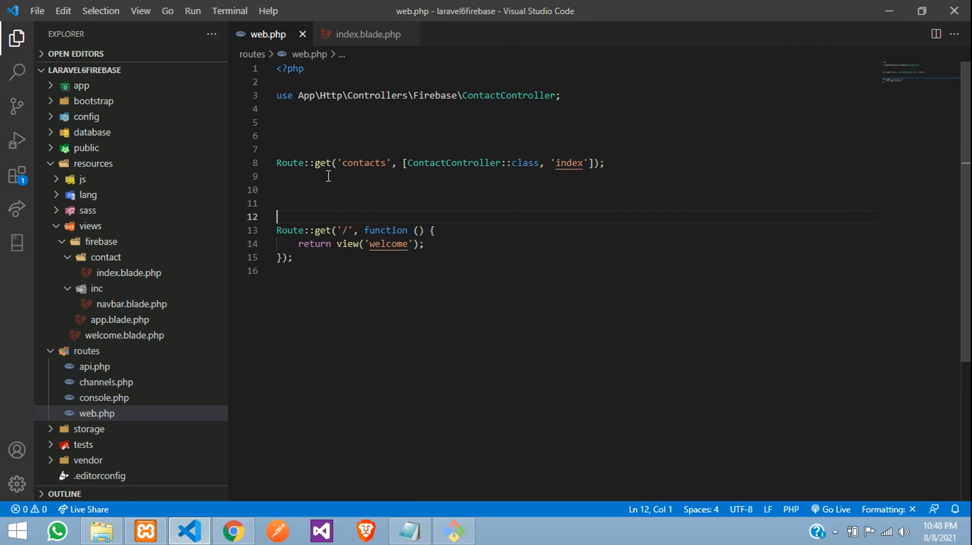
# Add the 'add-contact' GET route to ContactController's create method in web.php.
pyautogui.write('Route::get();')
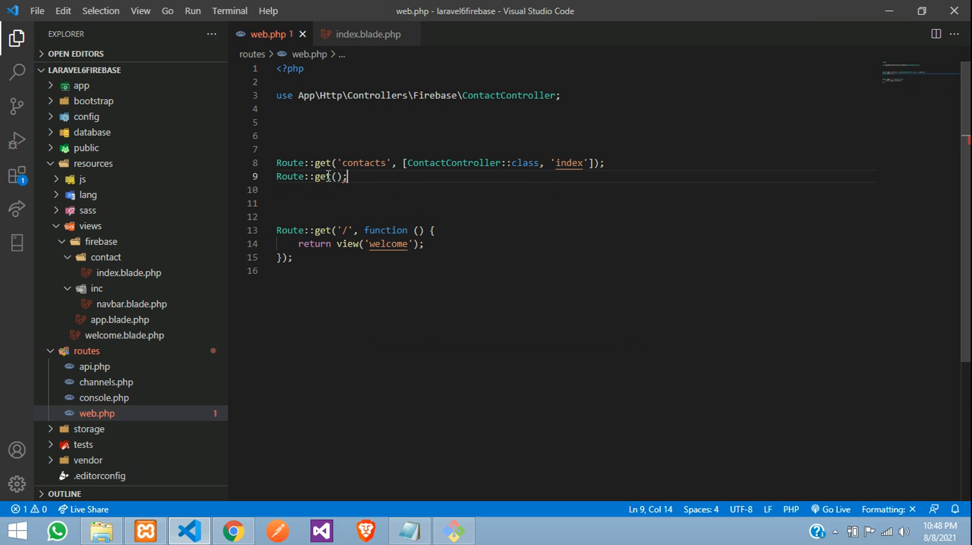
pyautogui.write("'add-contact'")
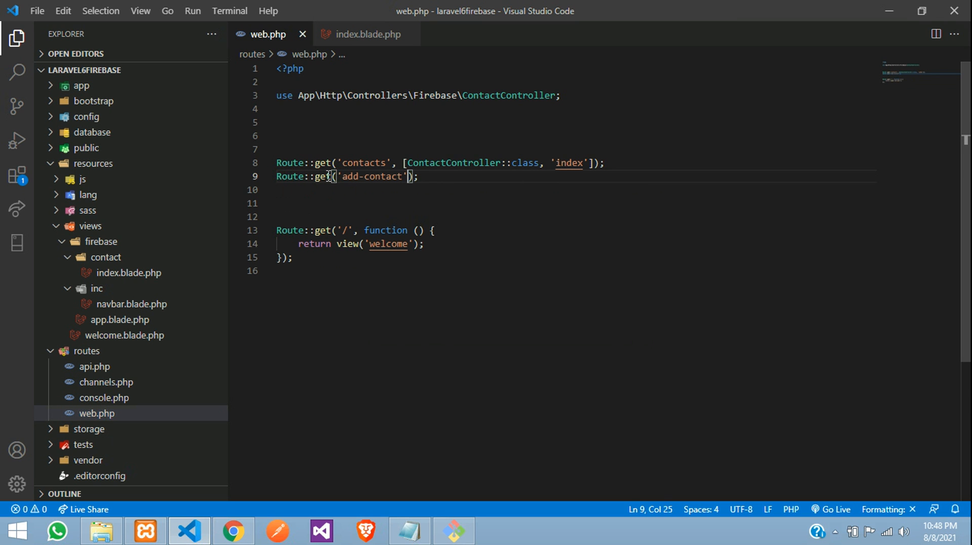
pyautogui.write(', []')
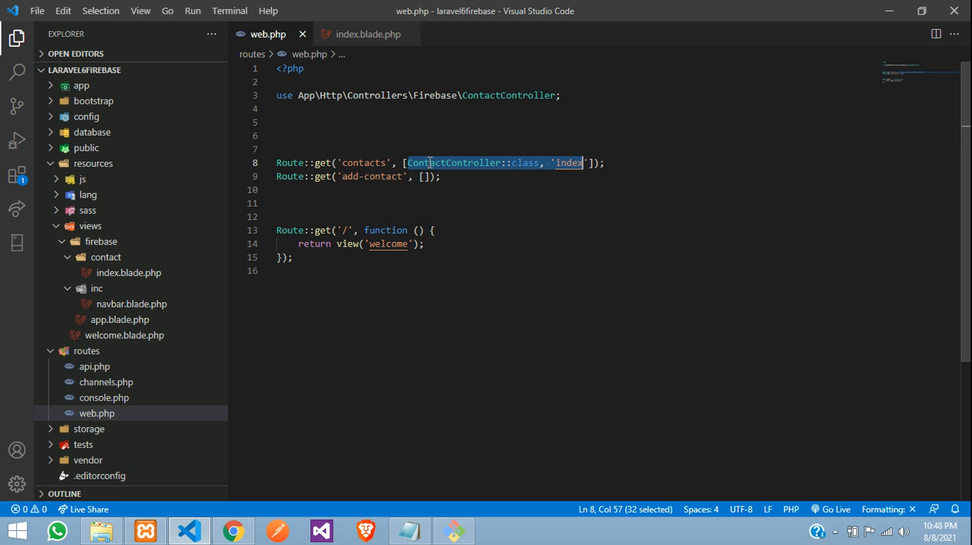
pyautogui.click(425, 177)
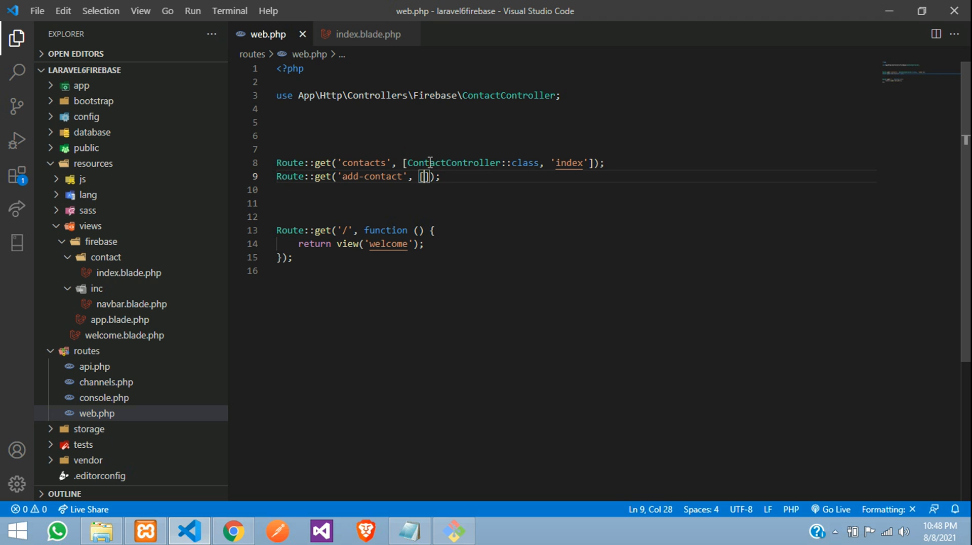
pyautogui.write("ContactController::class, 'c'")
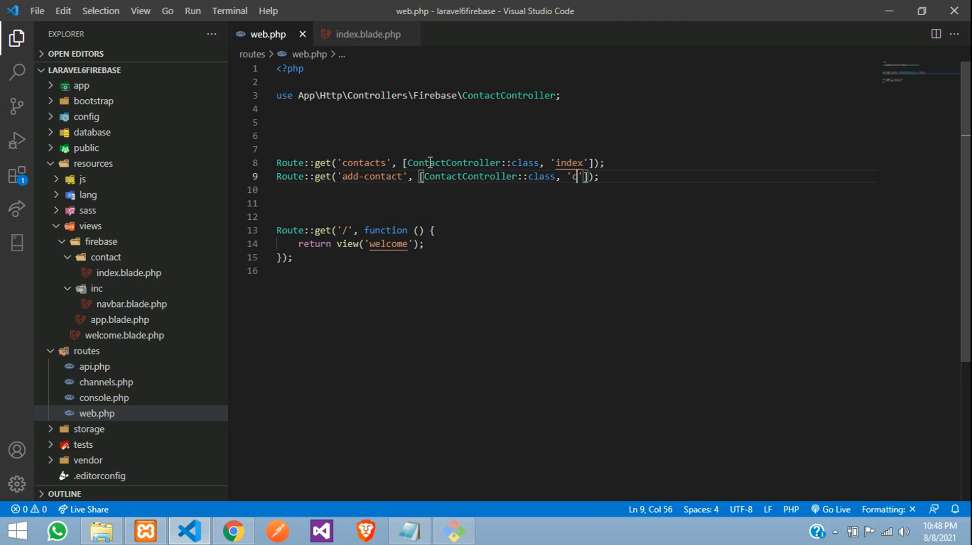
pyautogui.write('reate')
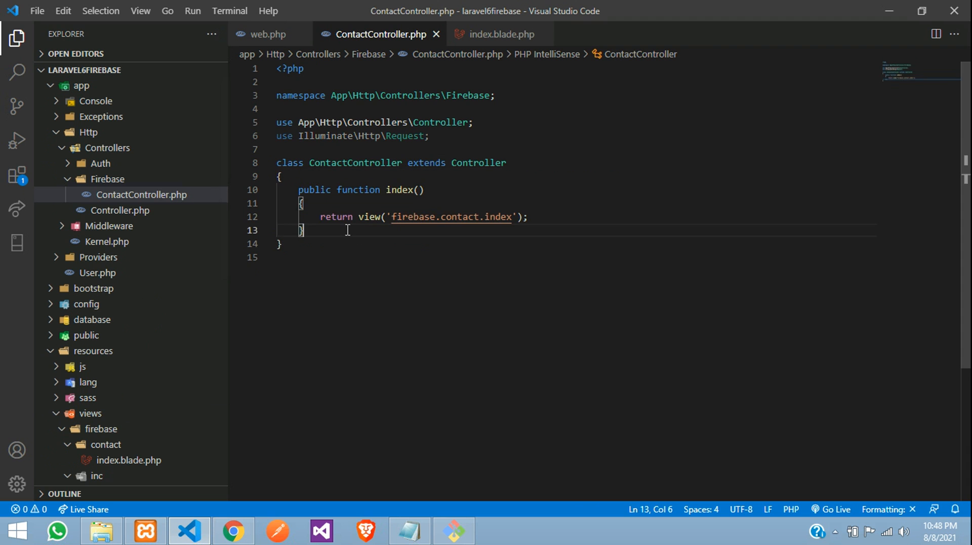
# Write a public create() method in ContactController returning view('firebase.contact.create').
pyautogui.write('public')
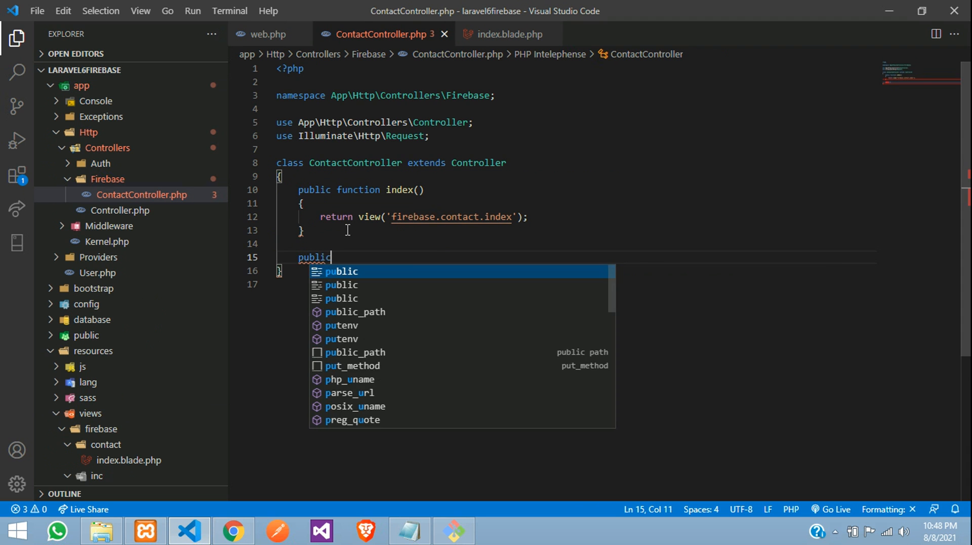
pyautogui.write('function create(')
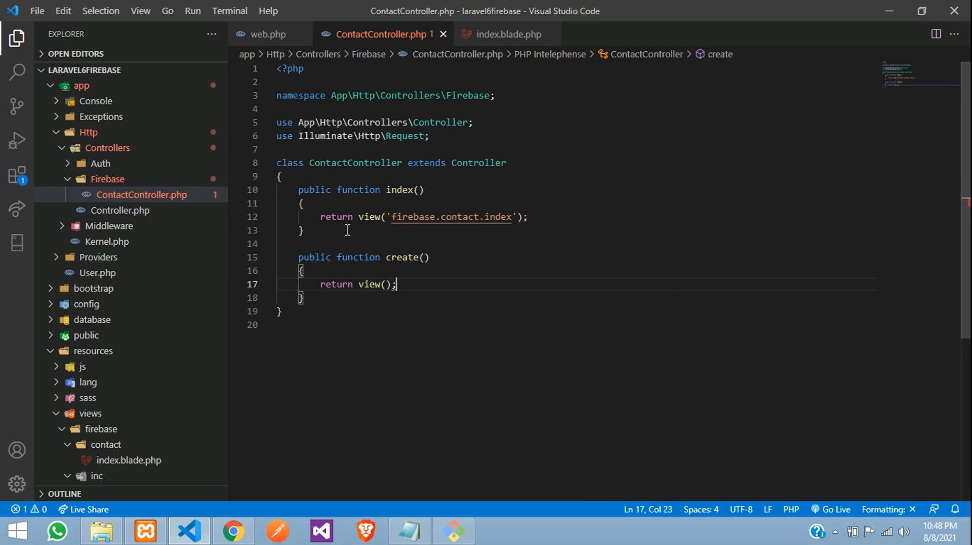
pyautogui.write("'firebase'")
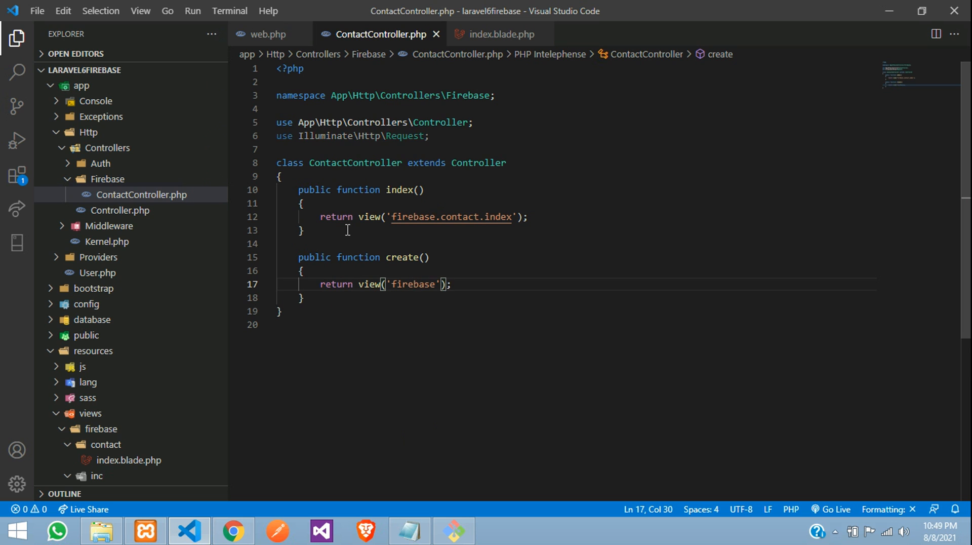
pyautogui.write('.conta')
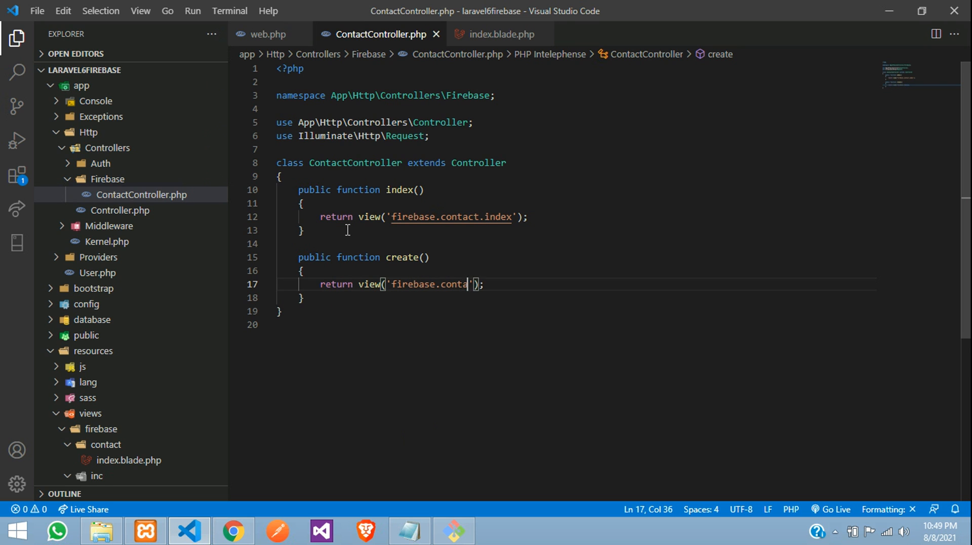
pyautogui.write('ct.create')
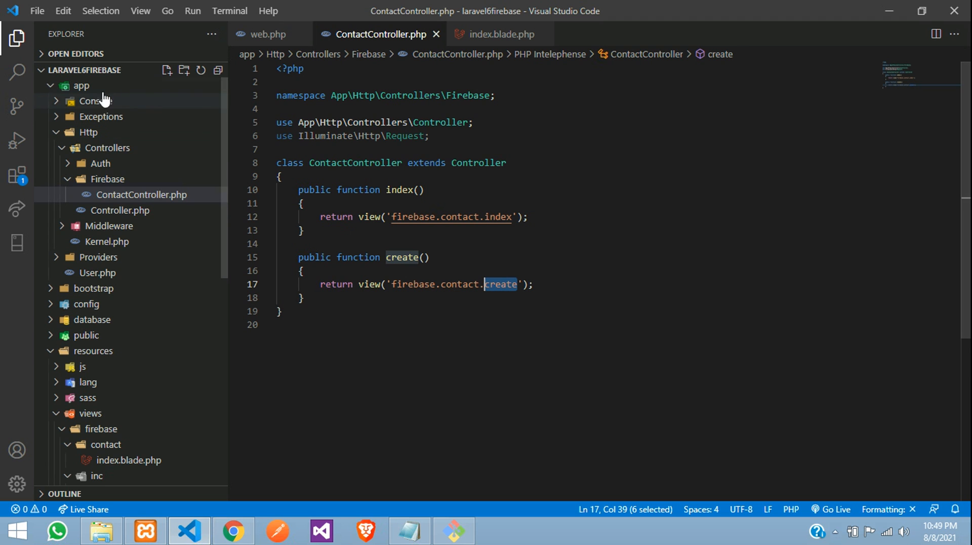
# Copy the contact list view's content into the new create.blade.php file.
pyautogui.scroll(-3)
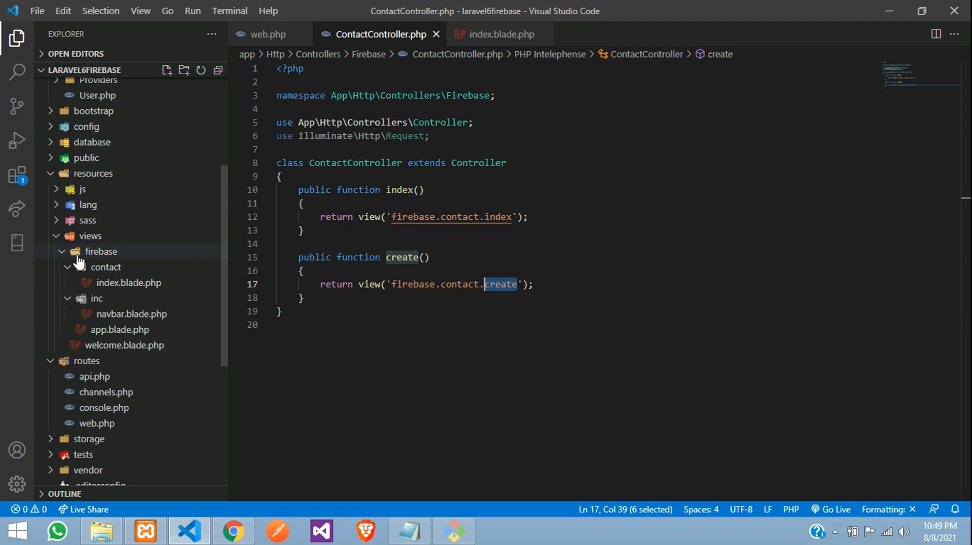
pyautogui.moveTo(106, 267)
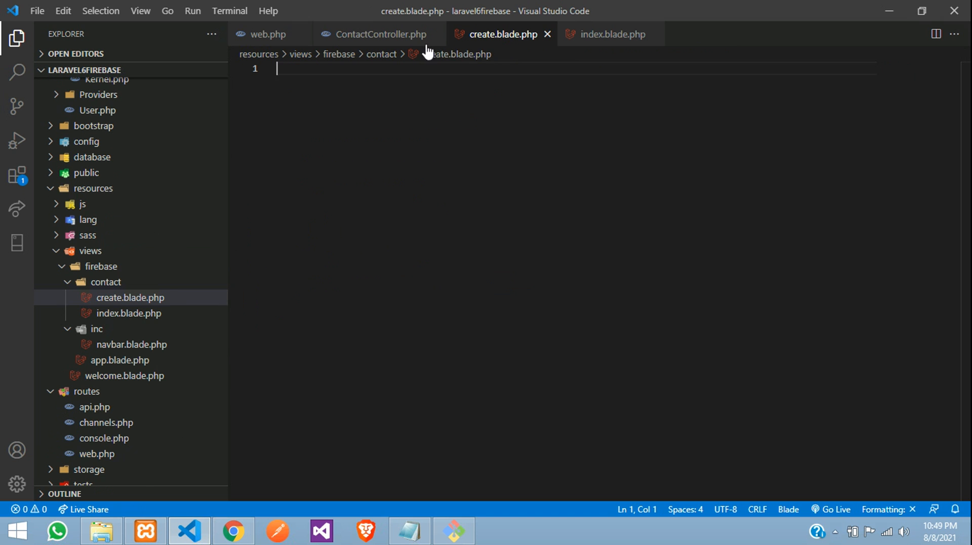
pyautogui.click(611, 34)
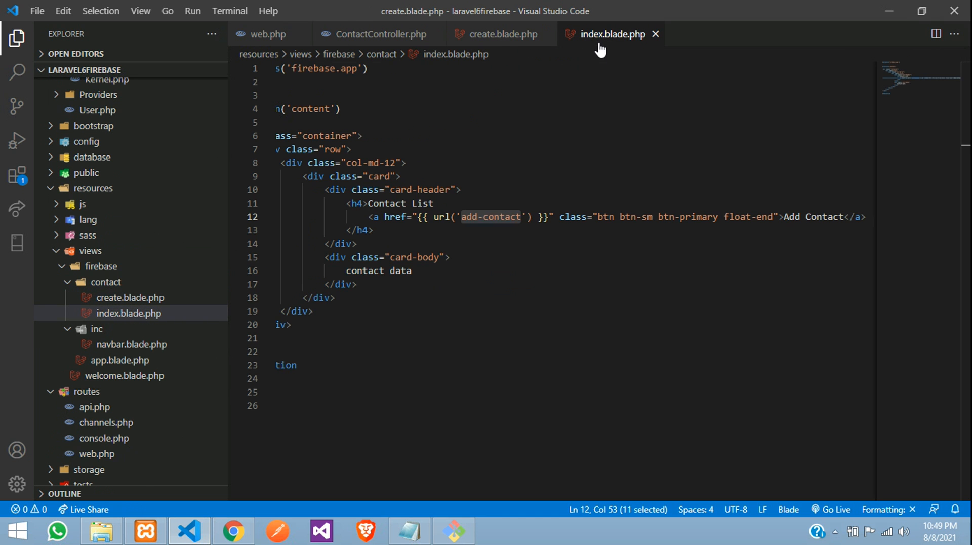
pyautogui.press('ctrl+a')
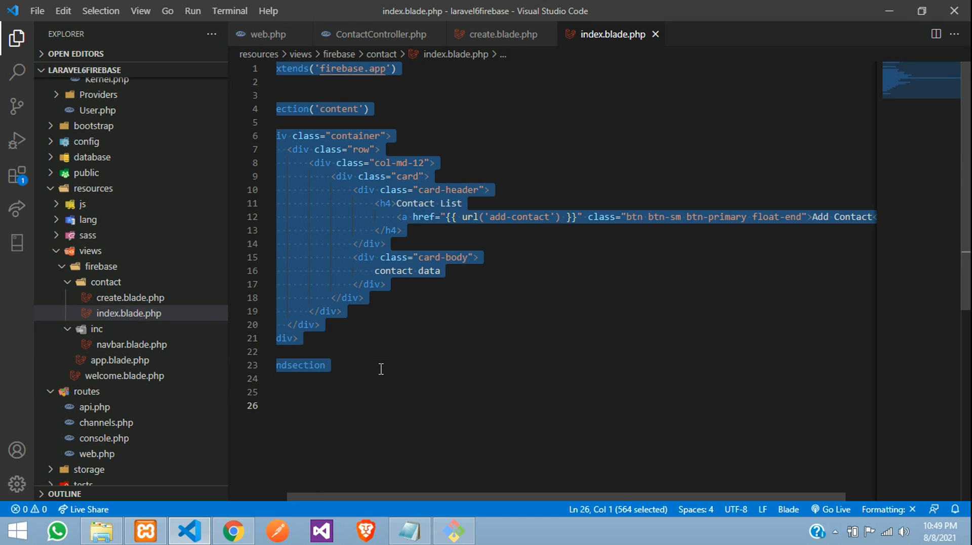
pyautogui.click(493, 34)
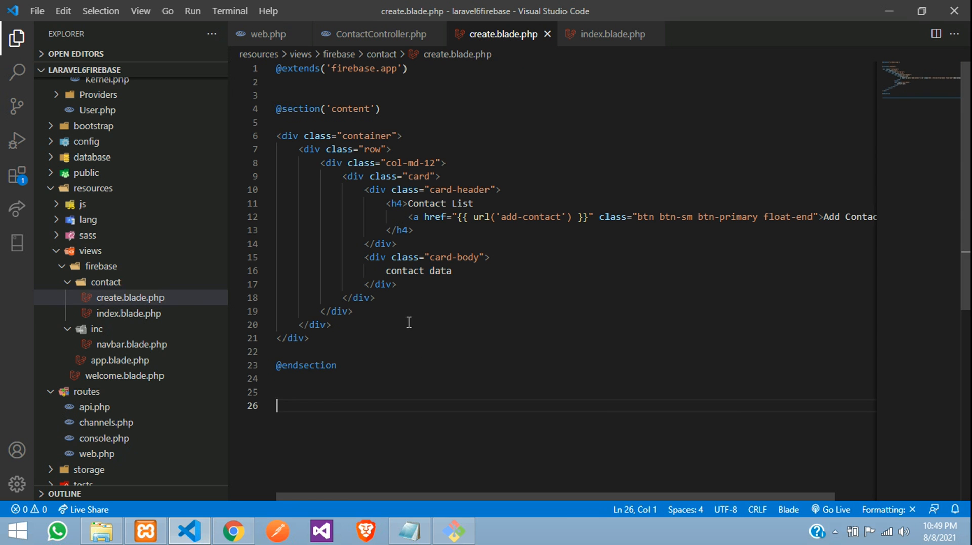
# Change the heading to Add Contact and make the link a red BACK button to 'contacts'.
pyautogui.click(758, 509)
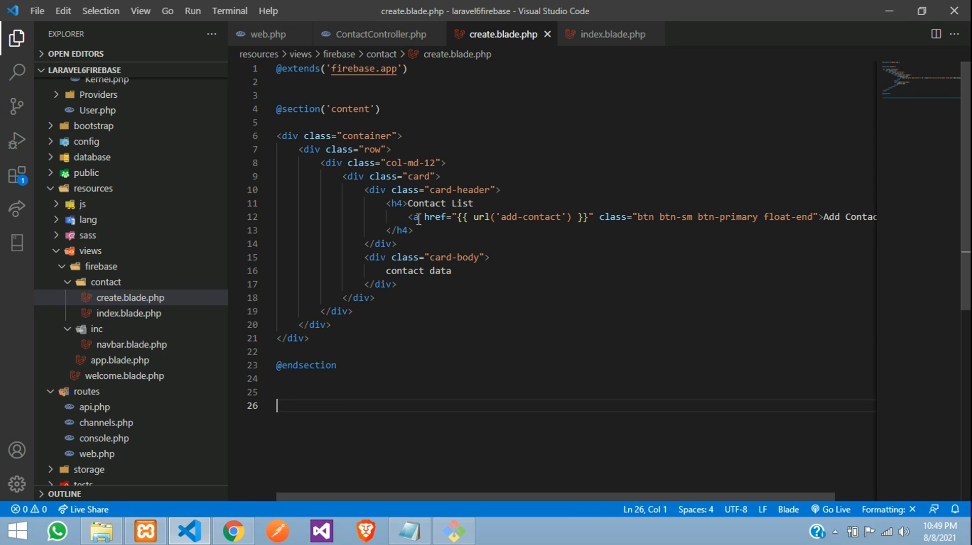
pyautogui.doubleClick(418, 270)
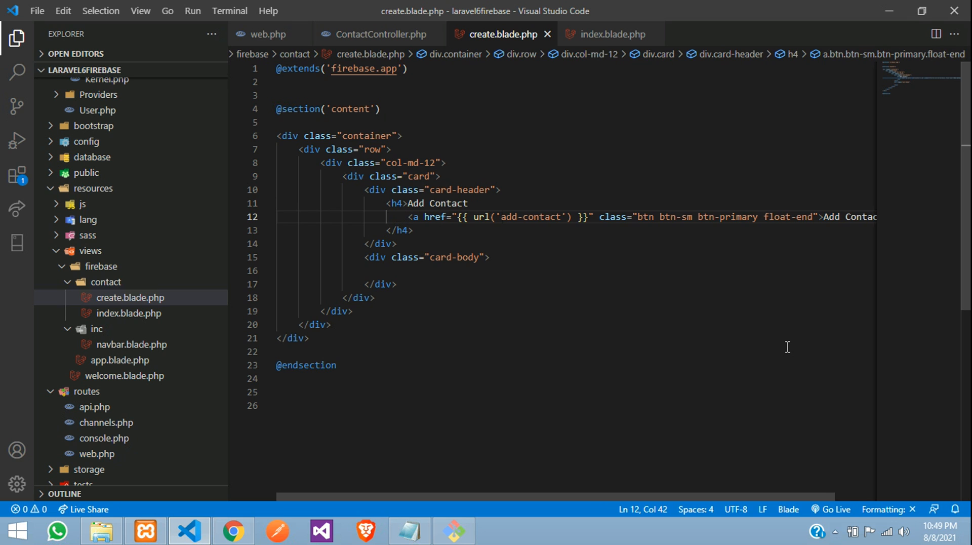
pyautogui.write('contacts')
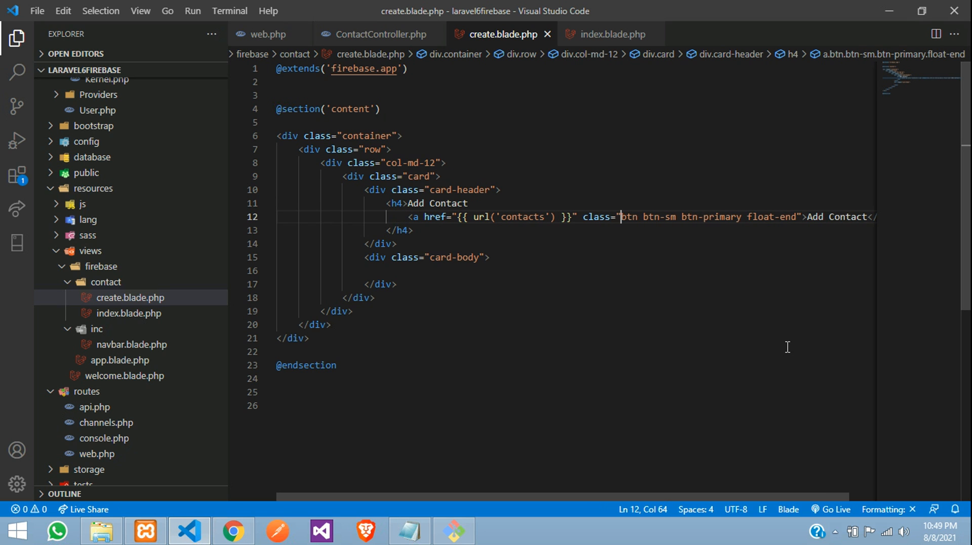
pyautogui.doubleClick(721, 217)
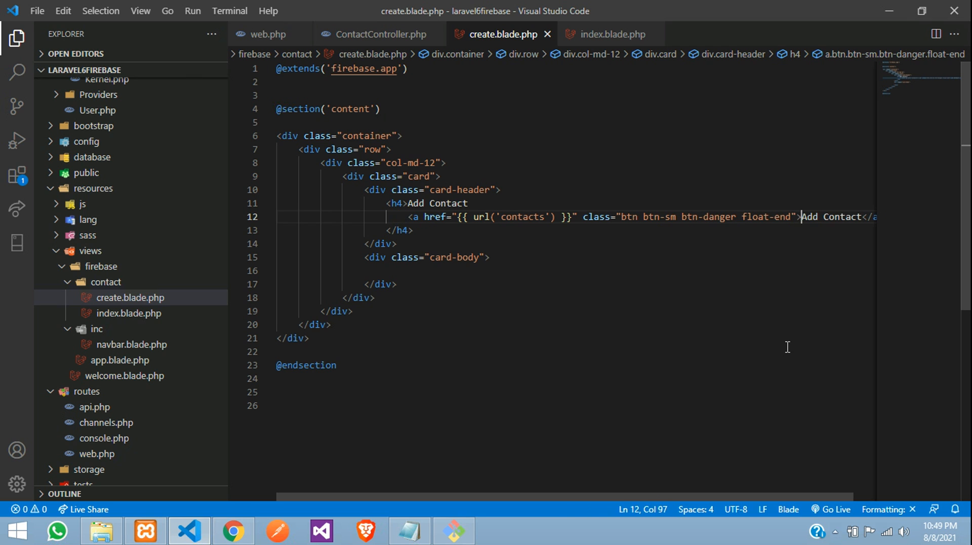
pyautogui.write('BACK')
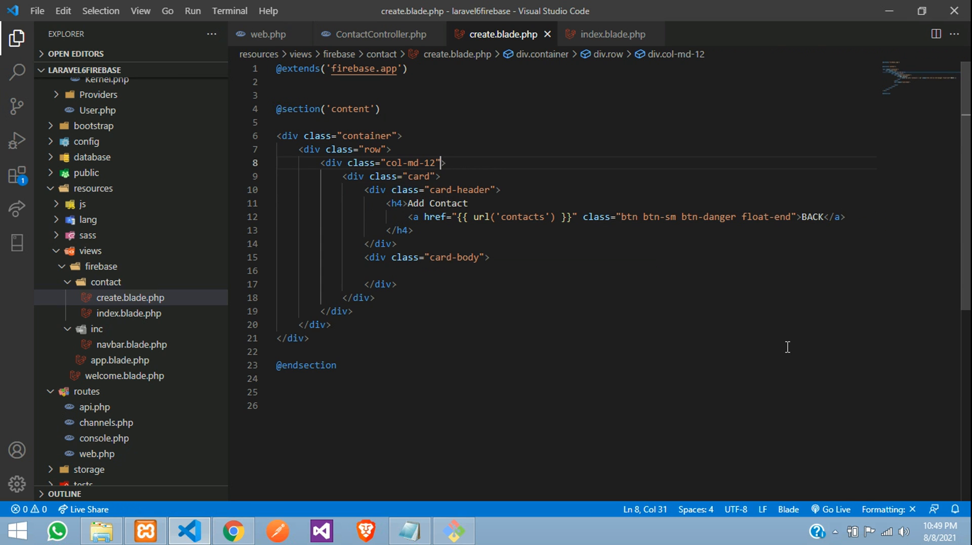
# Make the card col-md-6 and add an empty form tag inside the card body.
pyautogui.write('6')
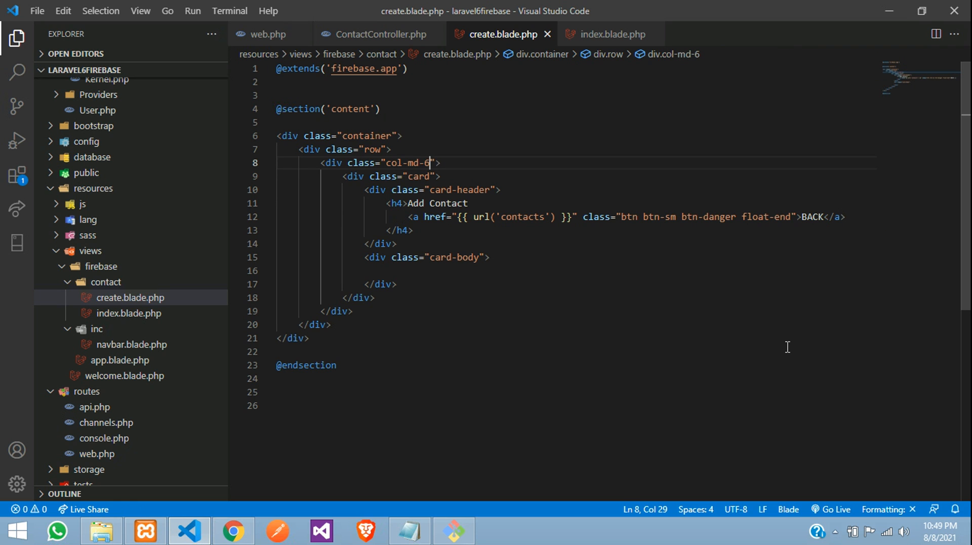
pyautogui.click(431, 271)
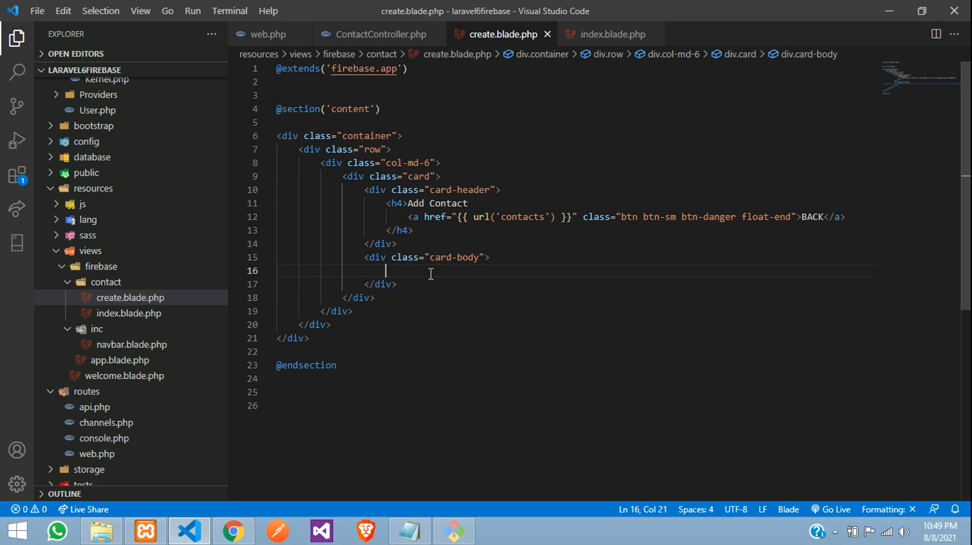
pyautogui.press('Enter')
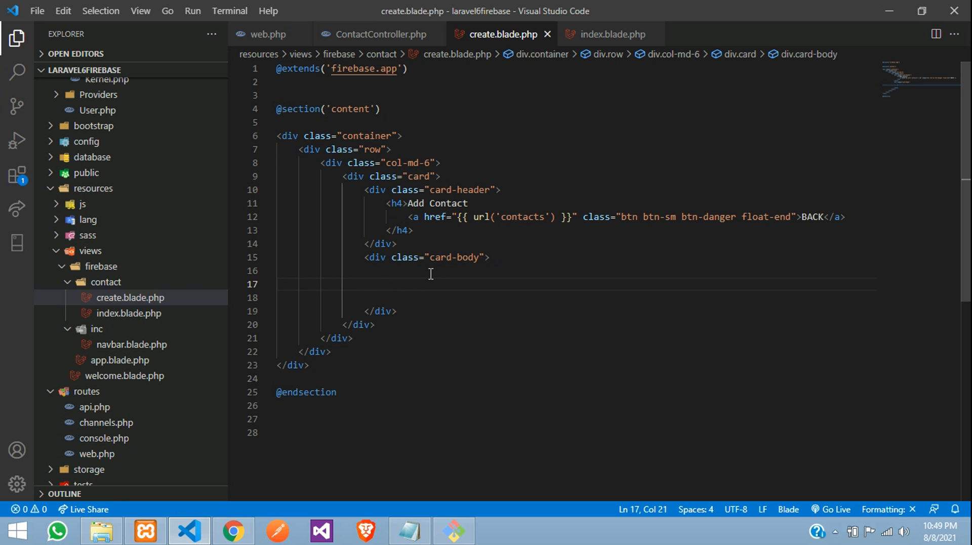
pyautogui.write('<form action=""></form>')
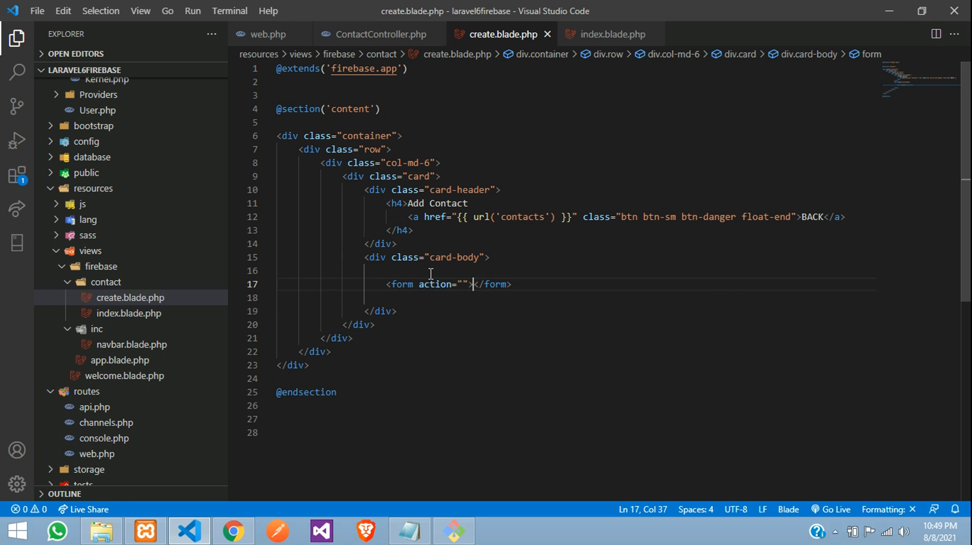
pyautogui.press('Enter')
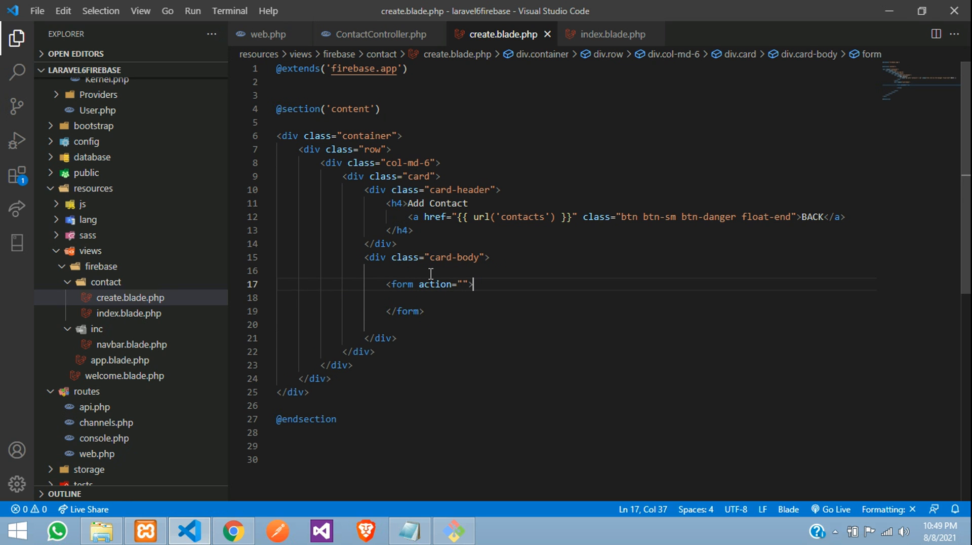
pyautogui.write('{}')
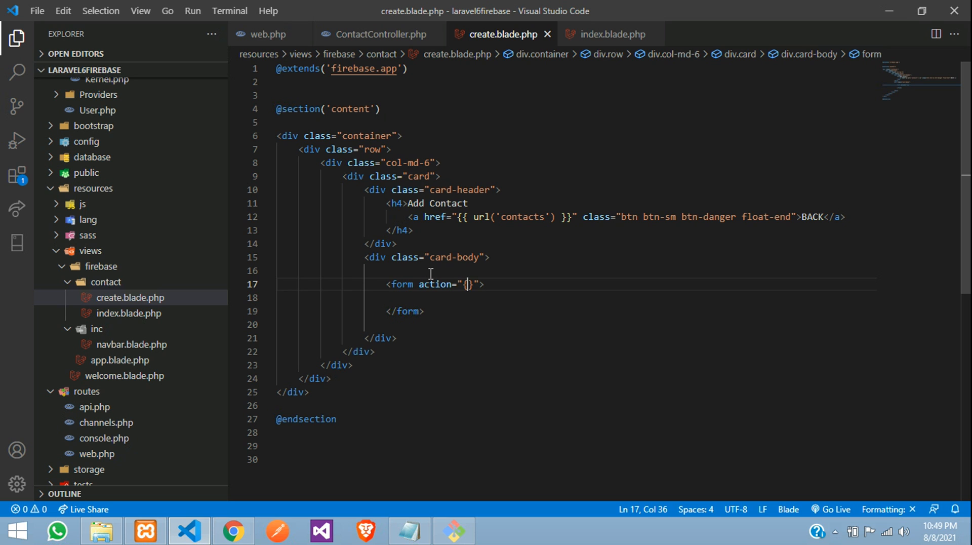
pyautogui.write('{ url }}')
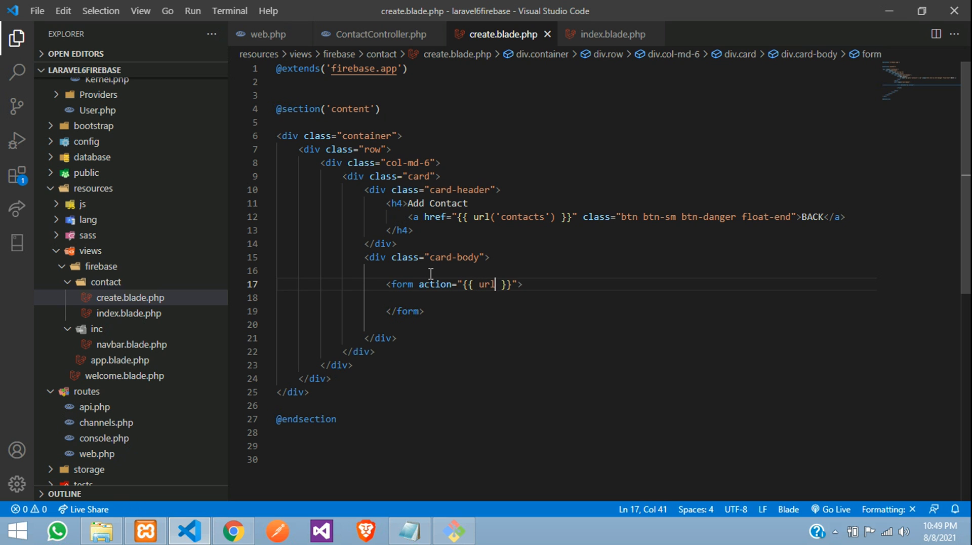
pyautogui.write("('')")
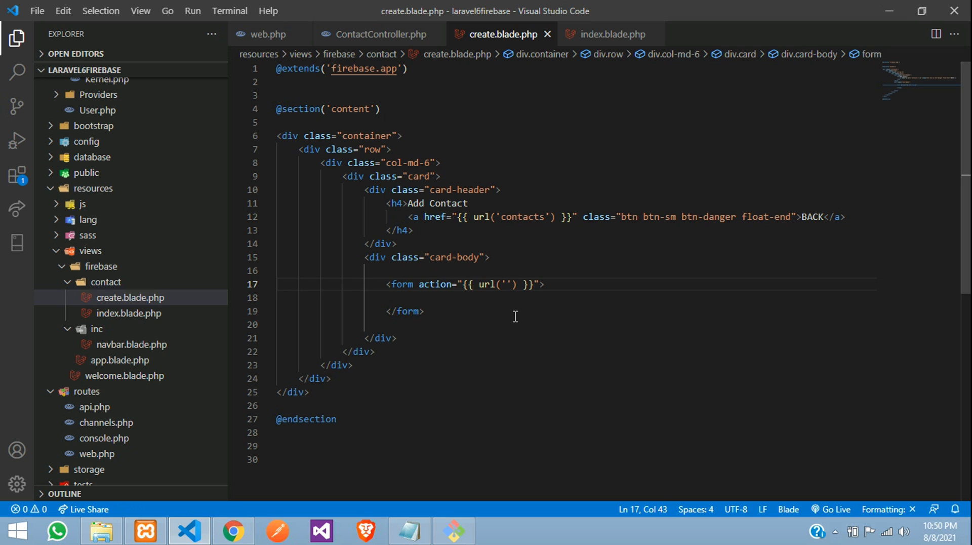
pyautogui.write('add-contact')
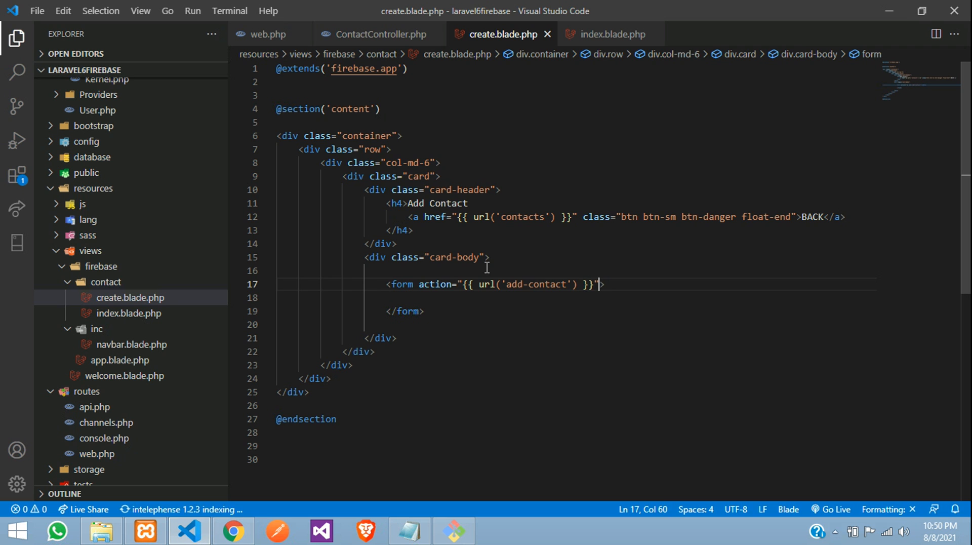
pyautogui.write('method="')
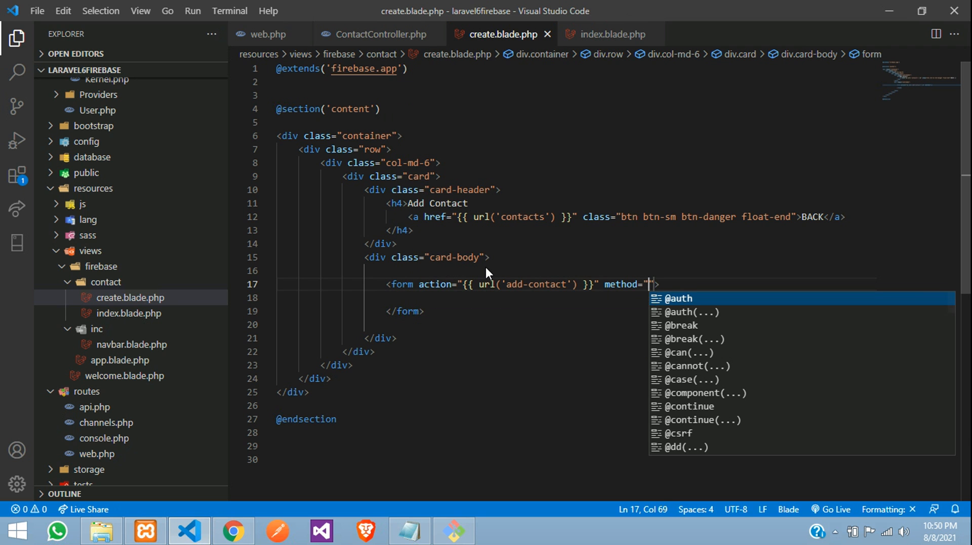
pyautogui.write('POST')
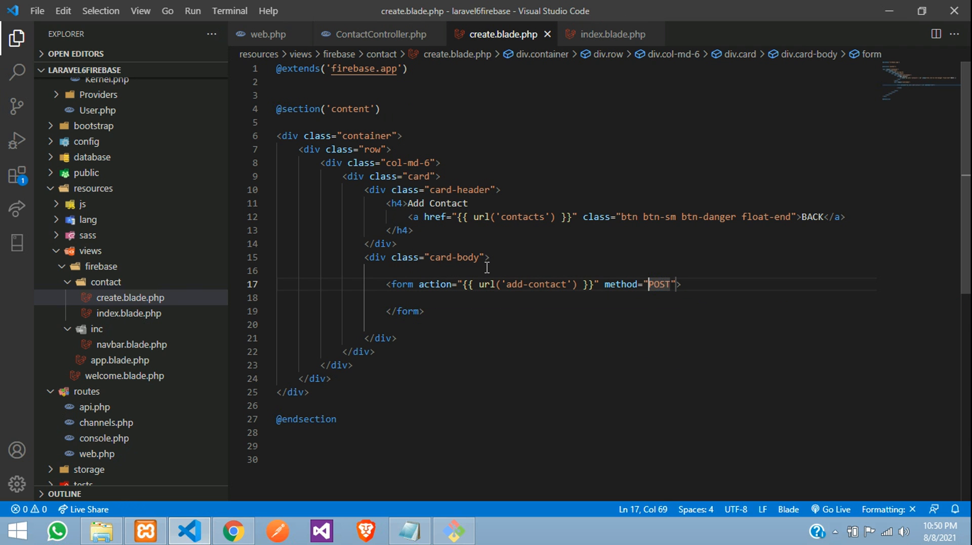
pyautogui.write('@csrf')
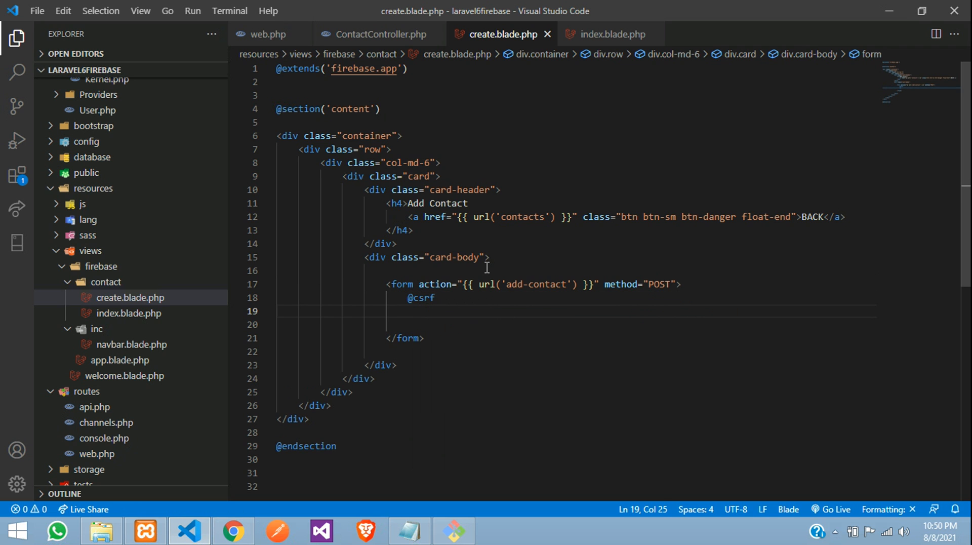
pyautogui.press('enter')
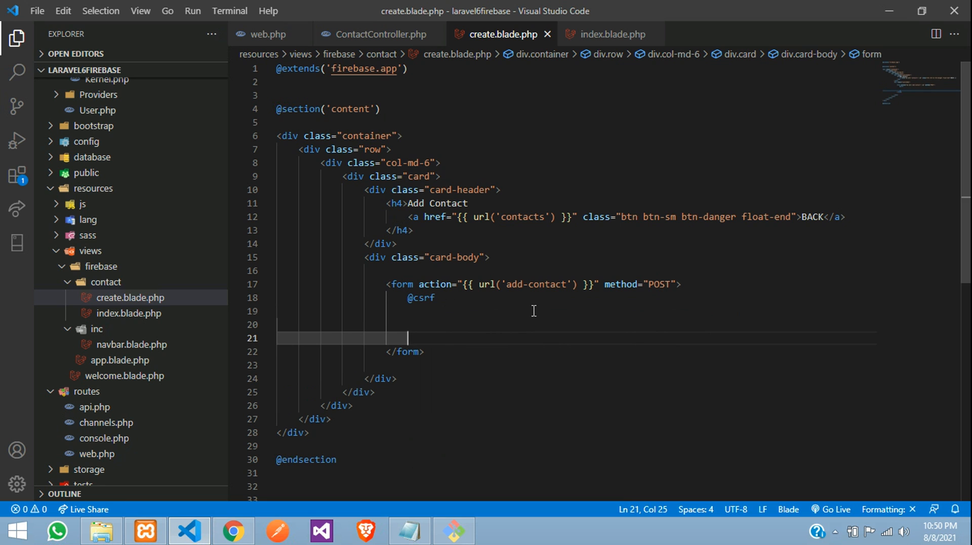
# Add a form-group with a first_name form-control input, labelled First Name.
pyautogui.press('Backspace')
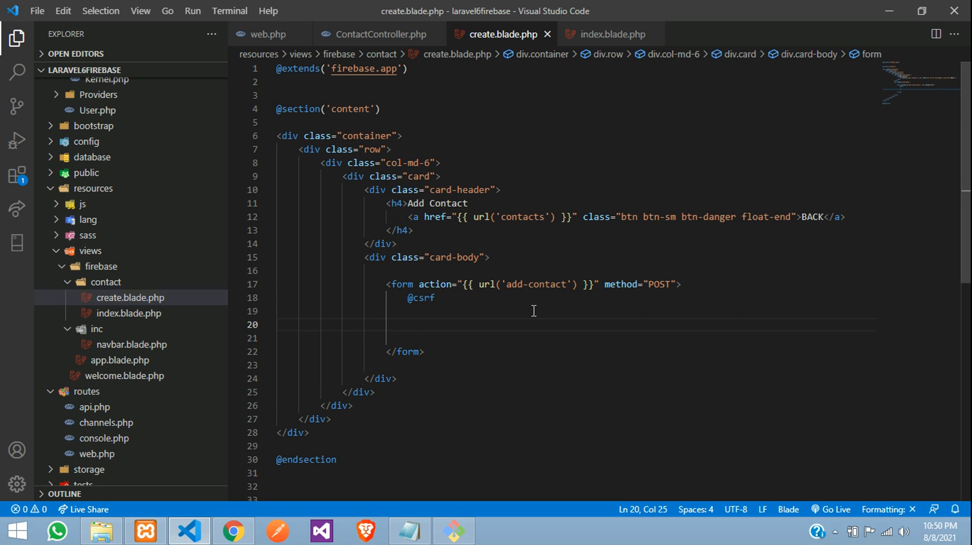
pyautogui.write('.form')
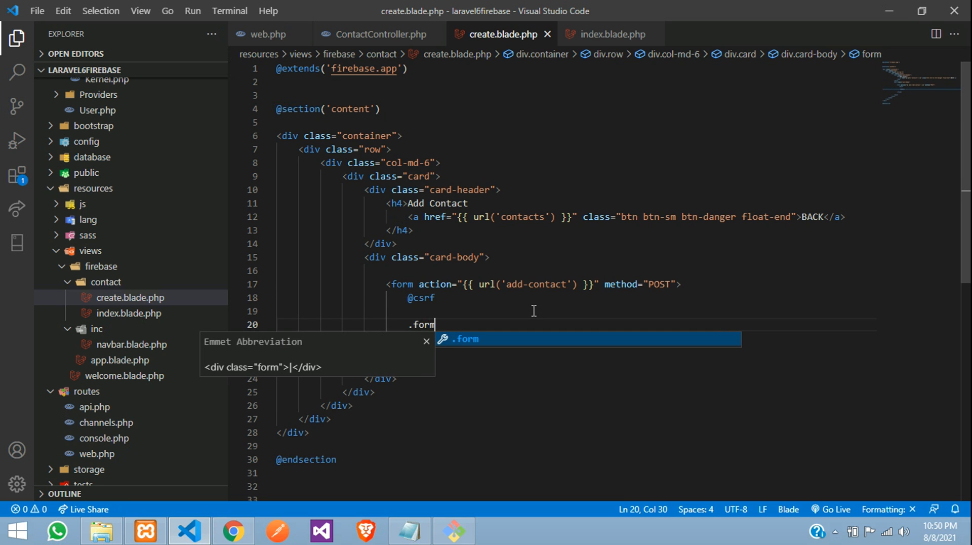
pyautogui.write('-group.mb-3">')
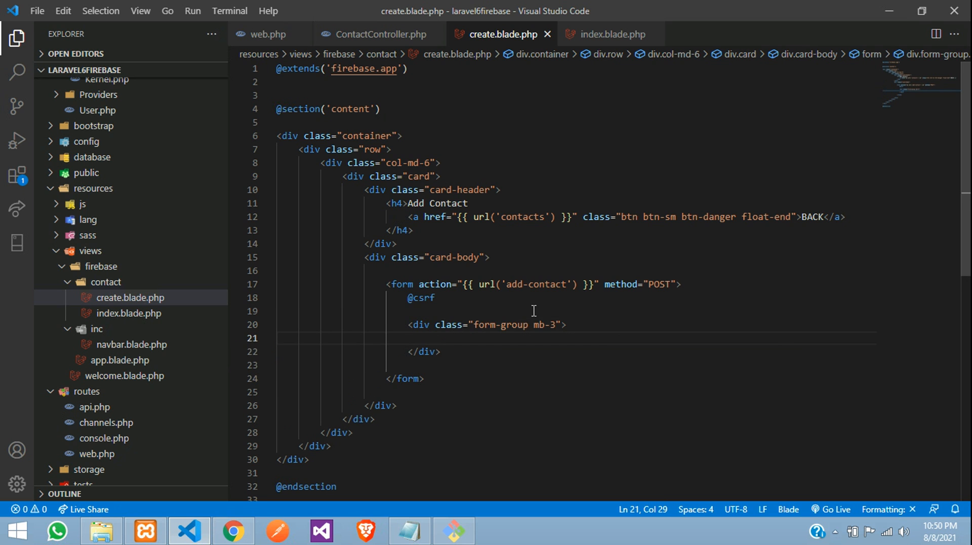
pyautogui.write('input.form-')
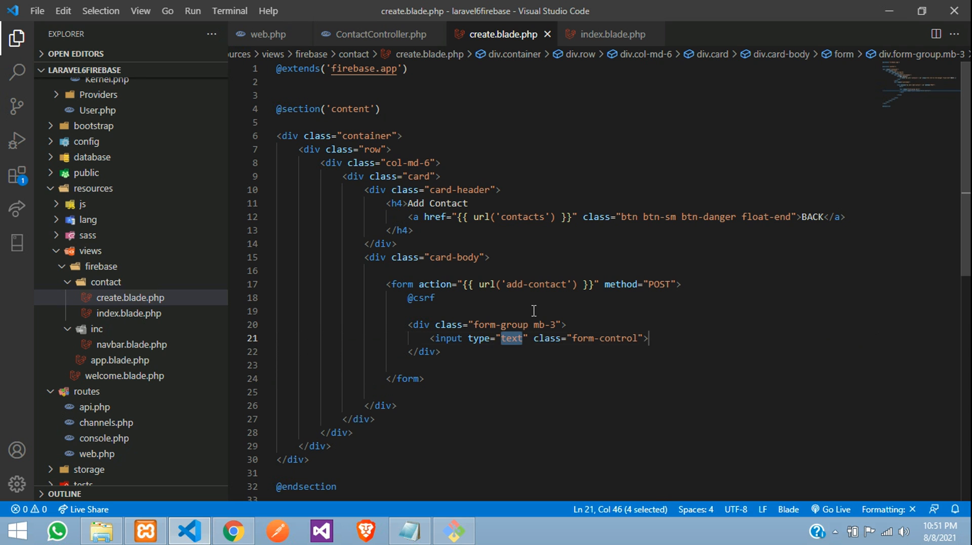
pyautogui.write('name="firs')
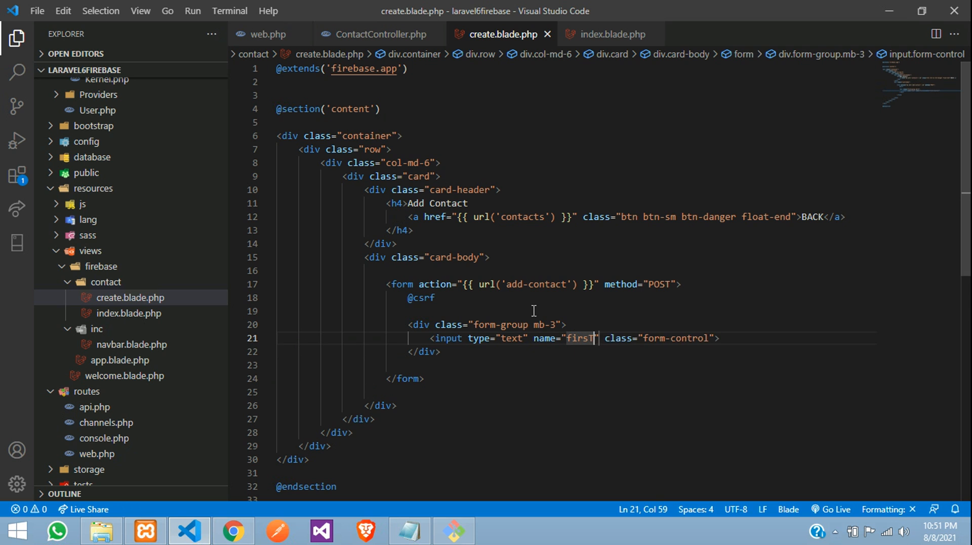
pyautogui.write('T_name')
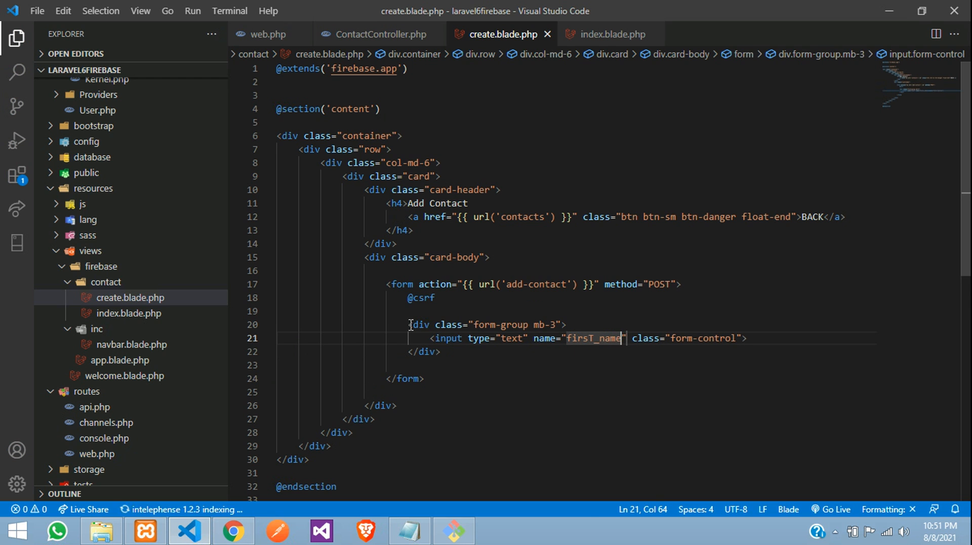
pyautogui.press('Enter')
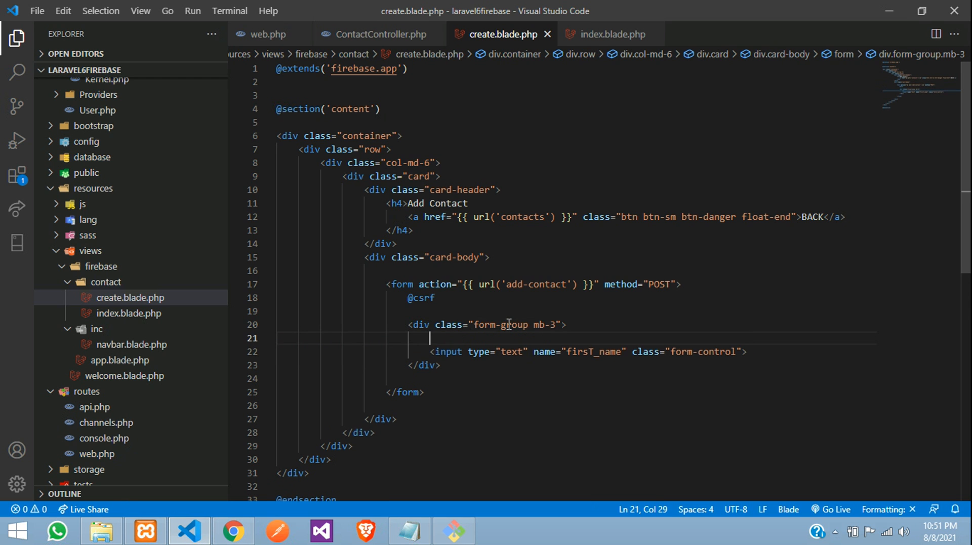
pyautogui.write('<label for=""></label>')
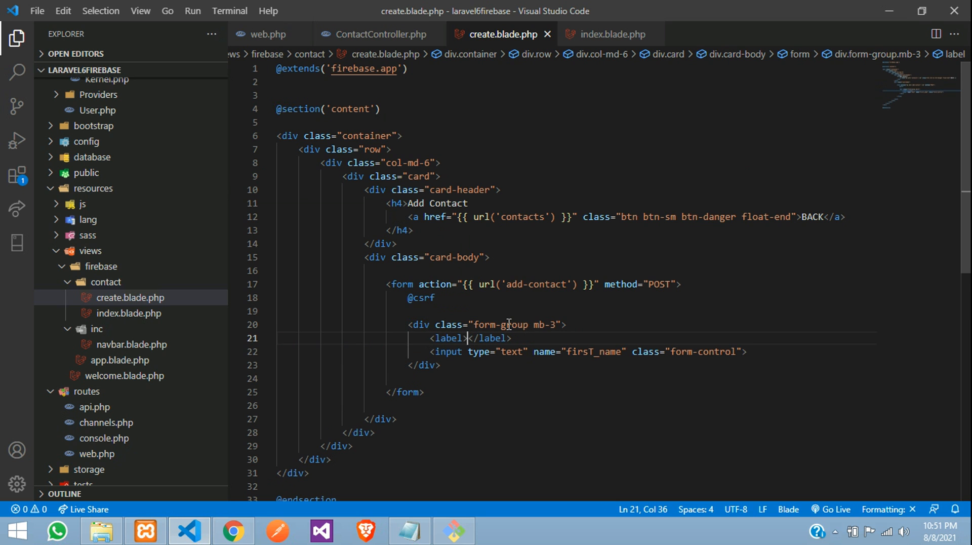
pyautogui.write('First Name')
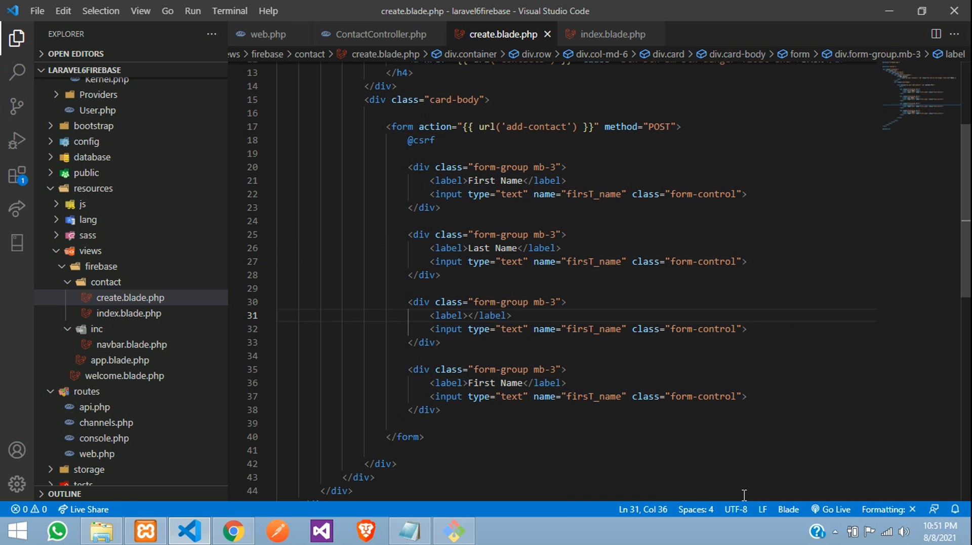
# Add Last Name, Phone Number and Email Address groups with last_name, phone and email inputs.
pyautogui.write('Phone Number')
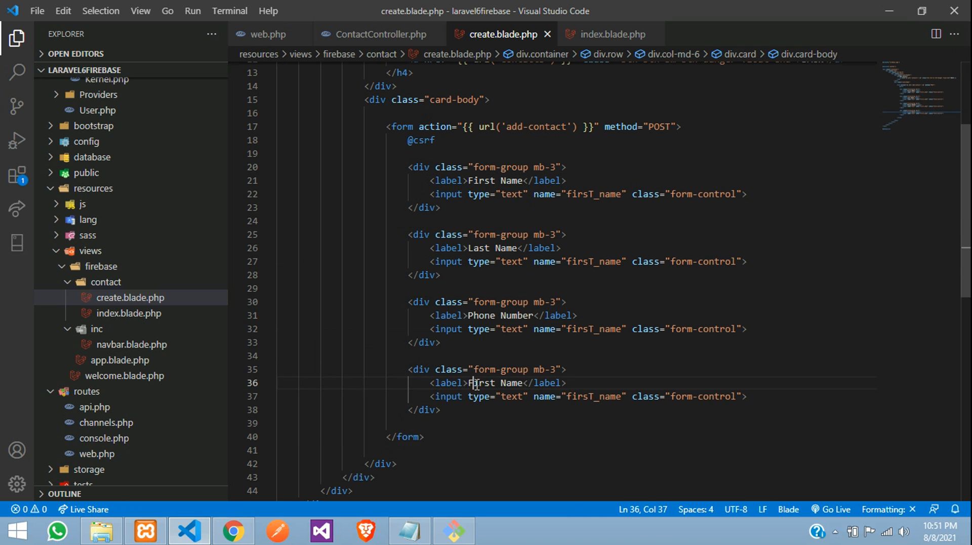
pyautogui.write('Email')
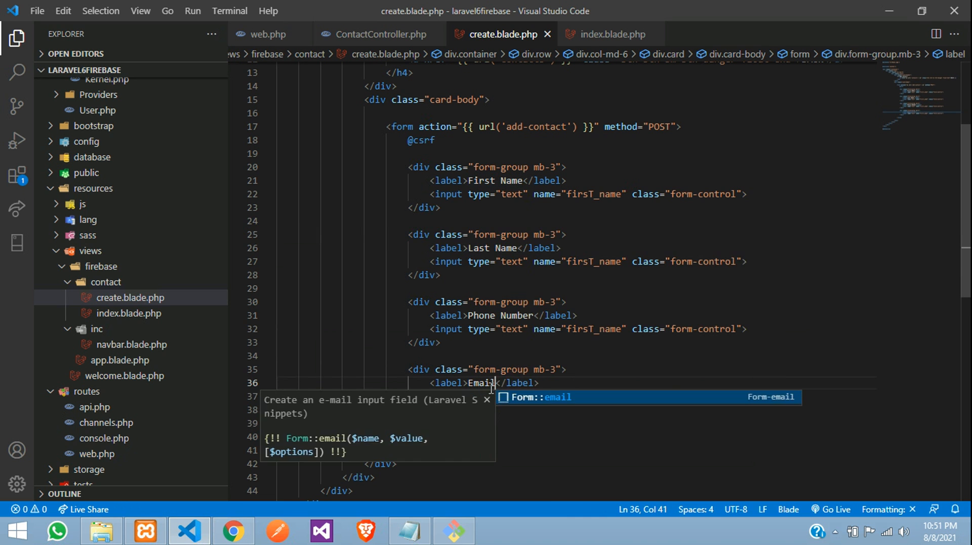
pyautogui.write('Address')
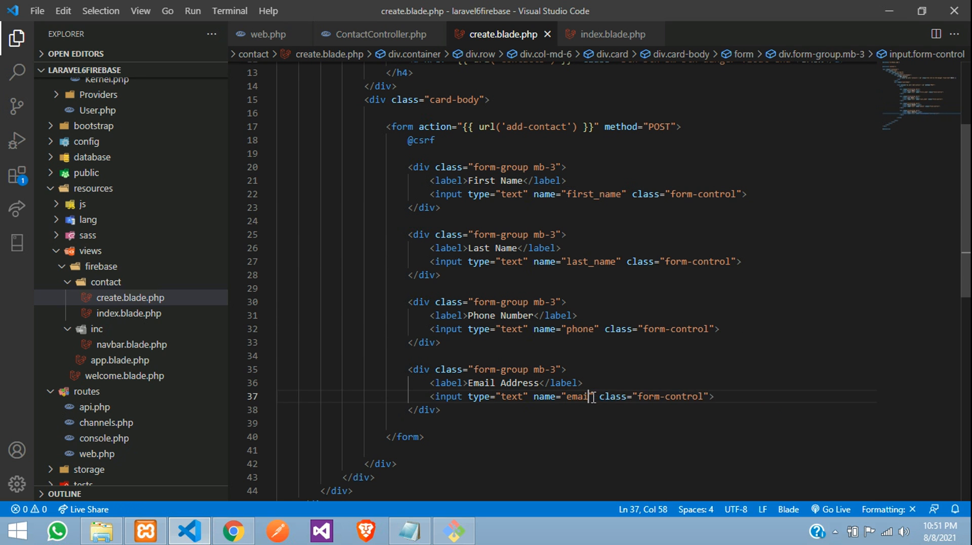
pyautogui.click(566, 396)
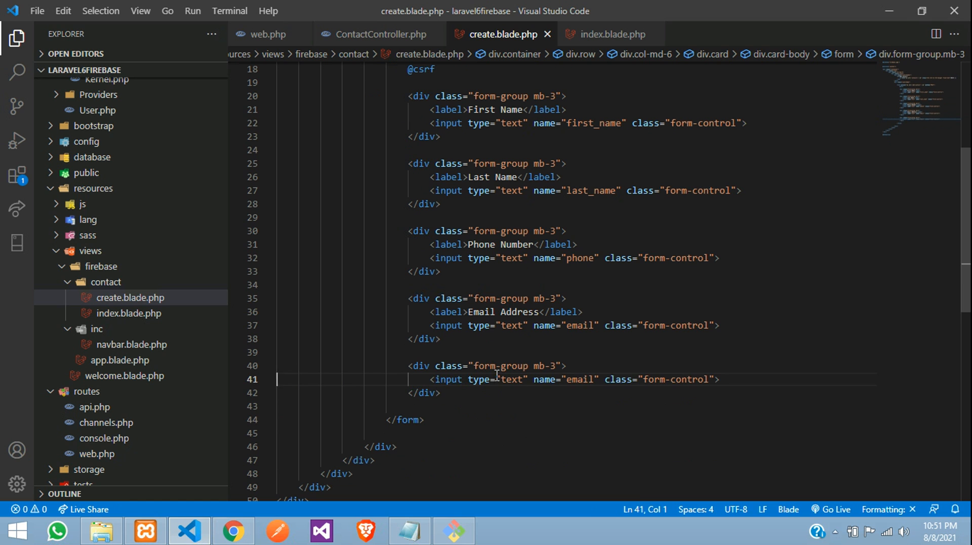
# Add a form group with a Save submit button styled btn btn-primary.
pyautogui.write('button></button>')
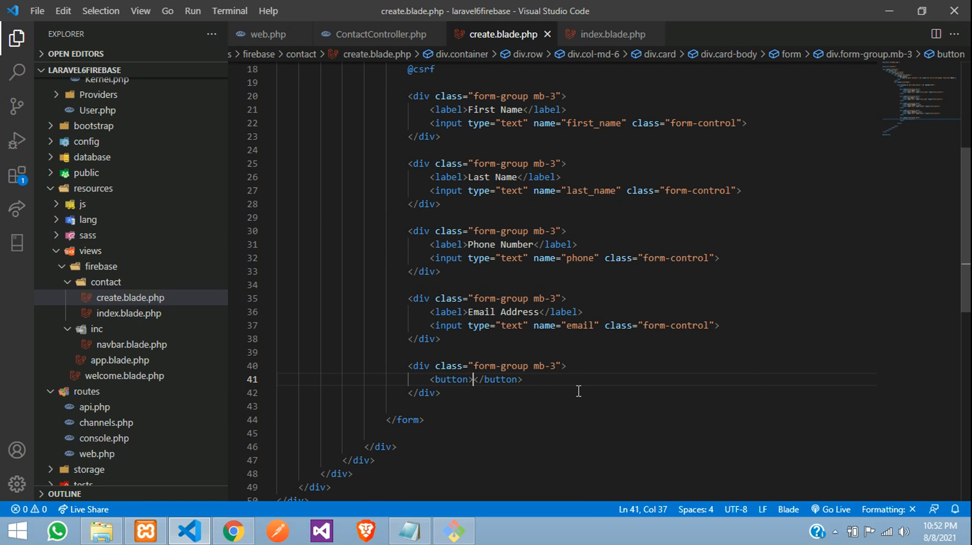
pyautogui.write('Save')
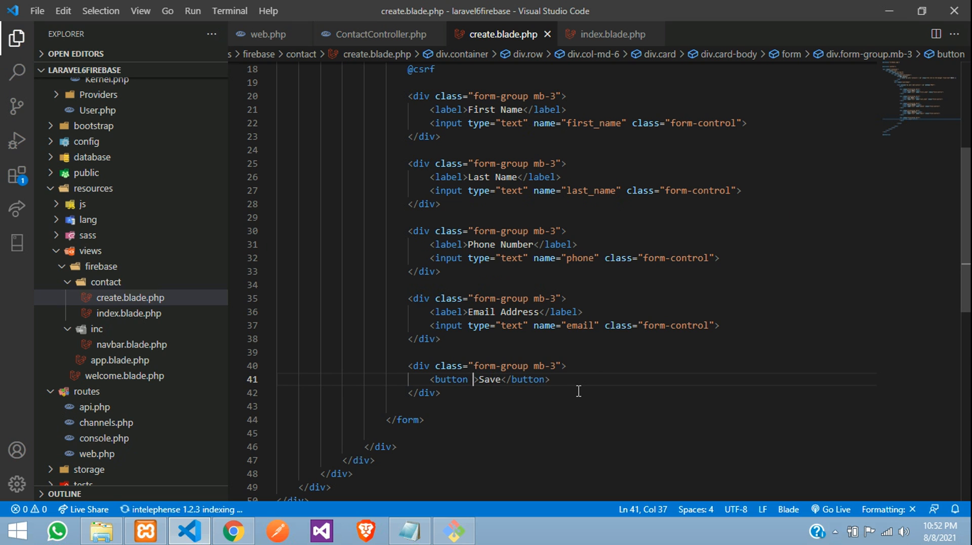
pyautogui.write('class=""')
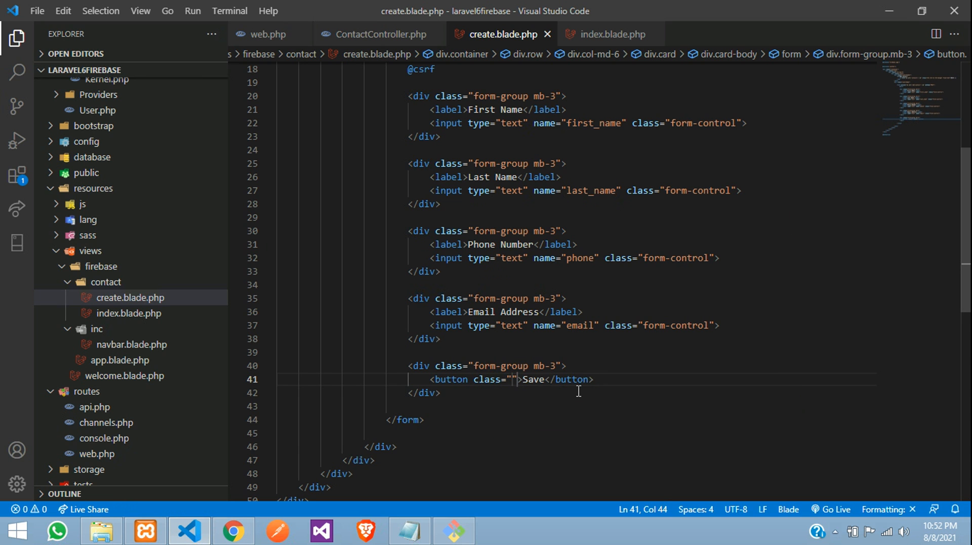
pyautogui.write('btn btn-primary')
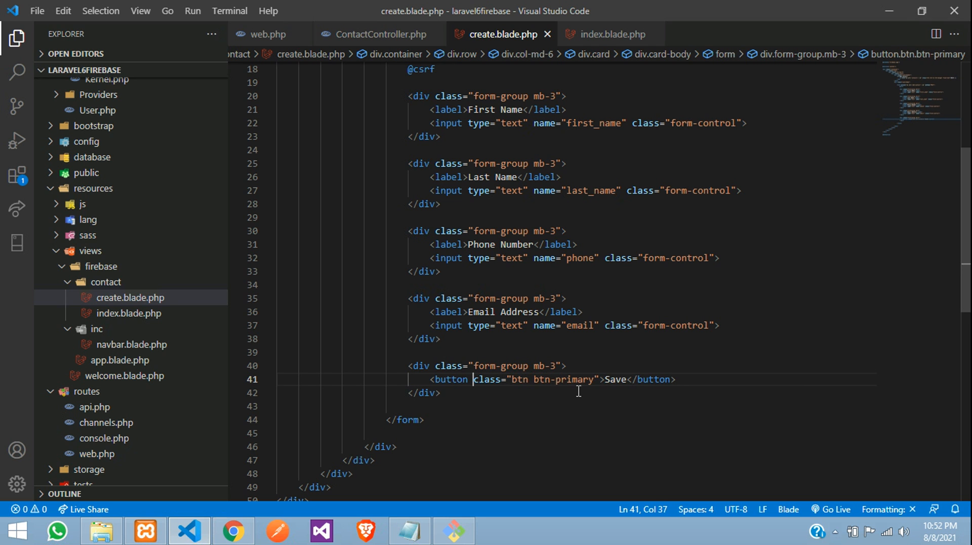
pyautogui.write('type=""')
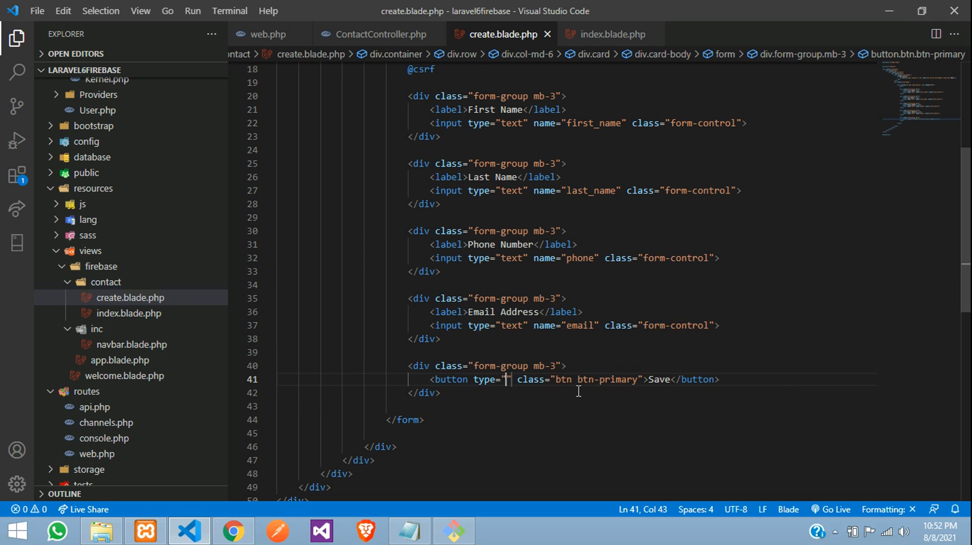
pyautogui.write('submit')
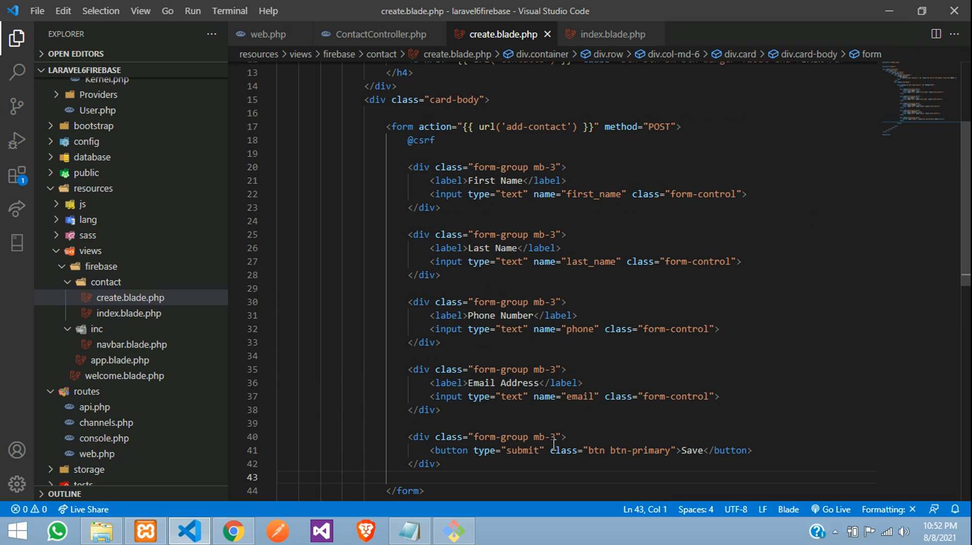
# Preview the Add Contact page at localhost:8000/add-contact, trying the First and Last Name fields.
pyautogui.click(234, 531)
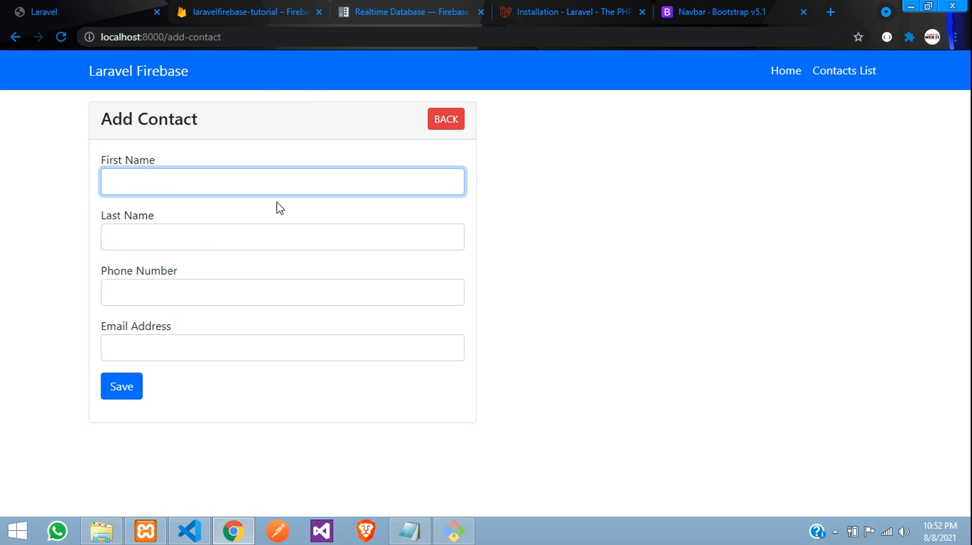
pyautogui.click(282, 237)
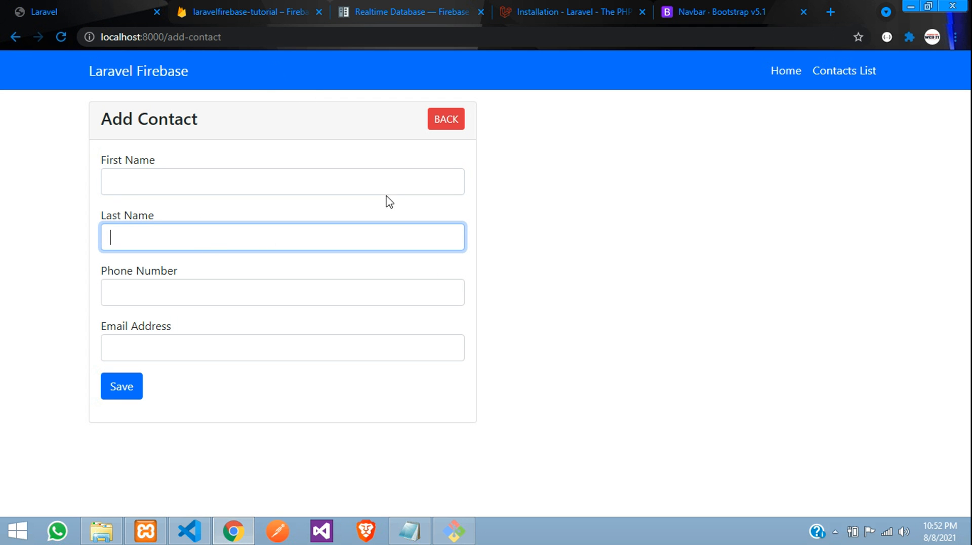
pyautogui.click(281, 181)
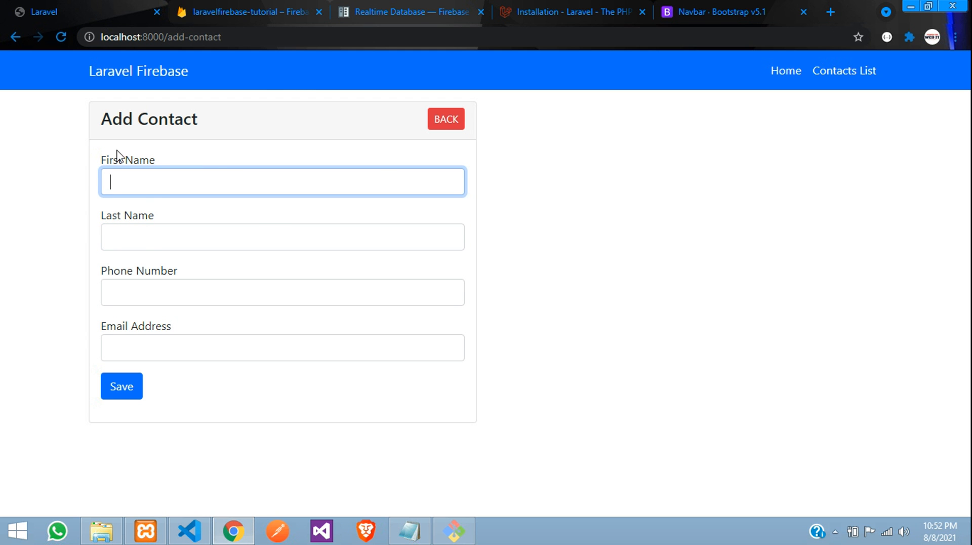
# Confirm the create view's form posts to add-contact with POST, then bring up web.php.
pyautogui.click(189, 532)
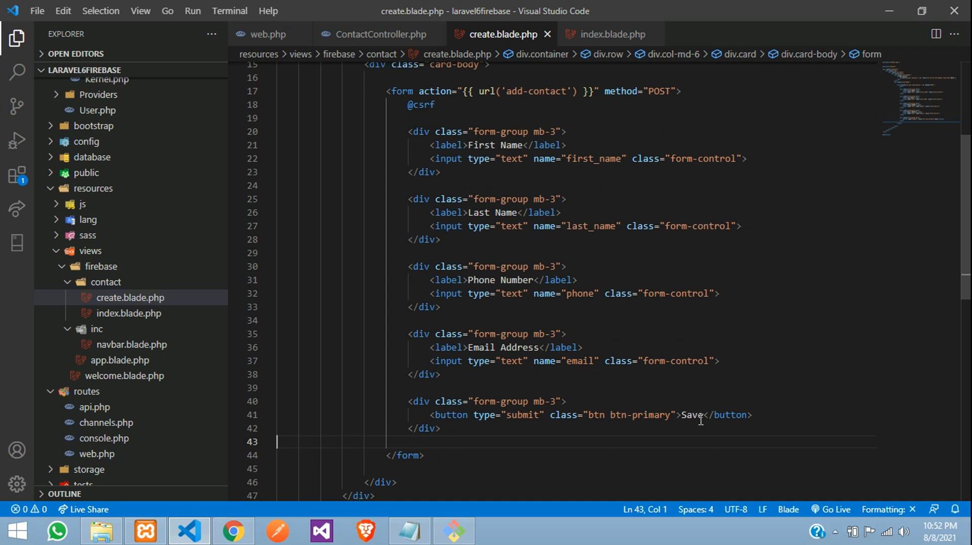
pyautogui.doubleClick(527, 197)
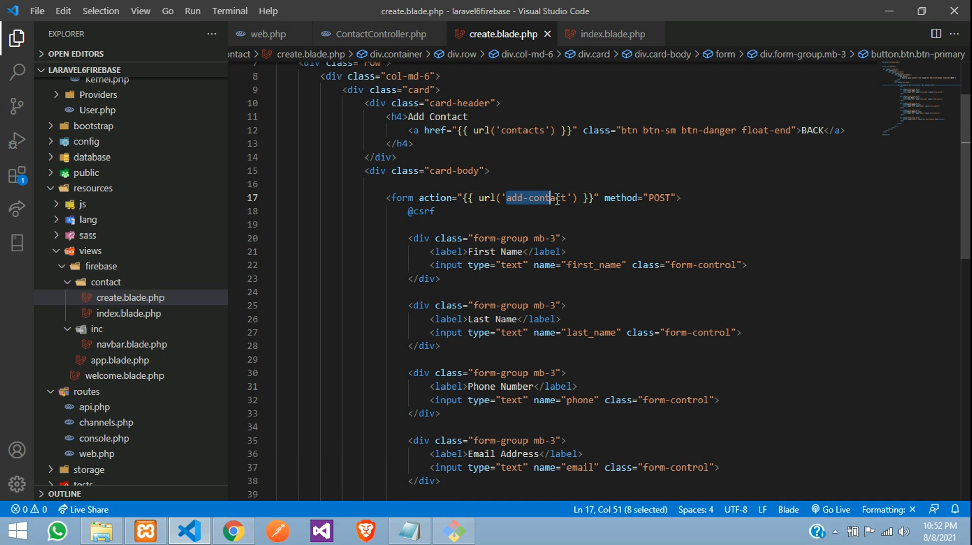
pyautogui.click(666, 197)
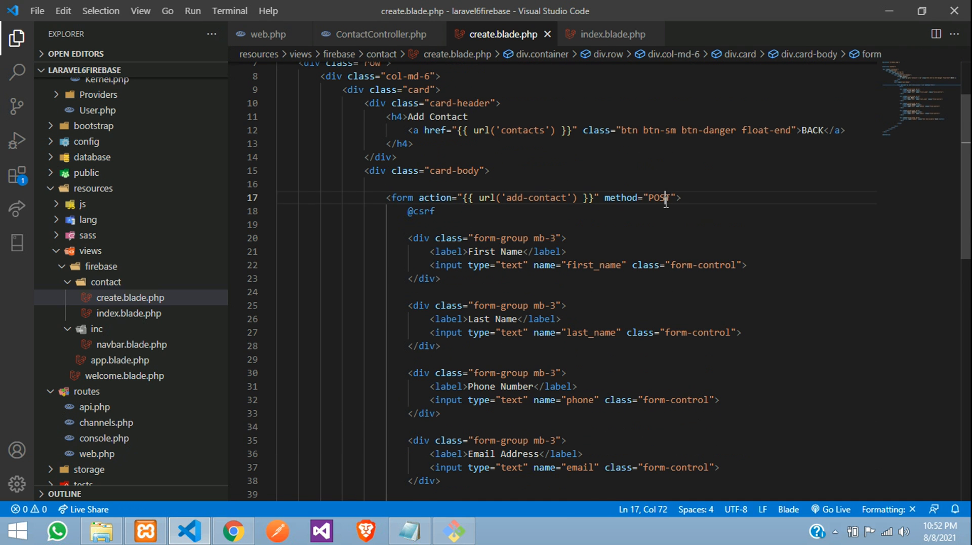
pyautogui.click(268, 34)
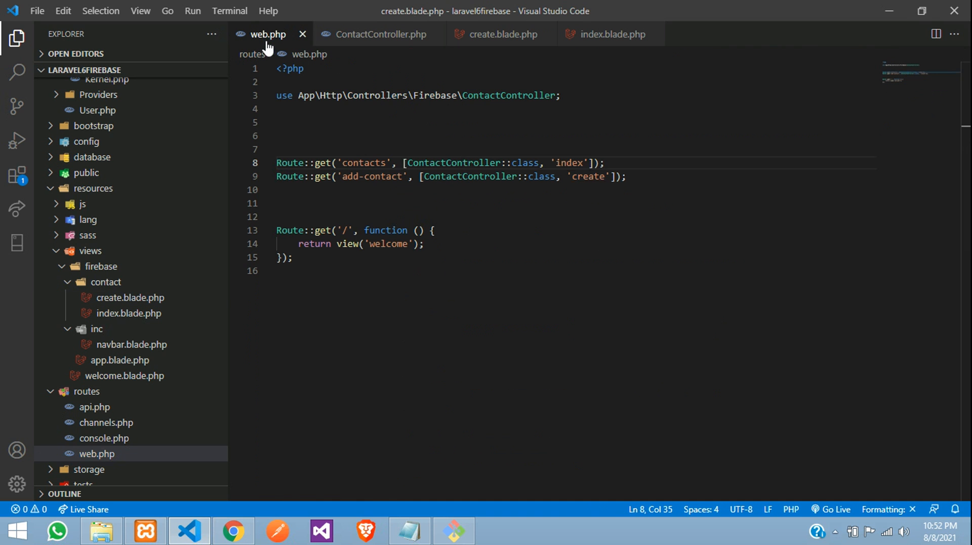
# Add Route::post('add-contact', [ContactController::class, 'store']) to web.php.
pyautogui.write('Ro')
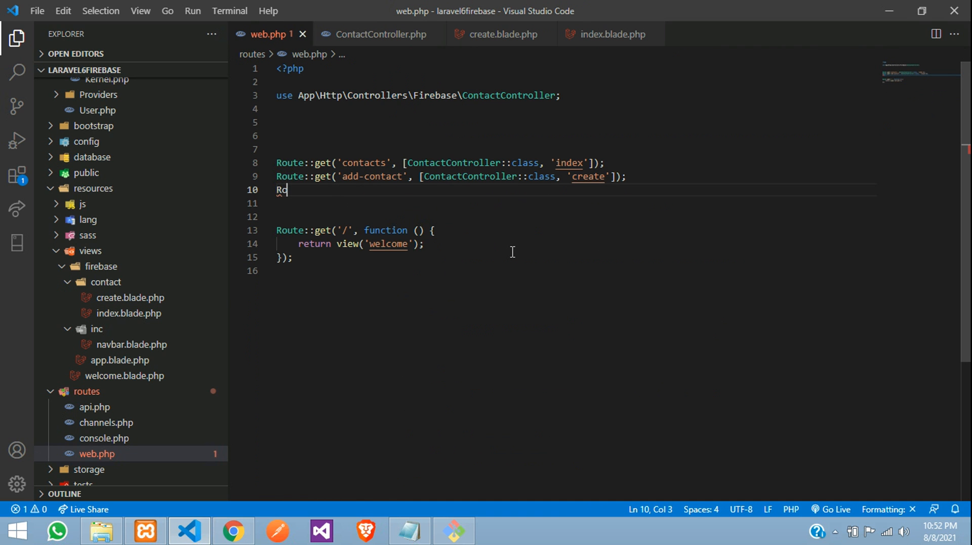
pyautogui.write('oute::post()')
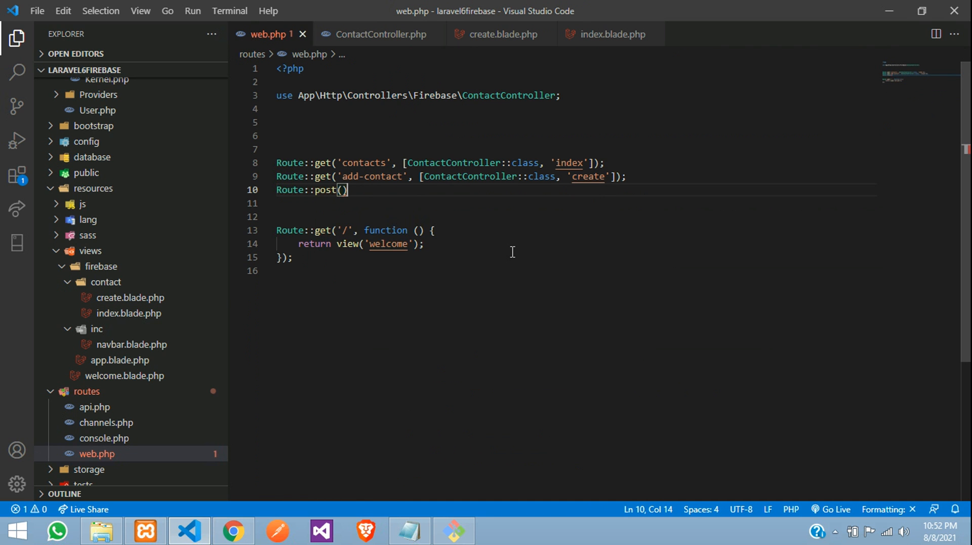
pyautogui.write("'add-contact',")
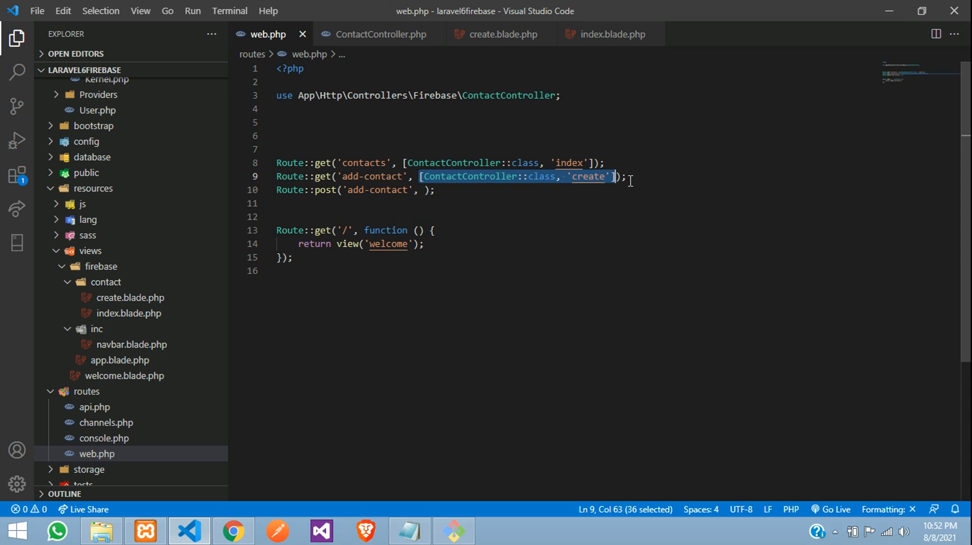
pyautogui.click(420, 190)
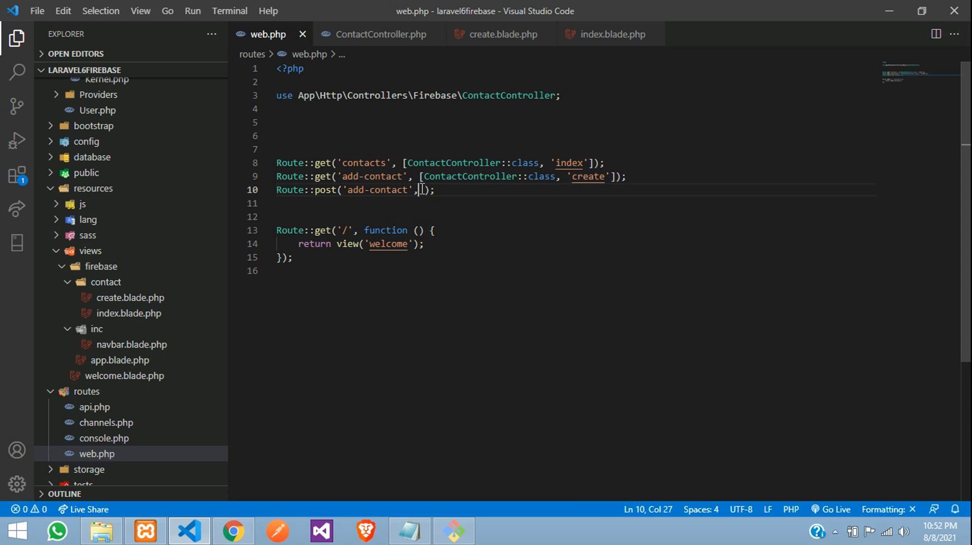
pyautogui.write("[ContactController::class, 'create'")
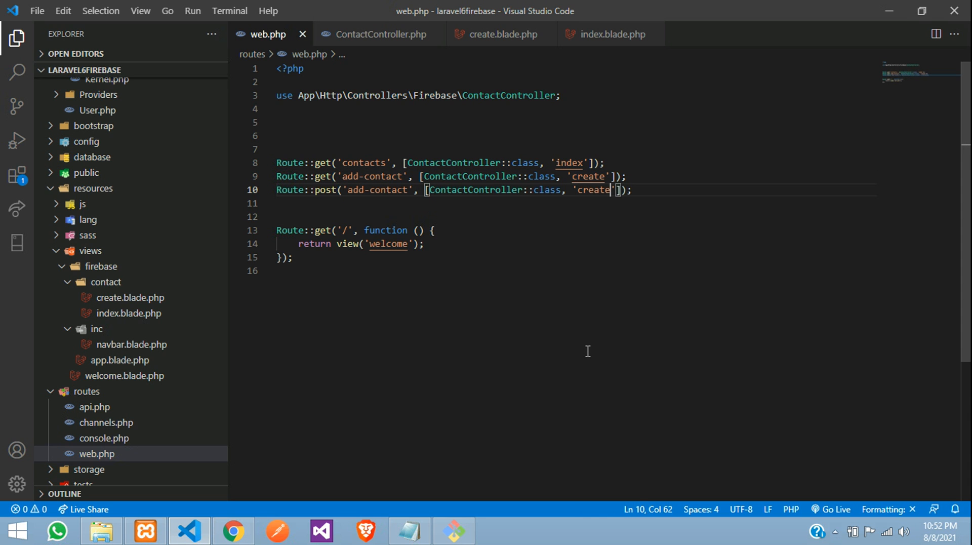
pyautogui.write('store')
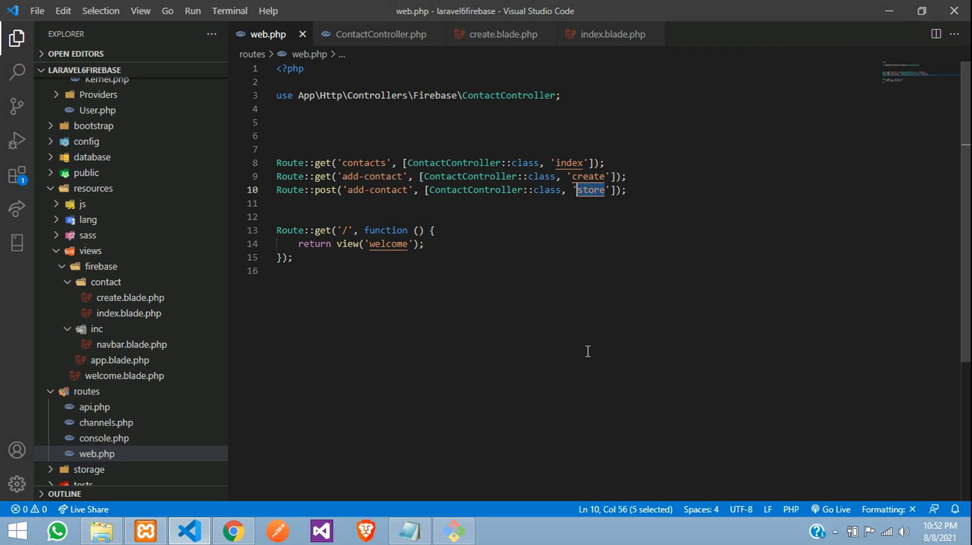
pyautogui.click(379, 34)
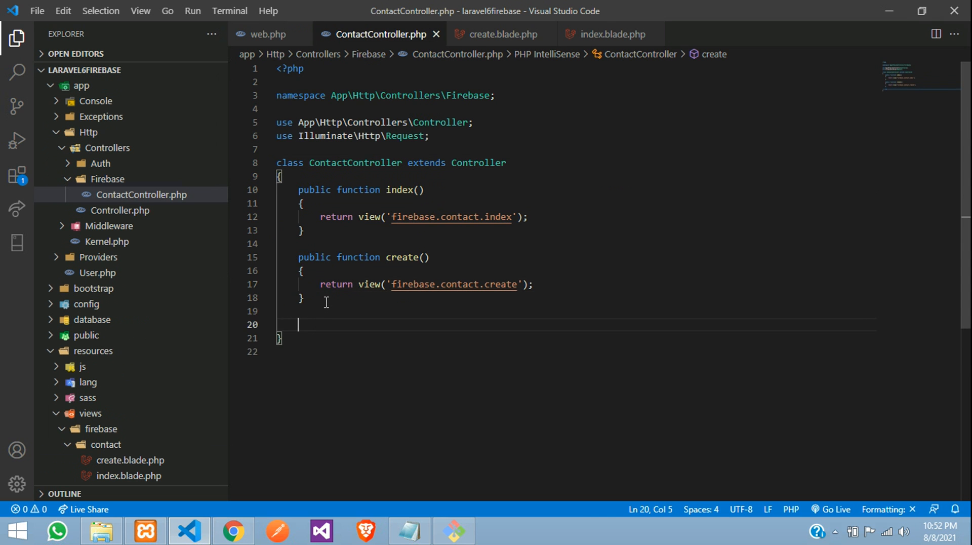
# Write an empty public function store() below create() in ContactController.
pyautogui.write('public fu')
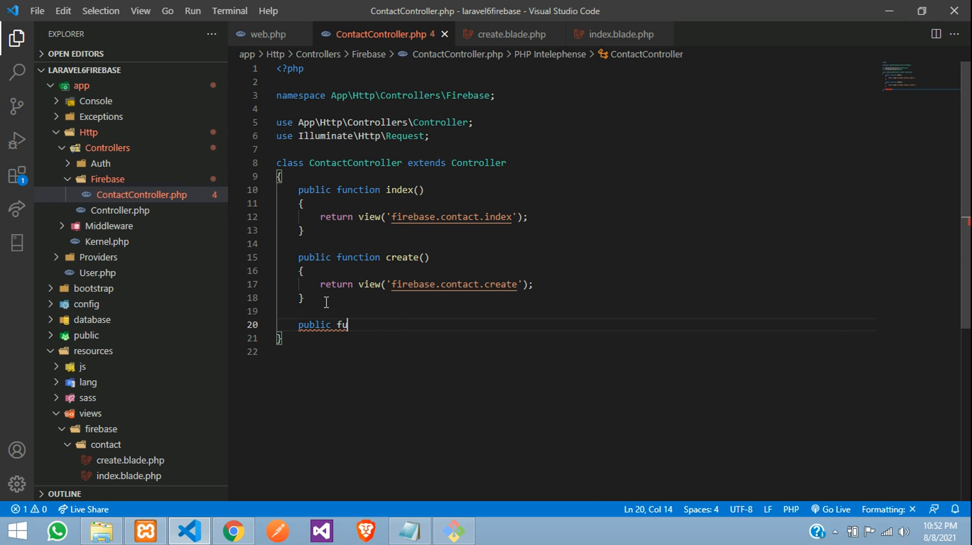
pyautogui.write('nction store()')
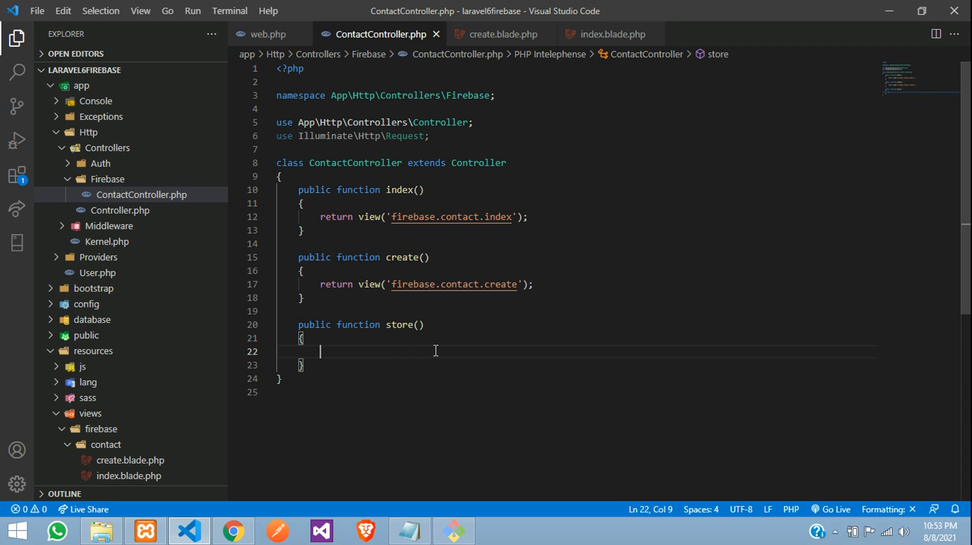
pyautogui.scroll(3)
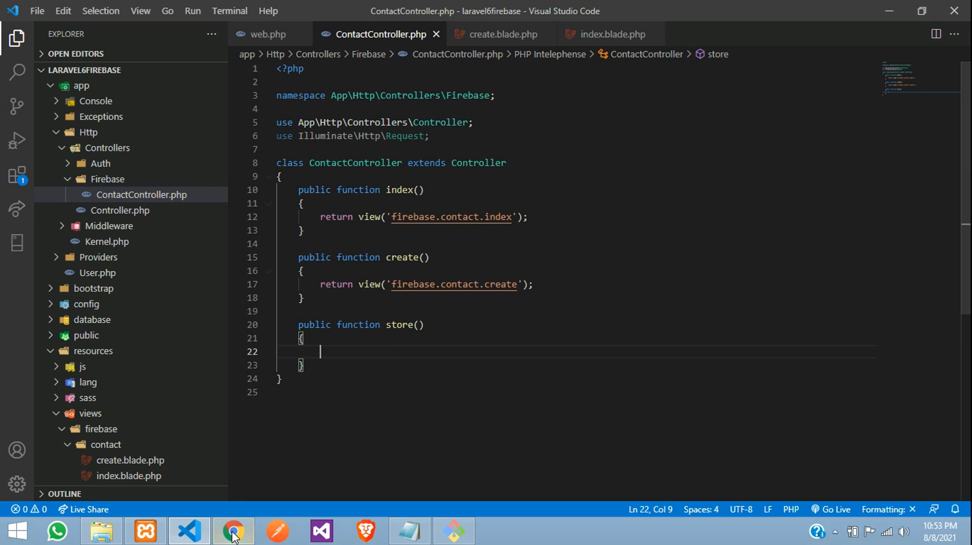
# Scroll the Firebase PHP SDK Realtime Database docs to the Dependency Injection constructor example.
pyautogui.click(233, 531)
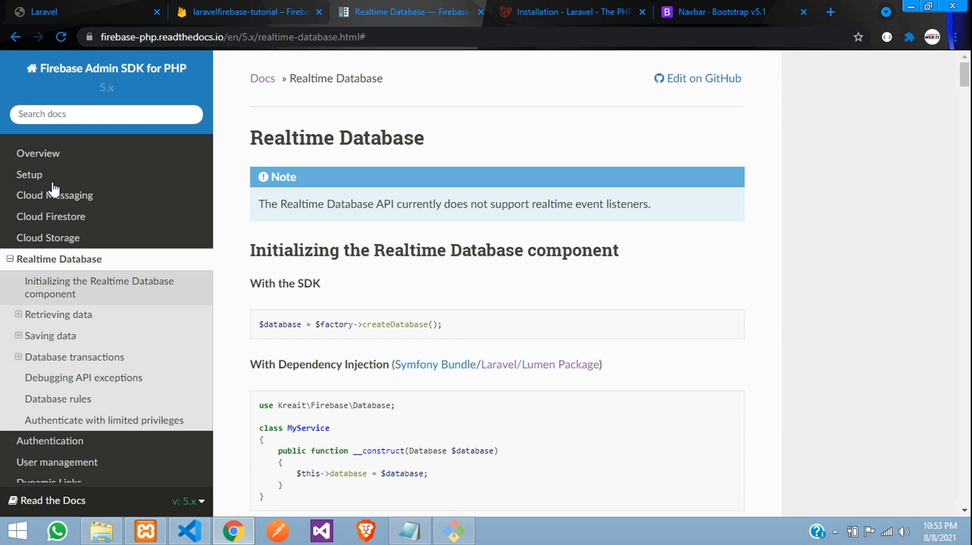
pyautogui.moveTo(127, 335)
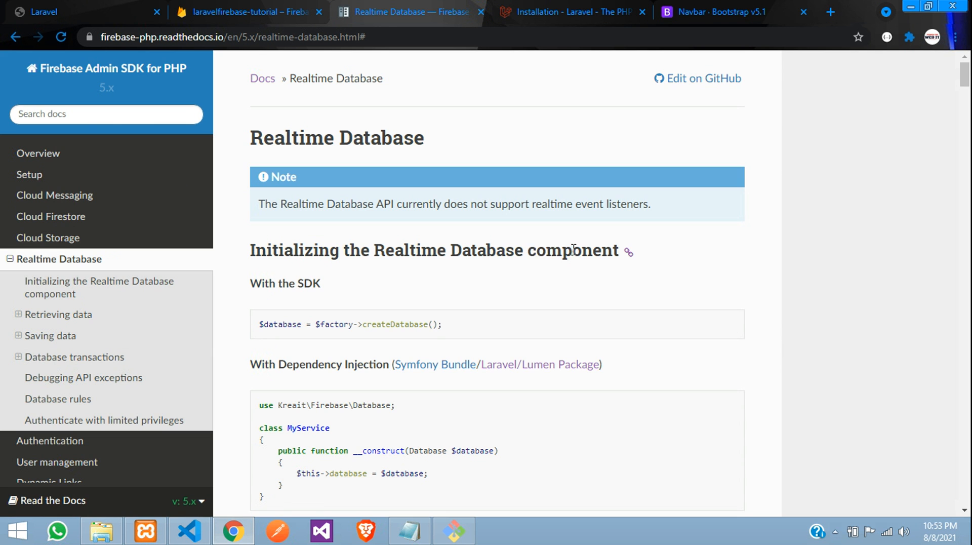
pyautogui.scroll(-3)
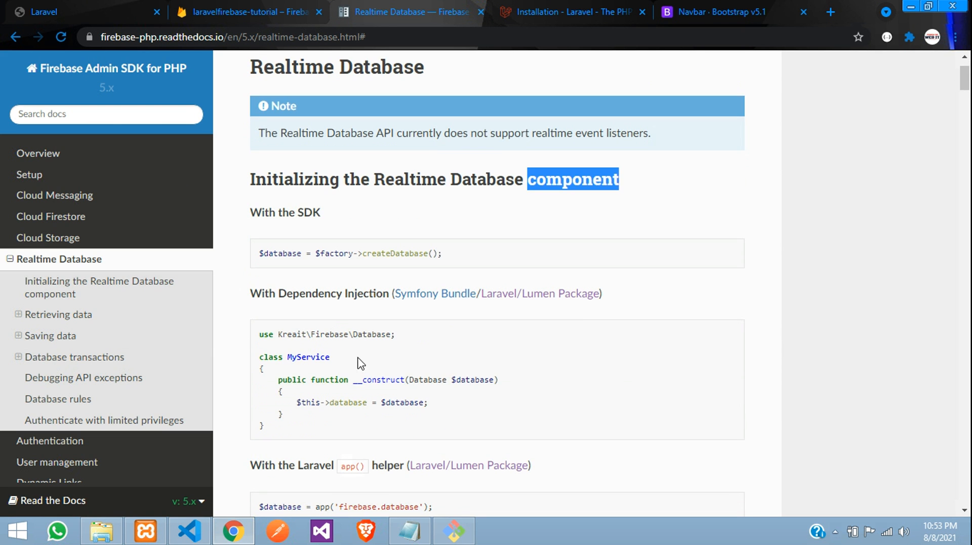
pyautogui.scroll(-3)
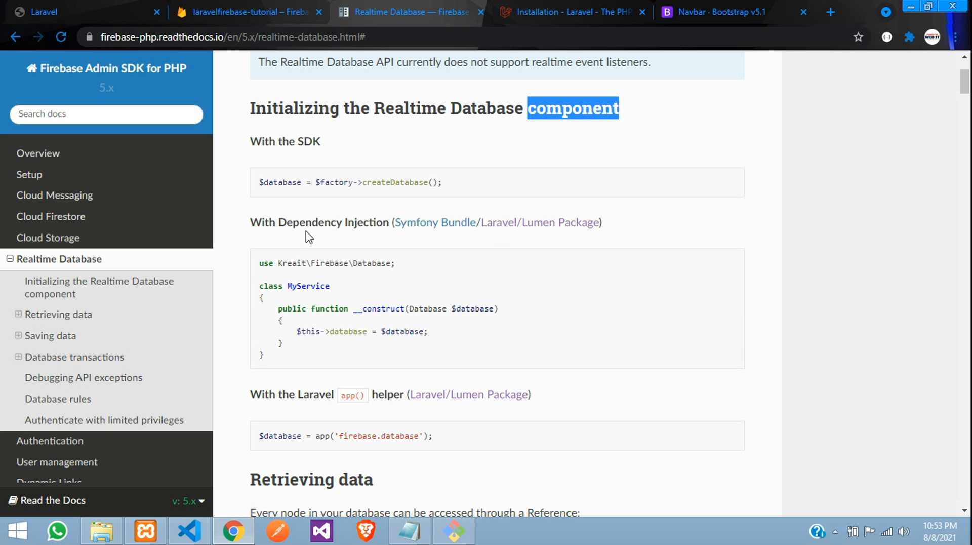
pyautogui.moveTo(477, 218)
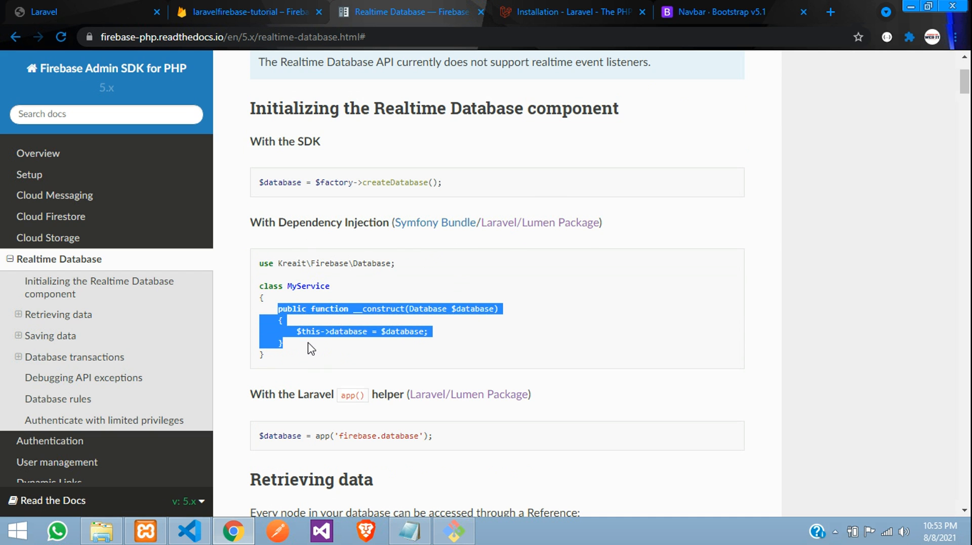
pyautogui.moveTo(207, 508)
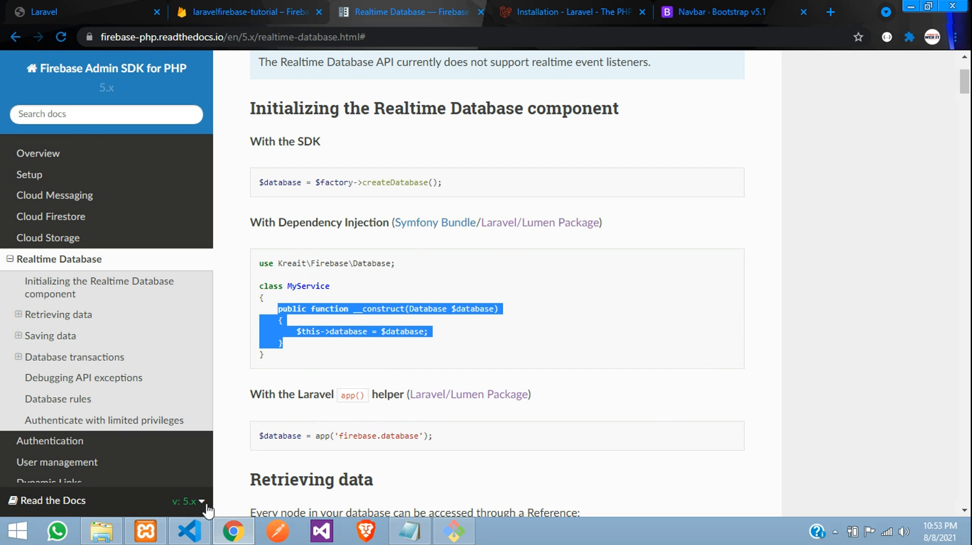
# Add a public __construct(Database $database) to ContactController from the docs example.
pyautogui.click(188, 531)
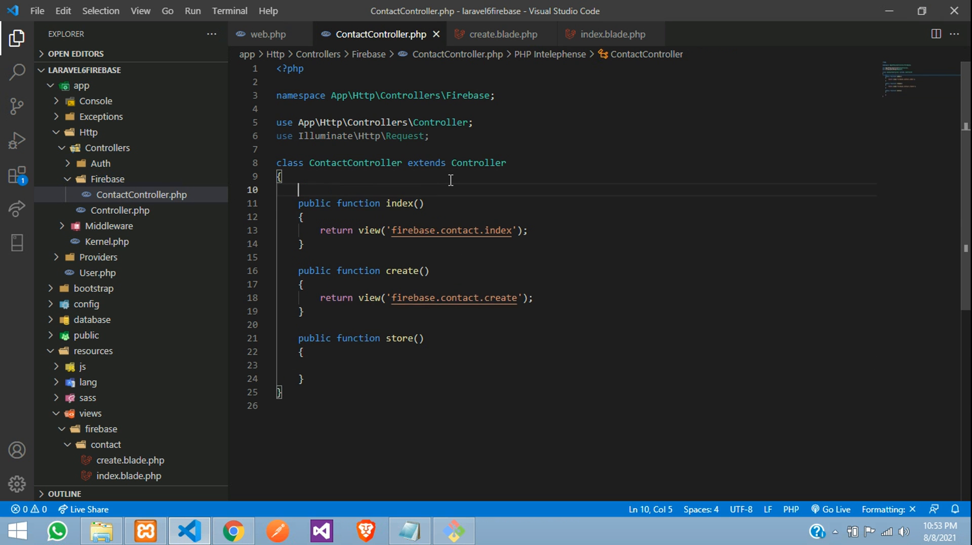
pyautogui.write('public function __construct(Database $database)')
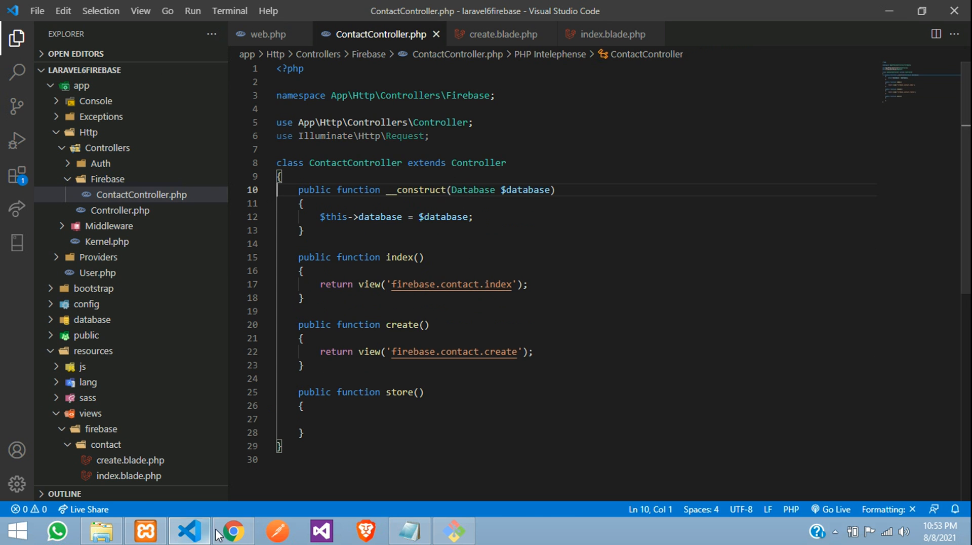
pyautogui.click(233, 531)
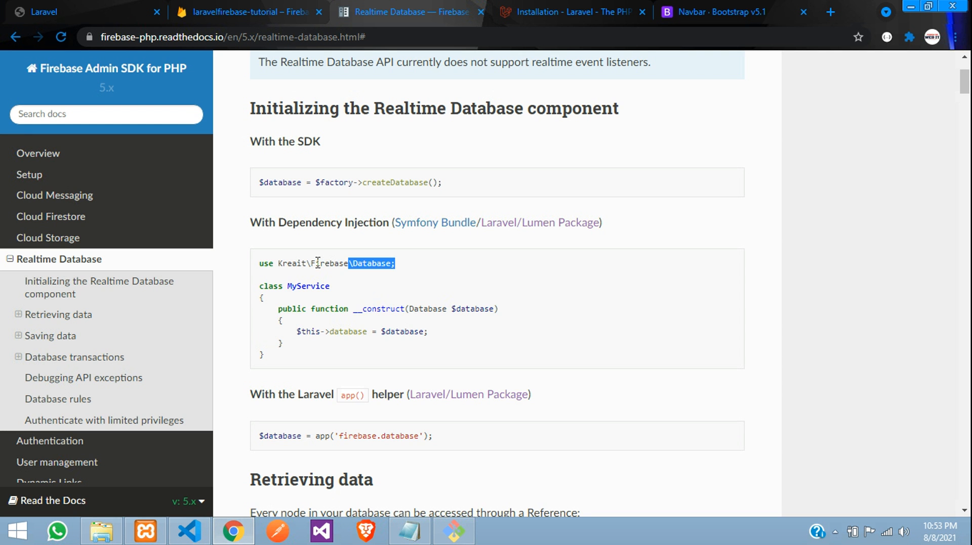
pyautogui.click(188, 531)
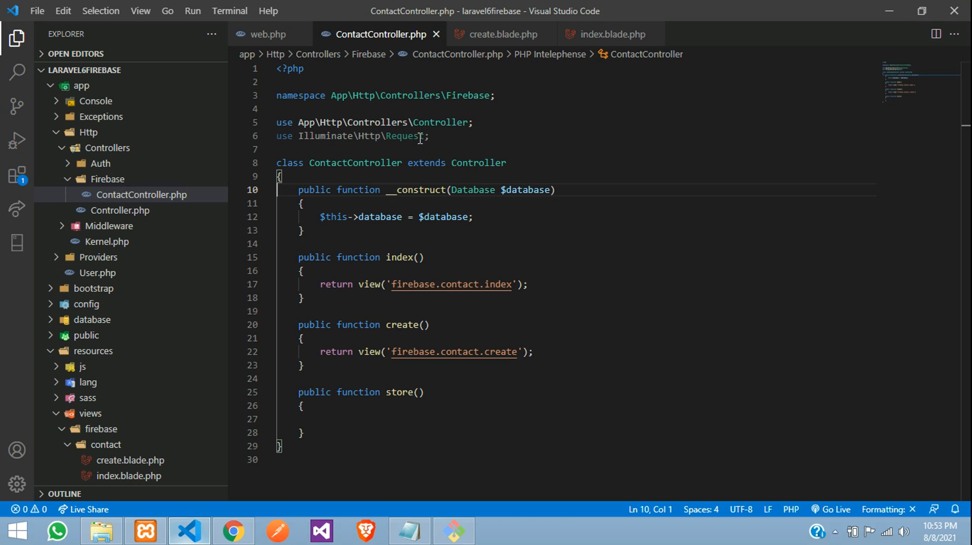
# Import Kreait\Firebase\Database at the top and review the .env settings.
pyautogui.write('use Kreait\\Firebase\\Database;')
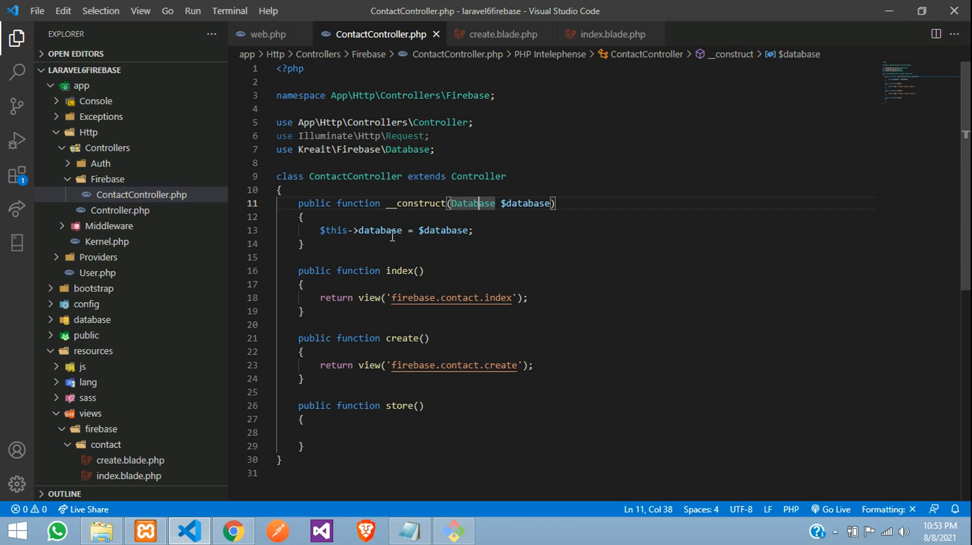
pyautogui.click(313, 255)
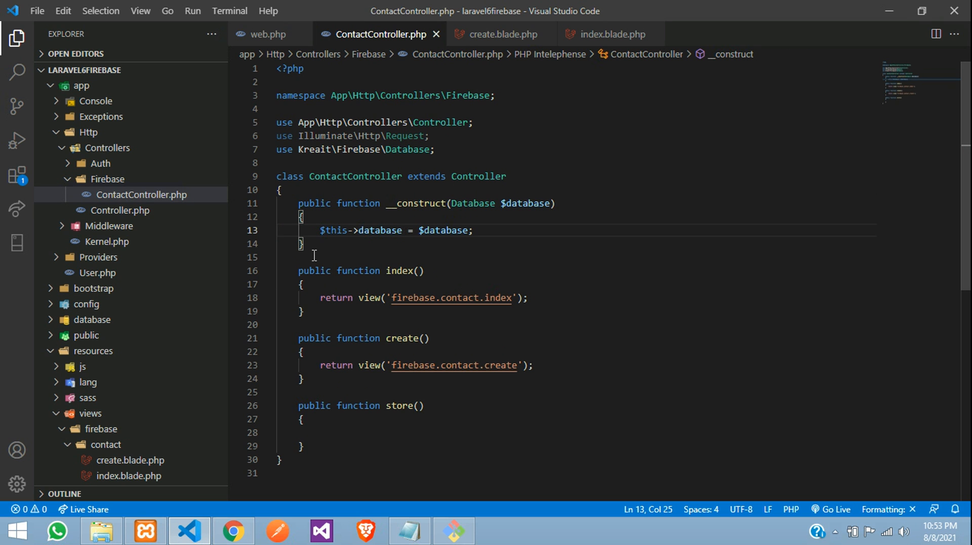
pyautogui.scroll(-3)
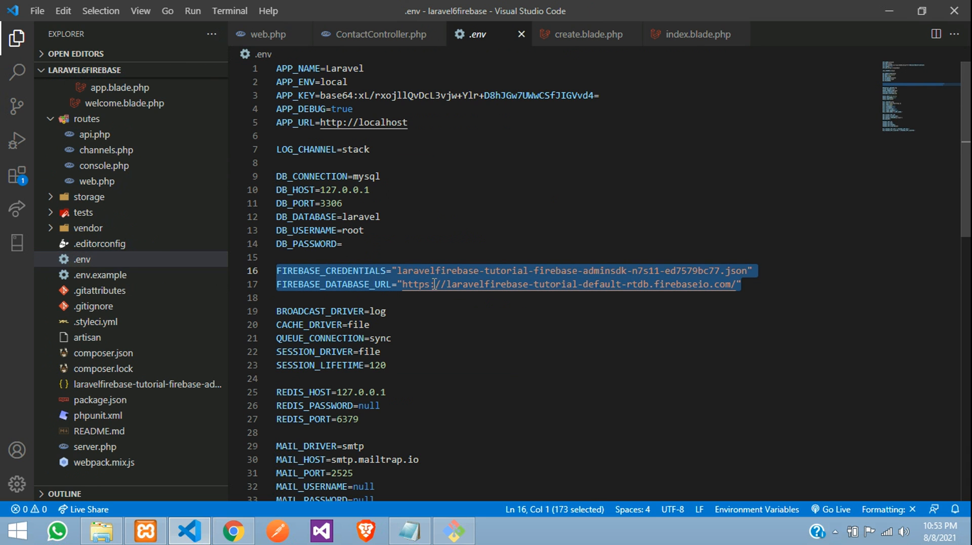
pyautogui.moveTo(550, 59)
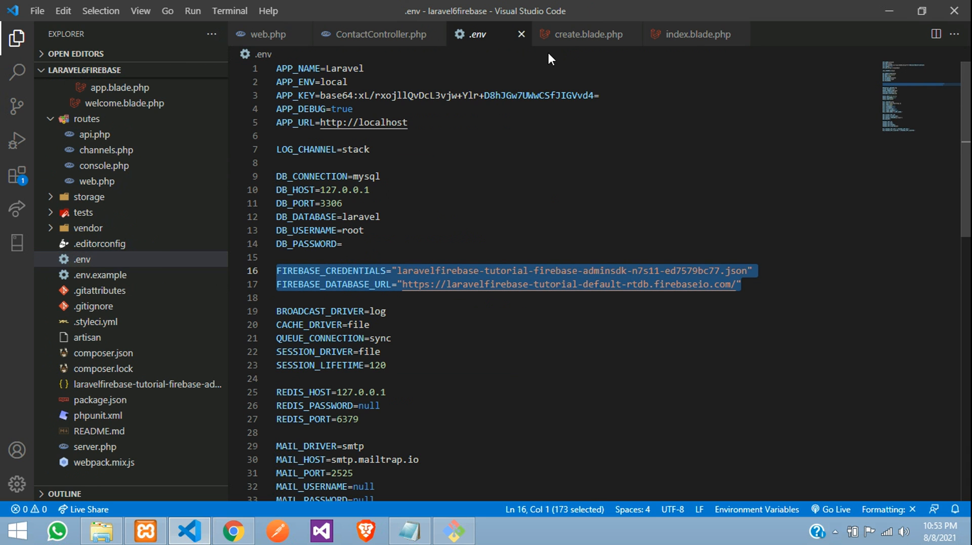
pyautogui.click(378, 34)
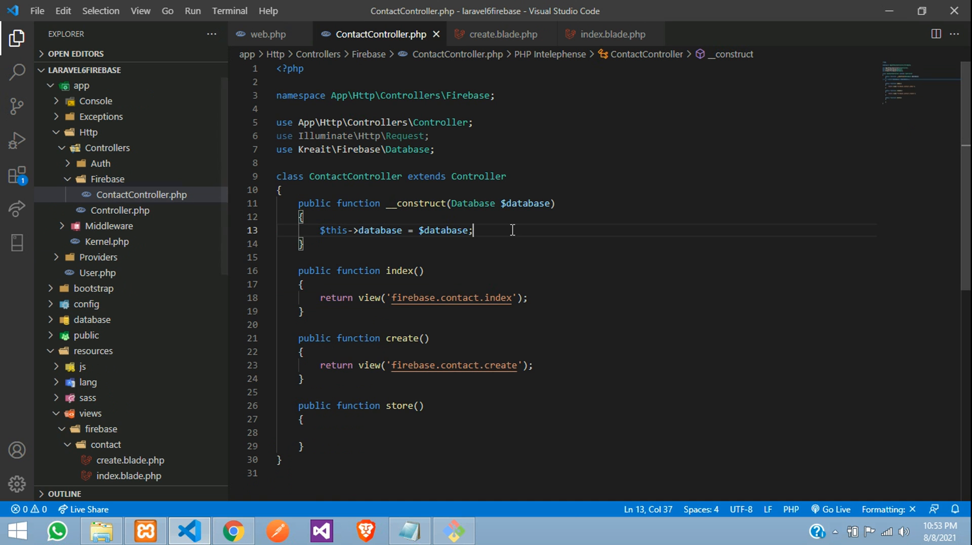
pyautogui.moveTo(234, 531)
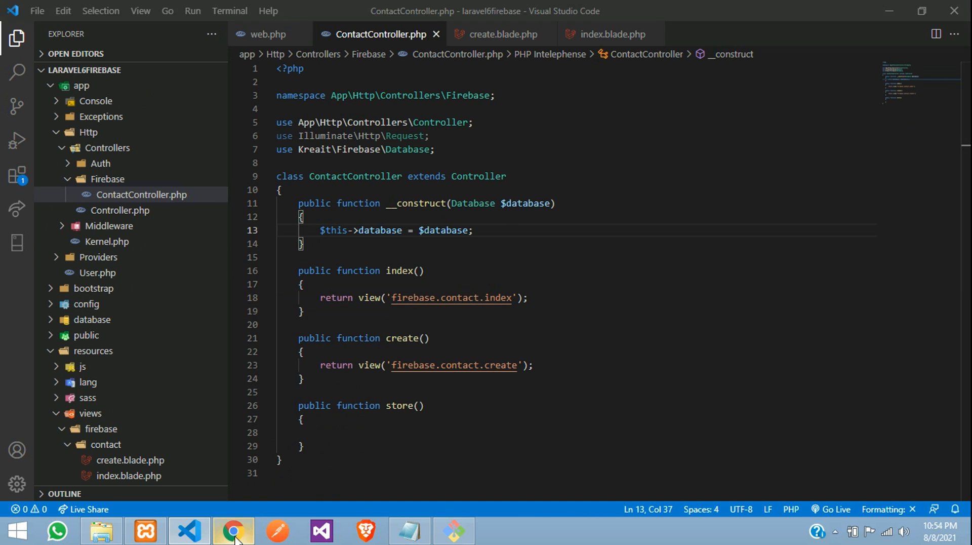
# Locate the Writing lists push() example by stepping through push( matches in the docs.
pyautogui.click(234, 532)
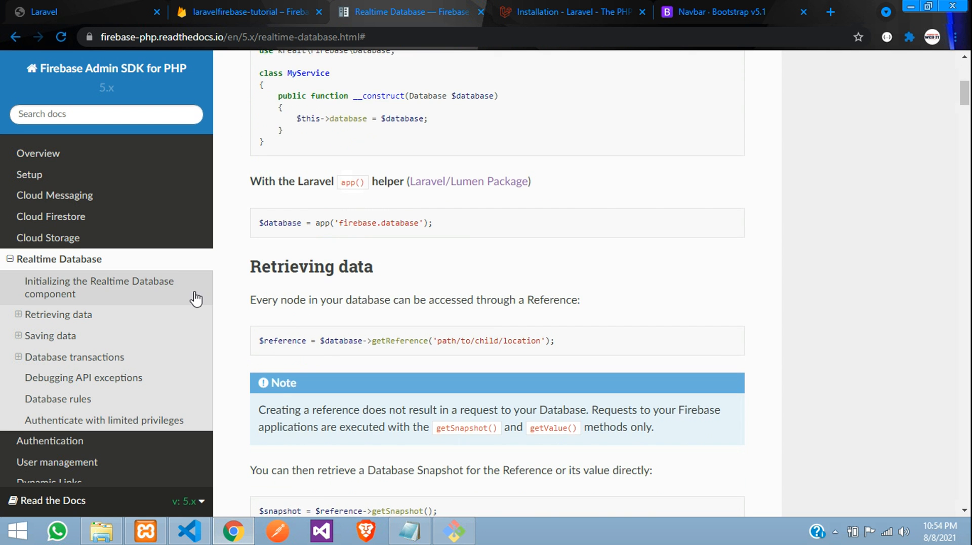
pyautogui.click(50, 335)
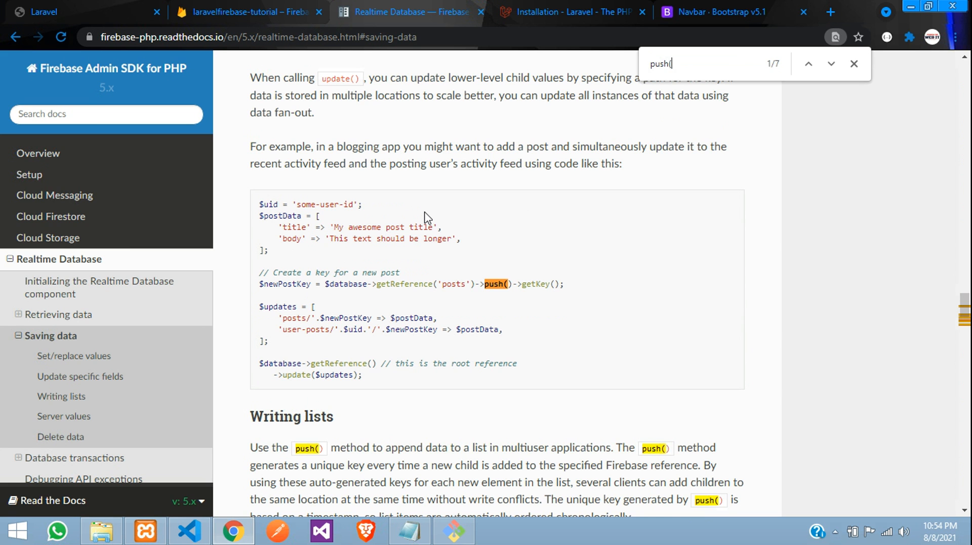
pyautogui.click(831, 64)
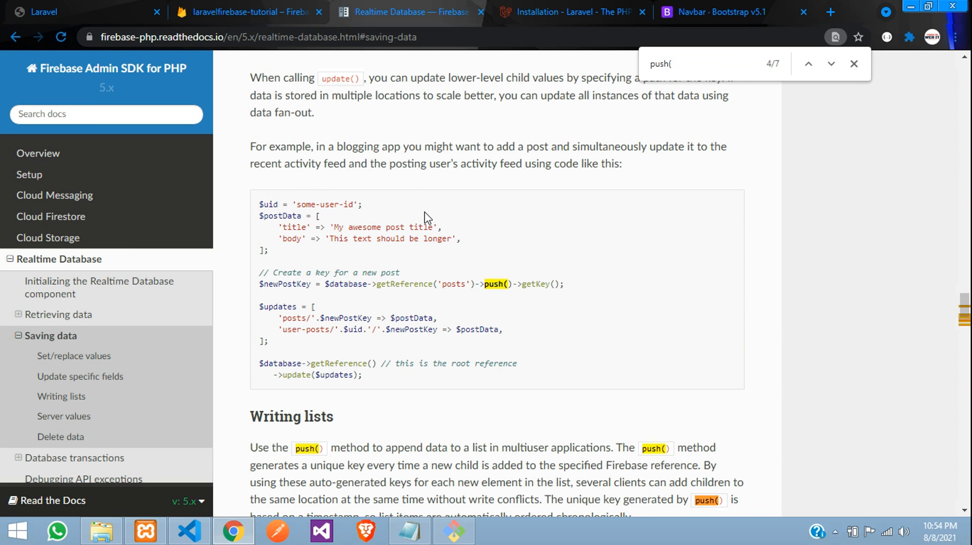
pyautogui.click(831, 64)
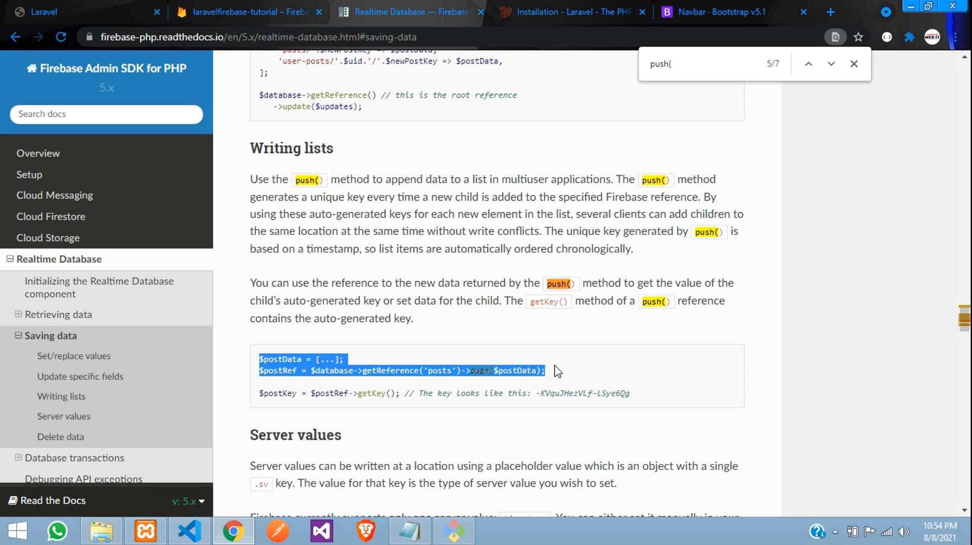
pyautogui.moveTo(271, 357)
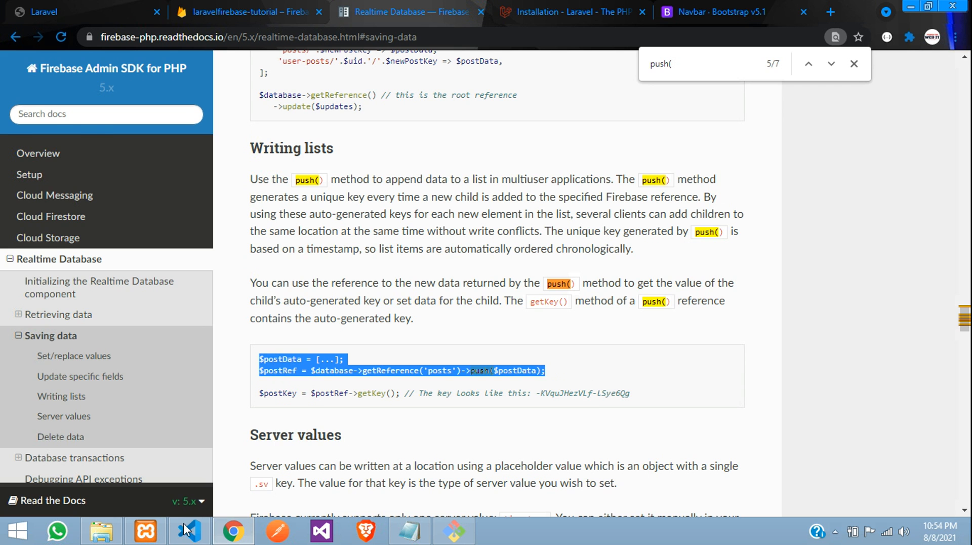
# Start $postData in store() with a 'fname' key and a Request $request parameter.
pyautogui.click(189, 531)
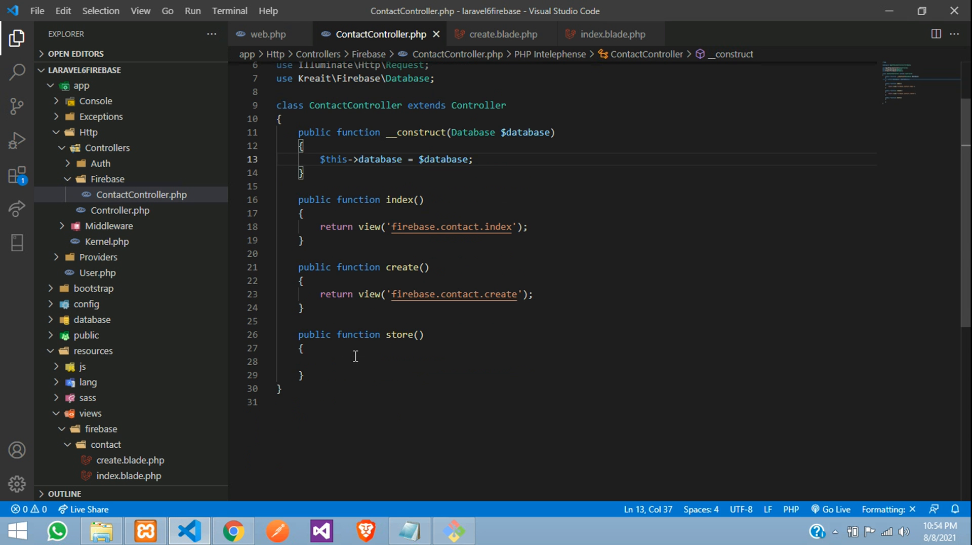
pyautogui.write('$postData = [...];')
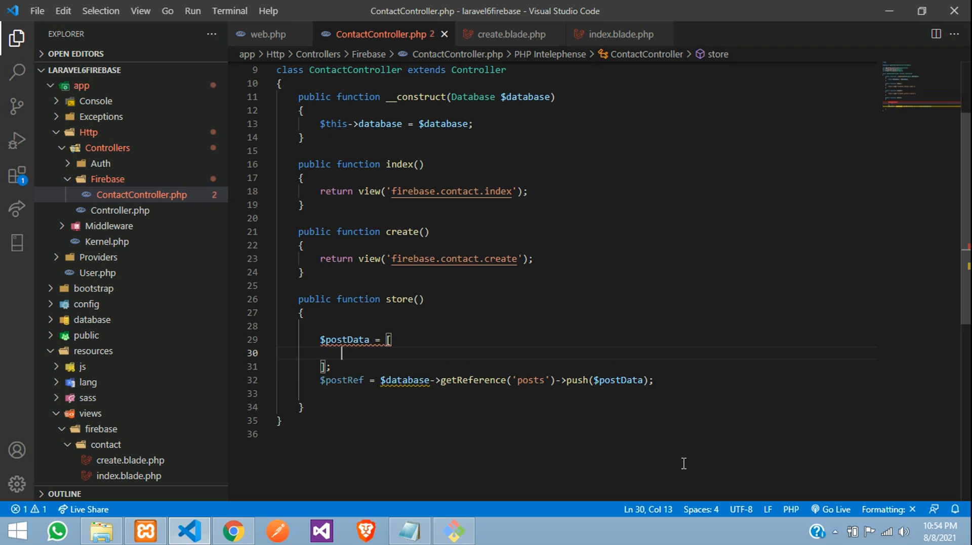
pyautogui.write("'fname' =>")
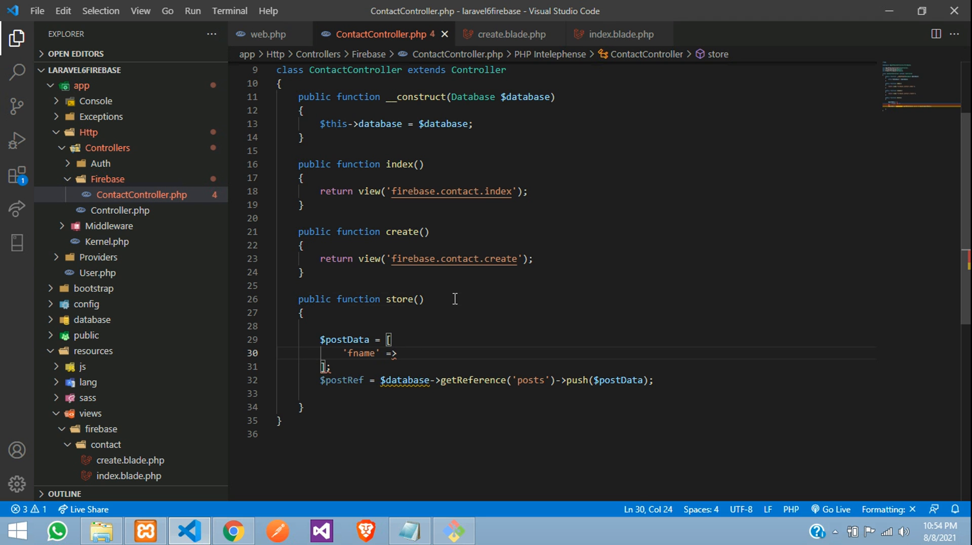
pyautogui.write('Request')
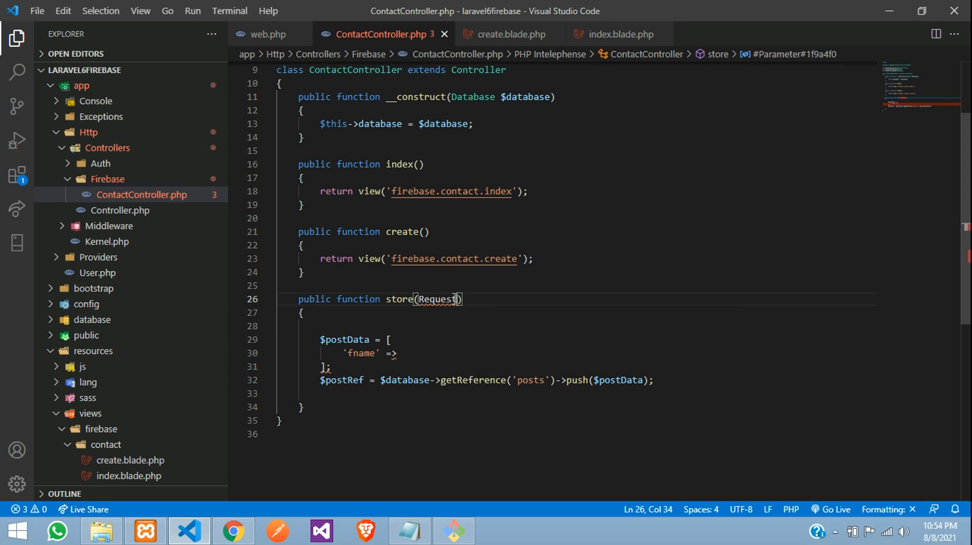
pyautogui.write('$request')
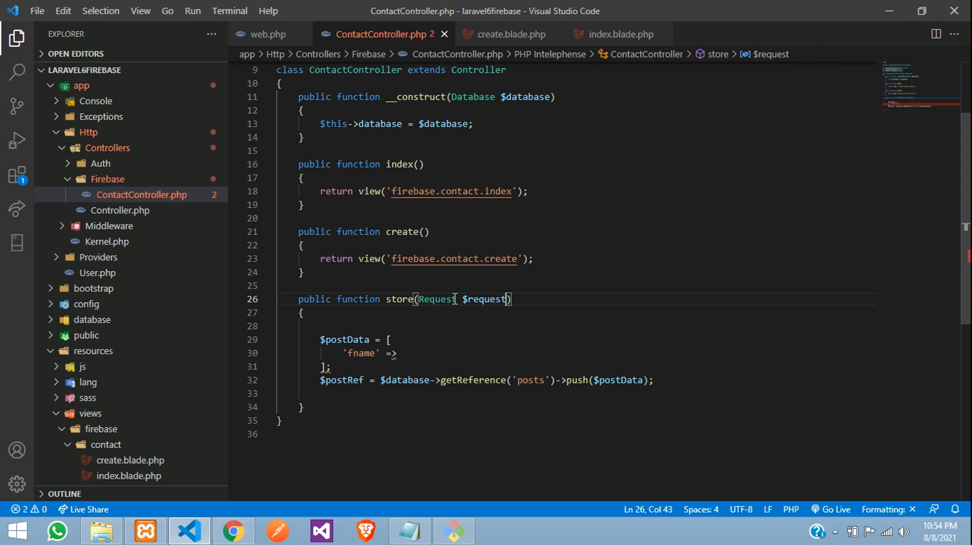
pyautogui.doubleClick(484, 299)
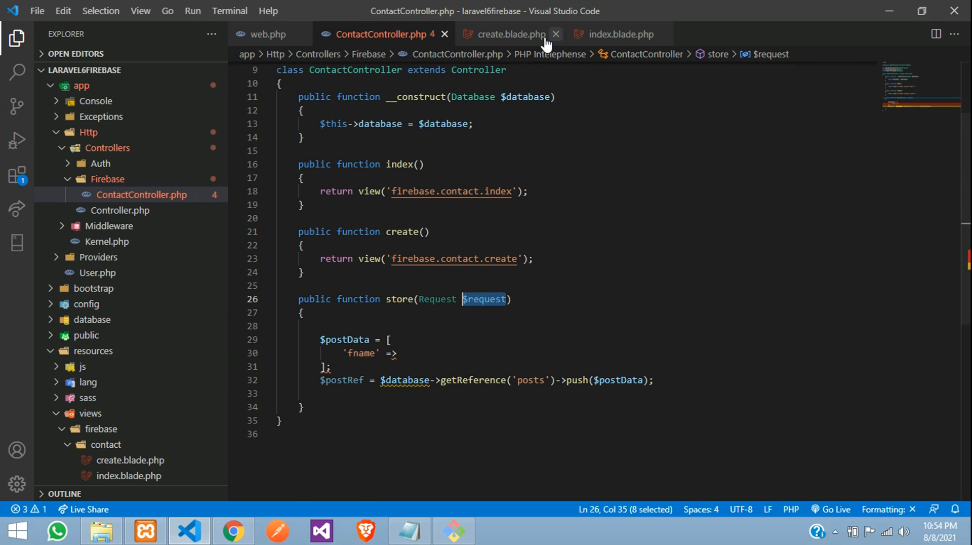
pyautogui.click(505, 34)
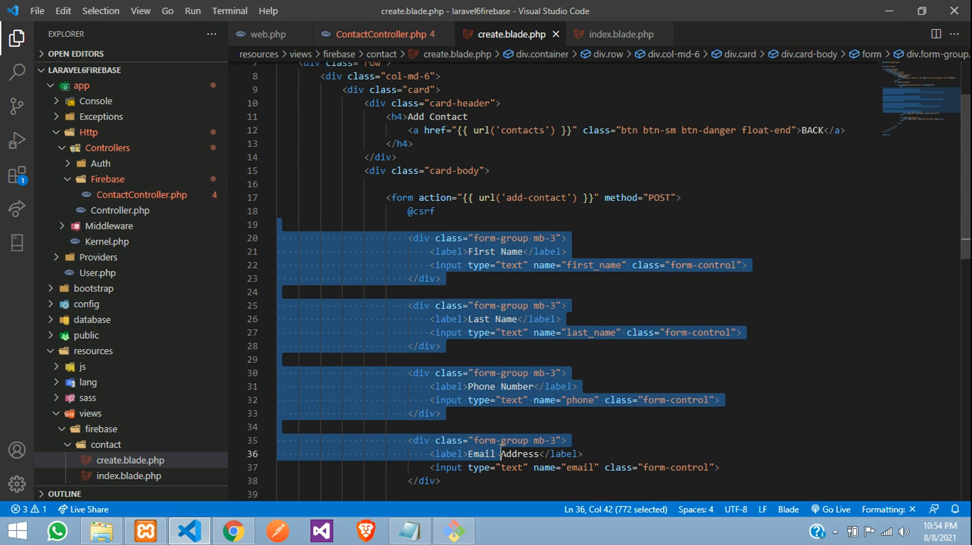
pyautogui.click(378, 34)
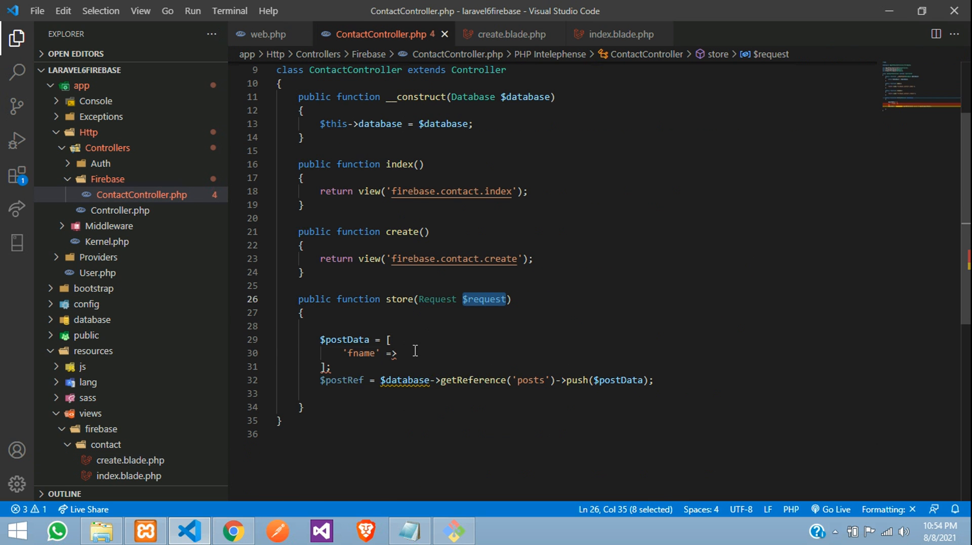
# Map $postData to the request's first_name, last_name, phone and email fields.
pyautogui.write('$request')
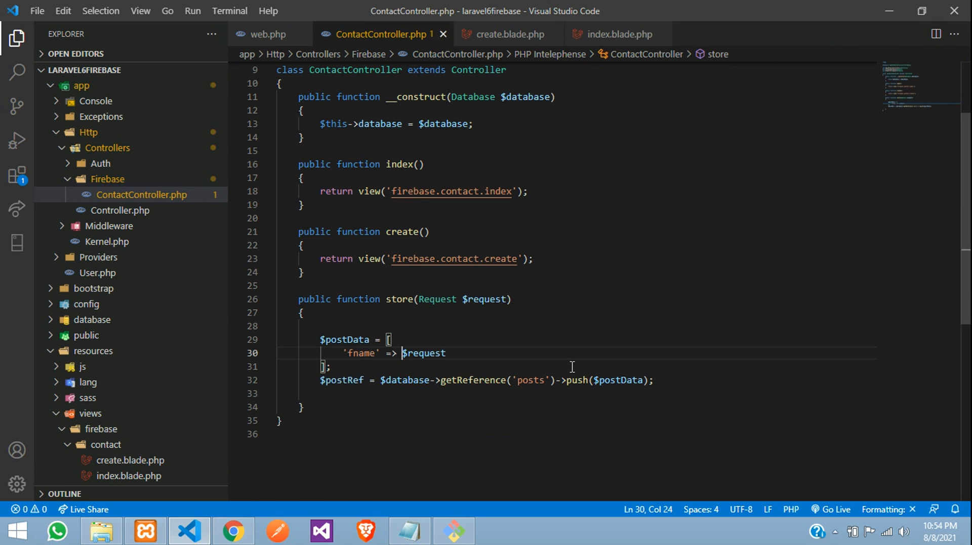
pyautogui.write('->')
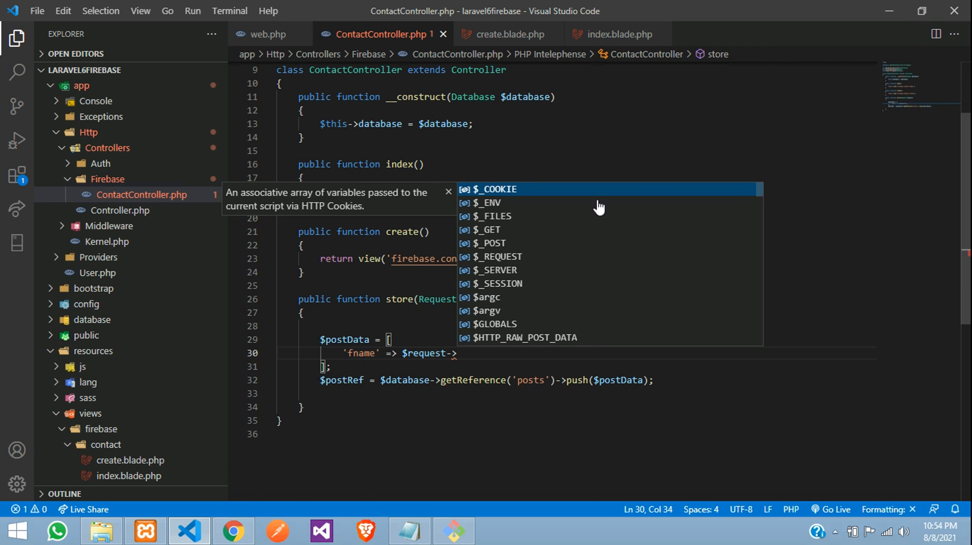
pyautogui.click(510, 34)
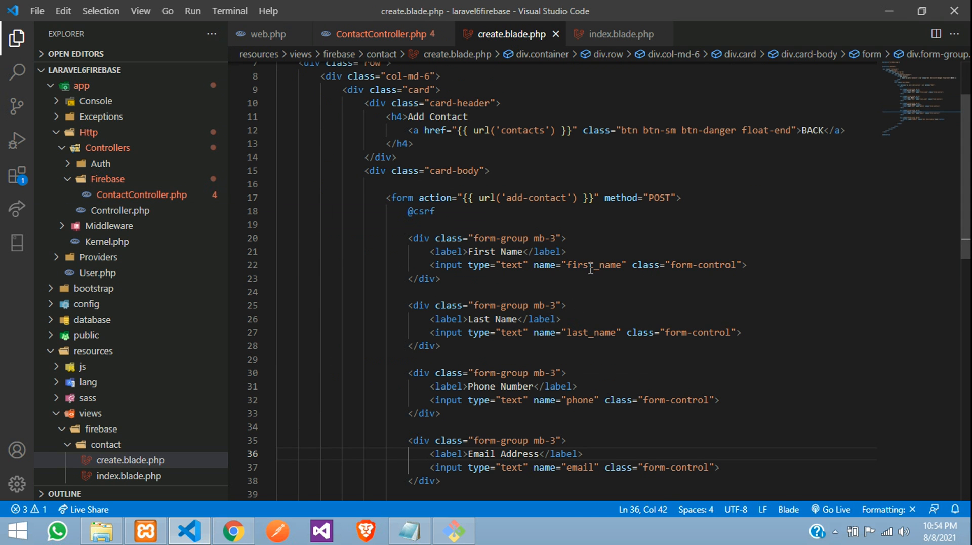
pyautogui.click(382, 34)
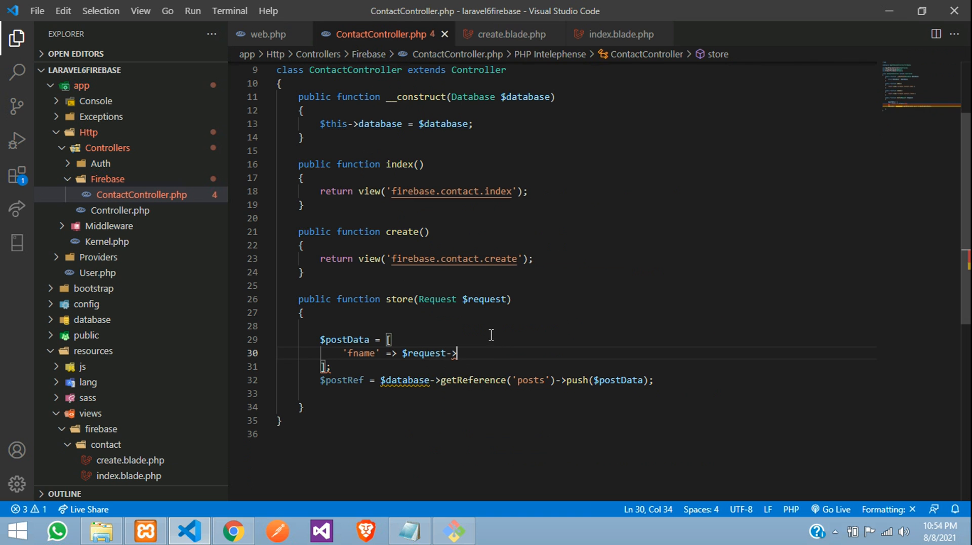
pyautogui.write('first_name,')
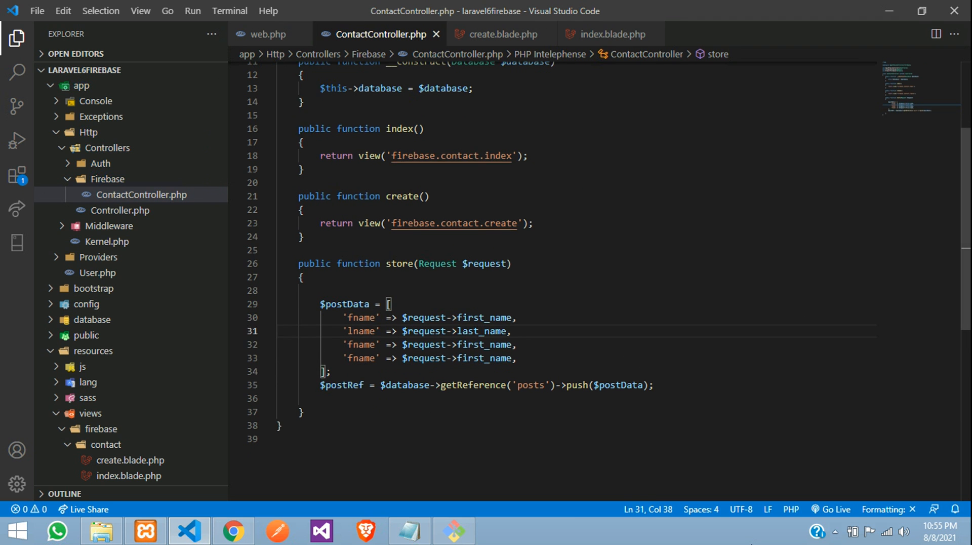
pyautogui.write('php')
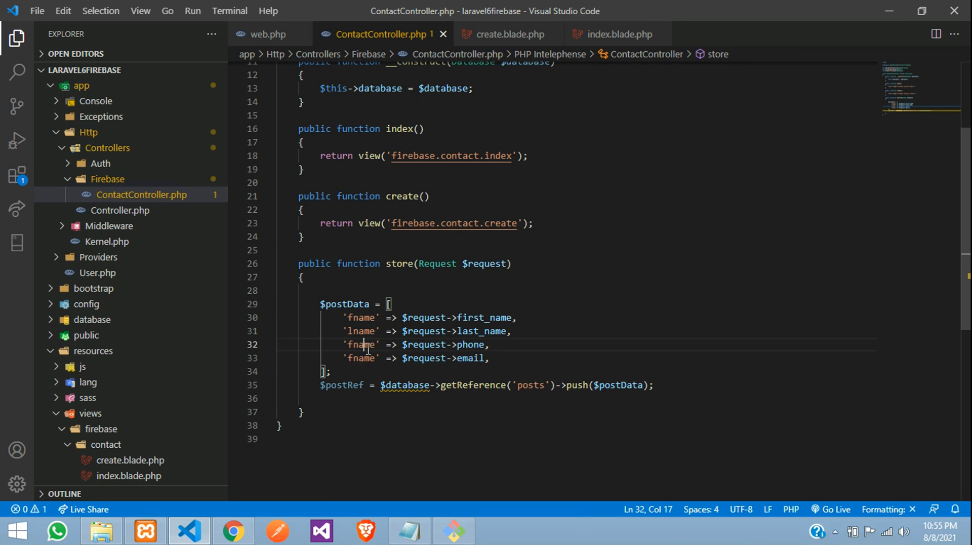
pyautogui.write('phone')
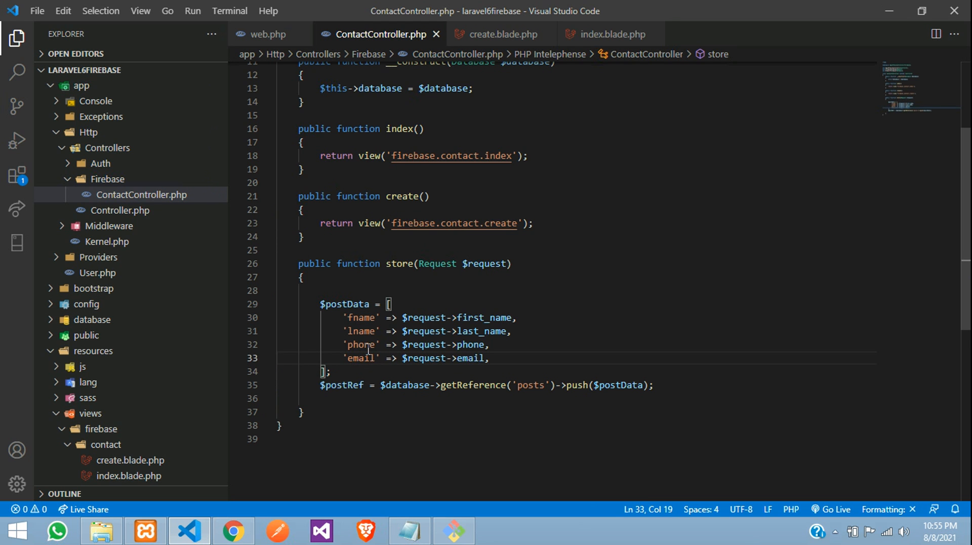
# Point the push line at $this->database and begin a $ref_tablename = '' line.
pyautogui.click(407, 350)
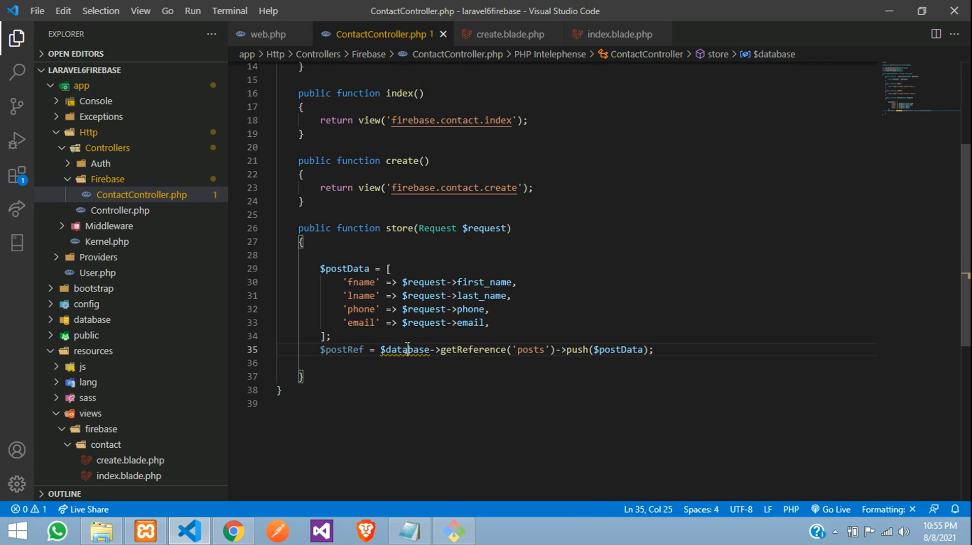
pyautogui.doubleClick(404, 350)
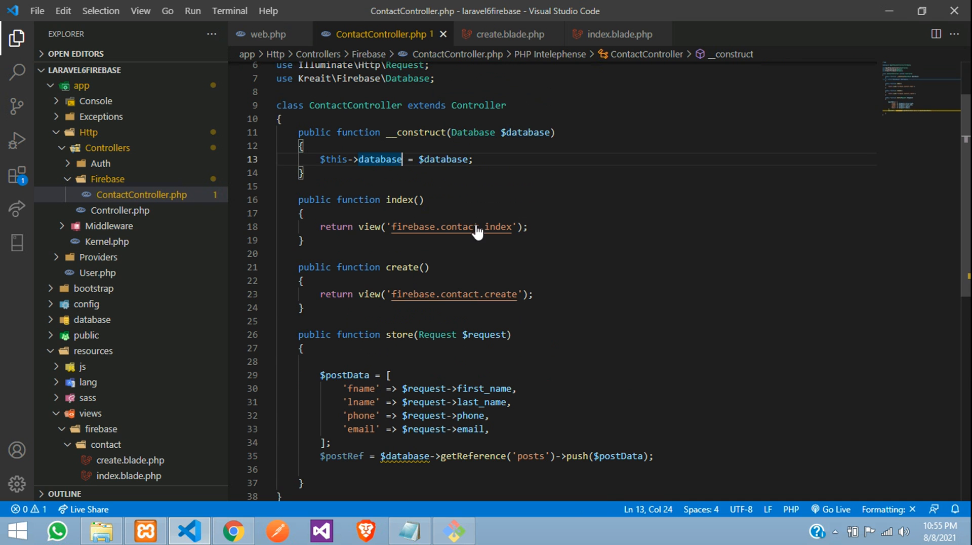
pyautogui.scroll(-3)
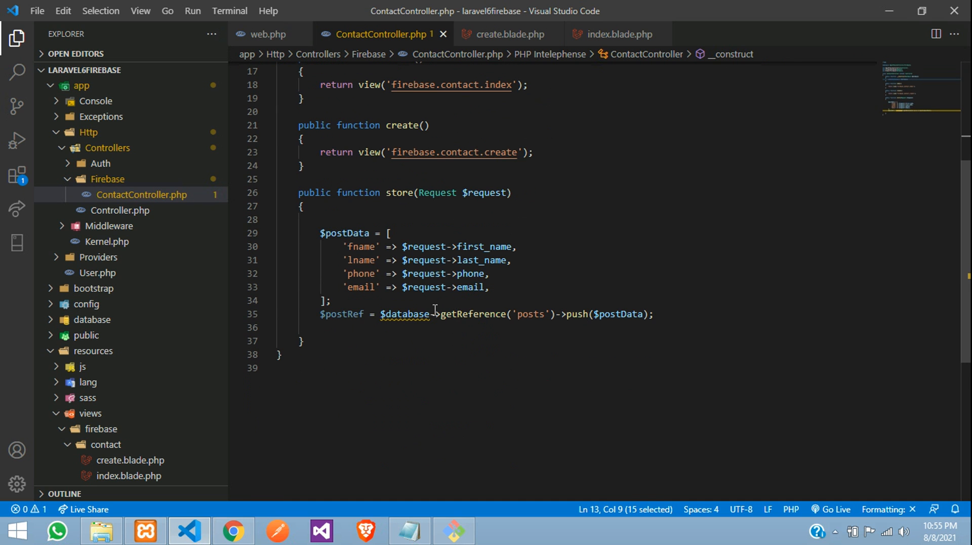
pyautogui.doubleClick(404, 313)
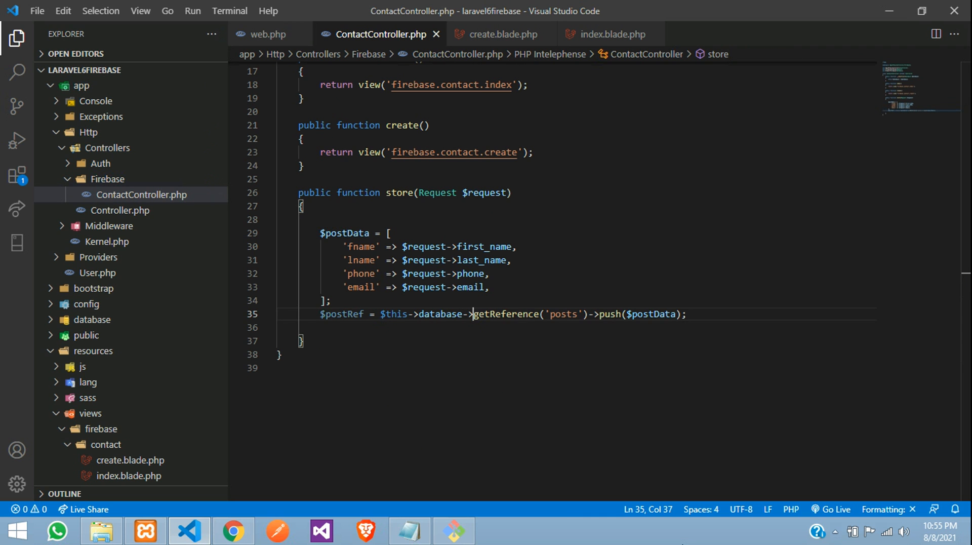
pyautogui.doubleClick(563, 315)
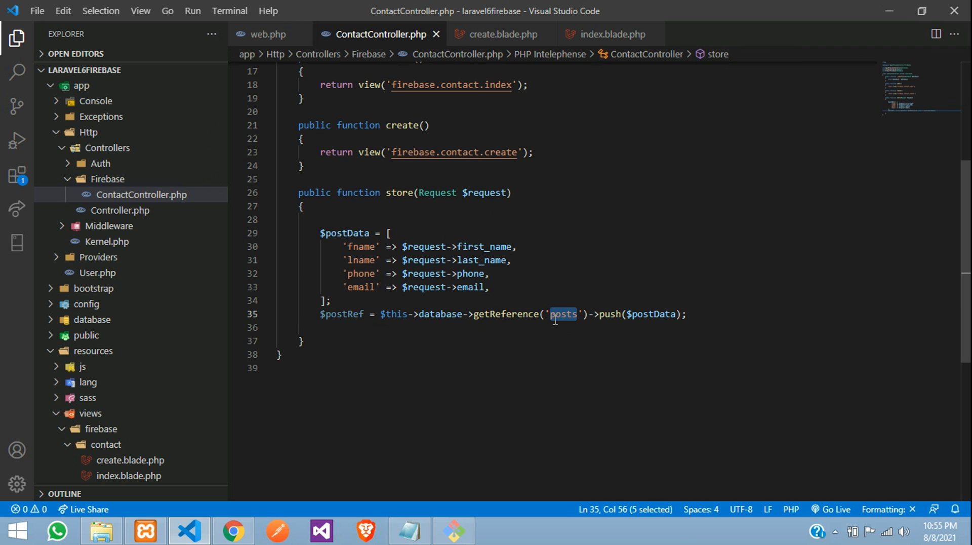
pyautogui.moveTo(422, 288)
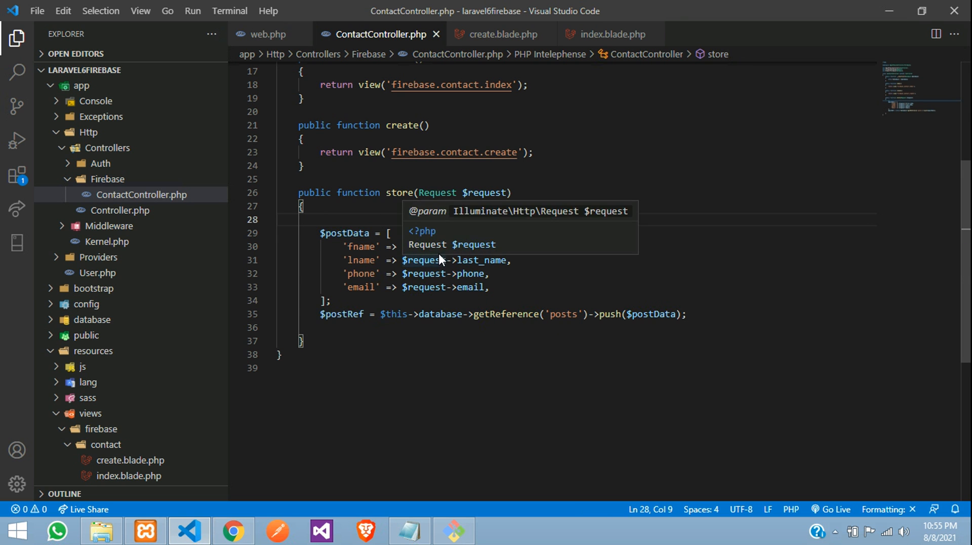
pyautogui.write('$ref')
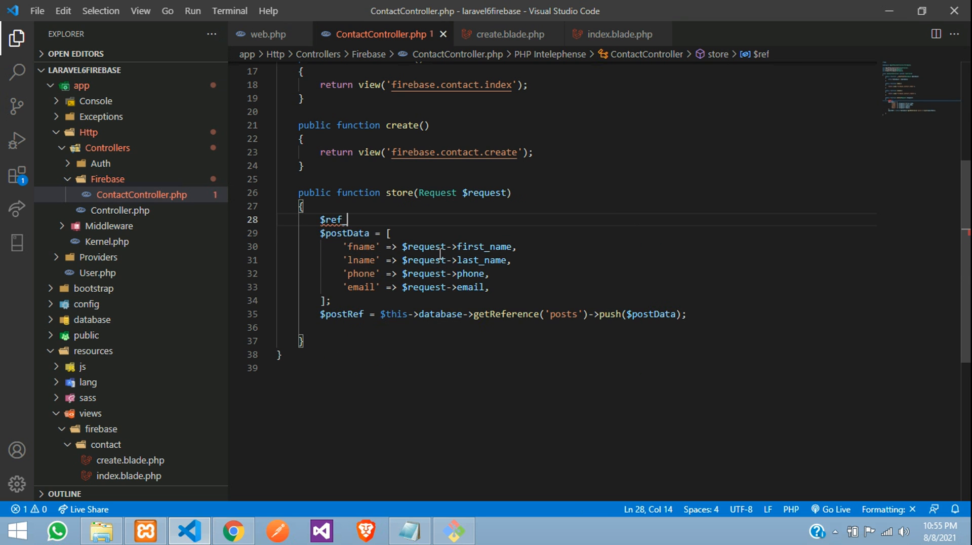
pyautogui.write('_tablename')
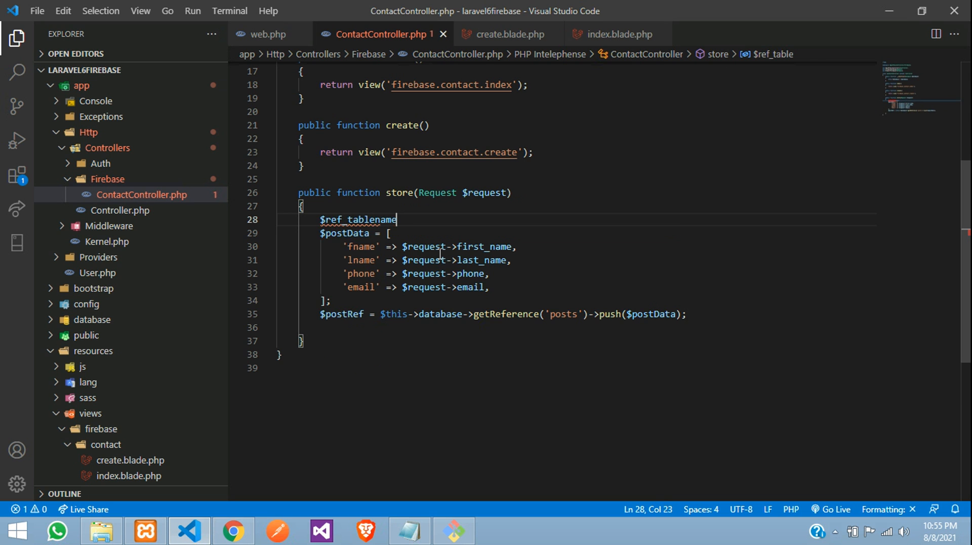
pyautogui.write("= '';")
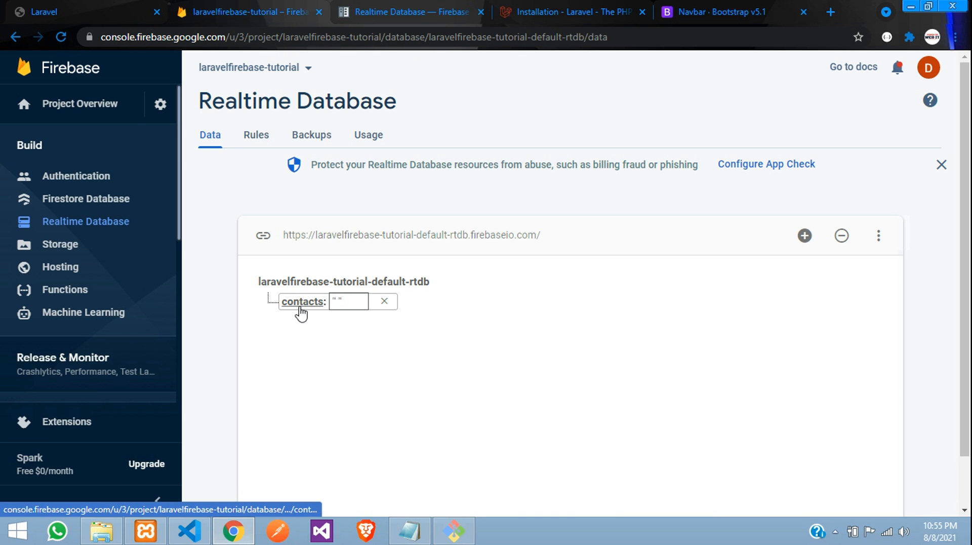
# Set $ref_tablename to 'contacts' and use it in getReference() instead of 'posts'.
pyautogui.click(188, 531)
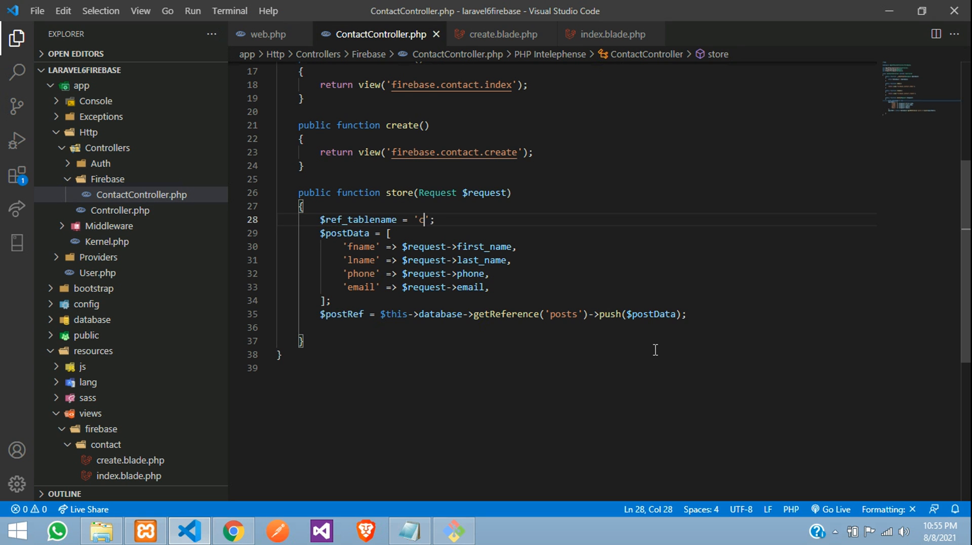
pyautogui.write('ontacts')
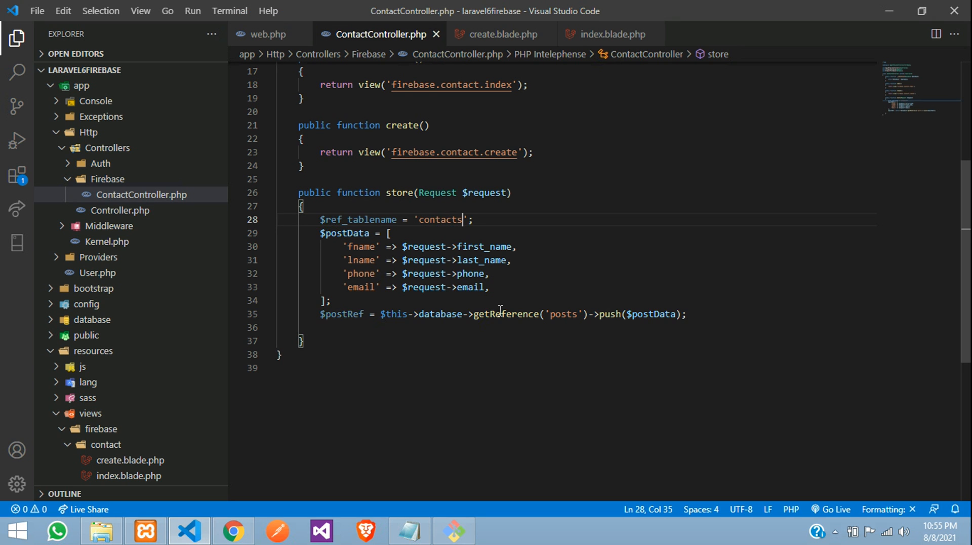
pyautogui.doubleClick(358, 220)
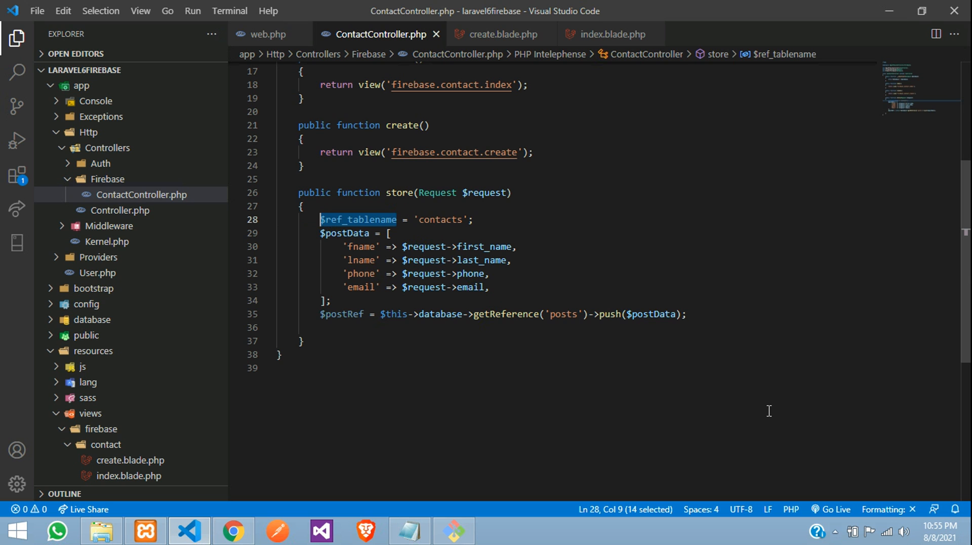
pyautogui.doubleClick(564, 314)
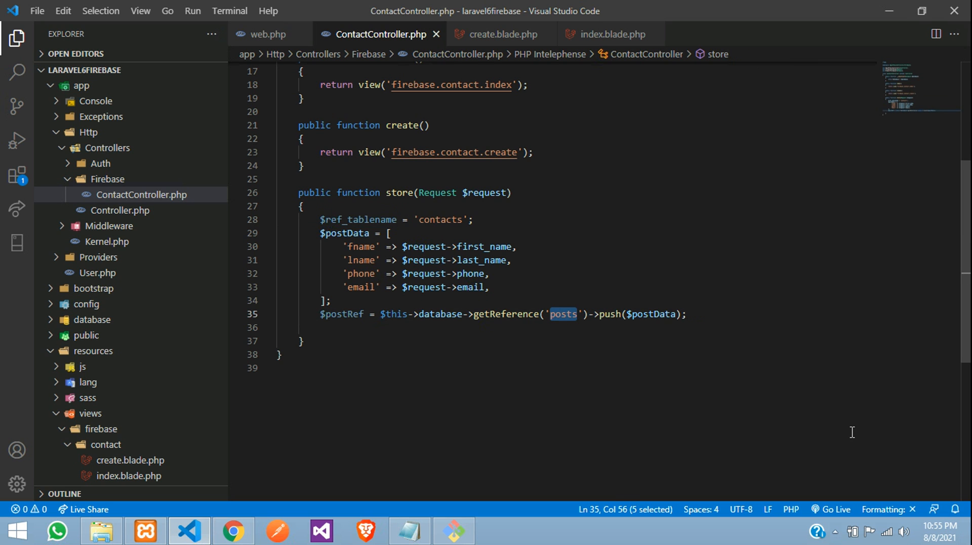
pyautogui.press('Delete')
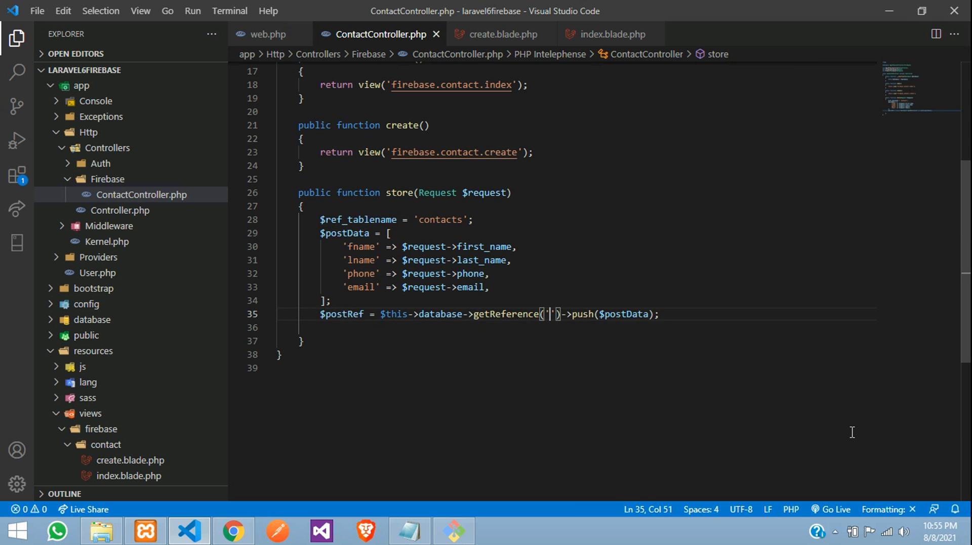
pyautogui.write('$ref_tablename')
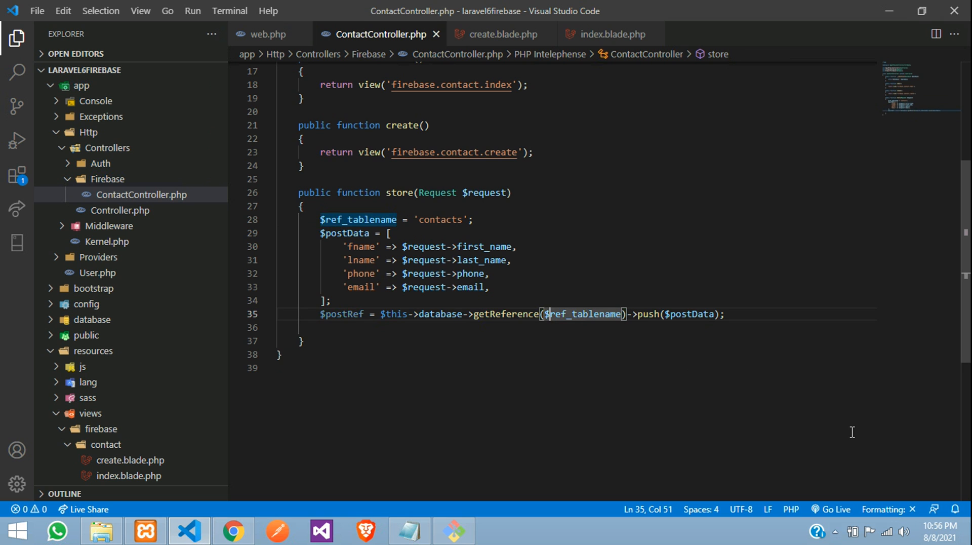
pyautogui.scroll(3)
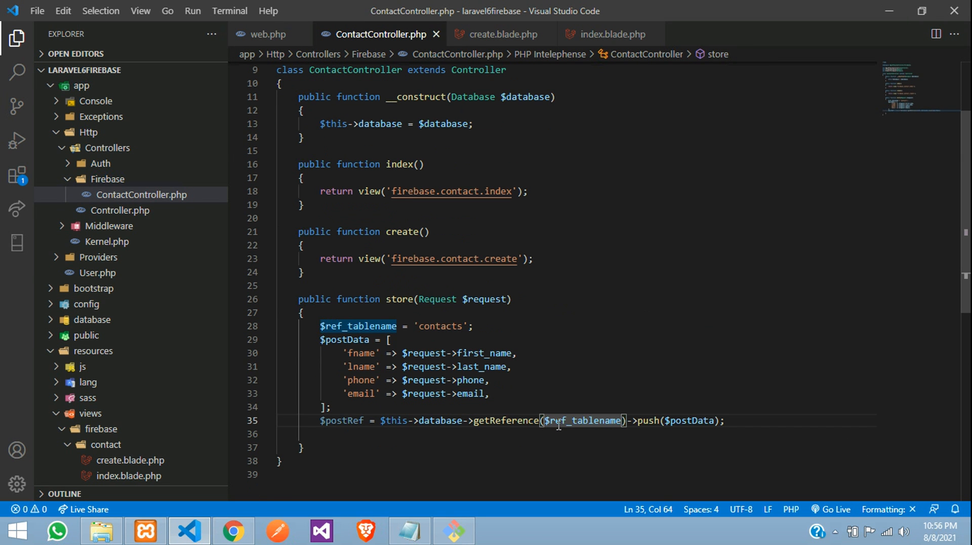
# Move the table name into the constructor as $this->tablename = 'contacts' for getReference().
pyautogui.click(473, 326)
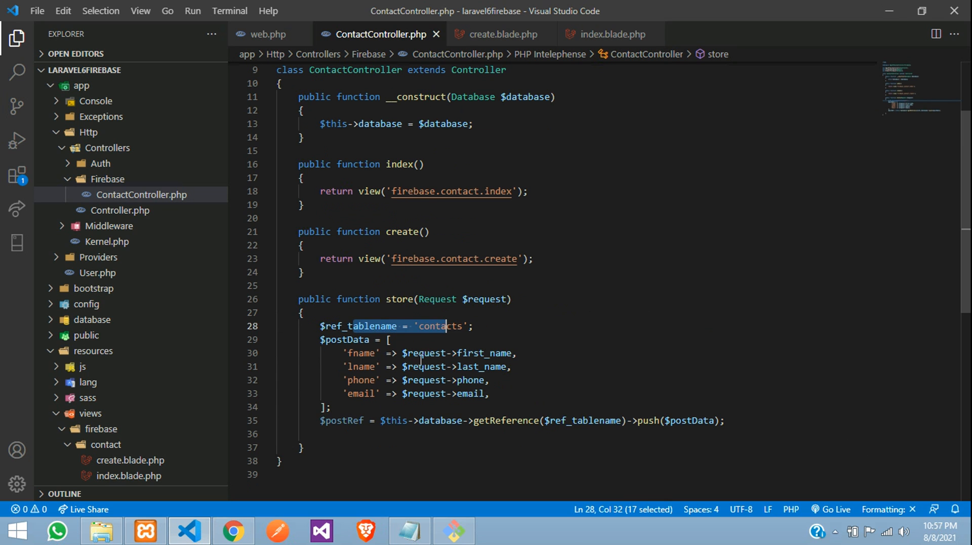
pyautogui.doubleClick(441, 326)
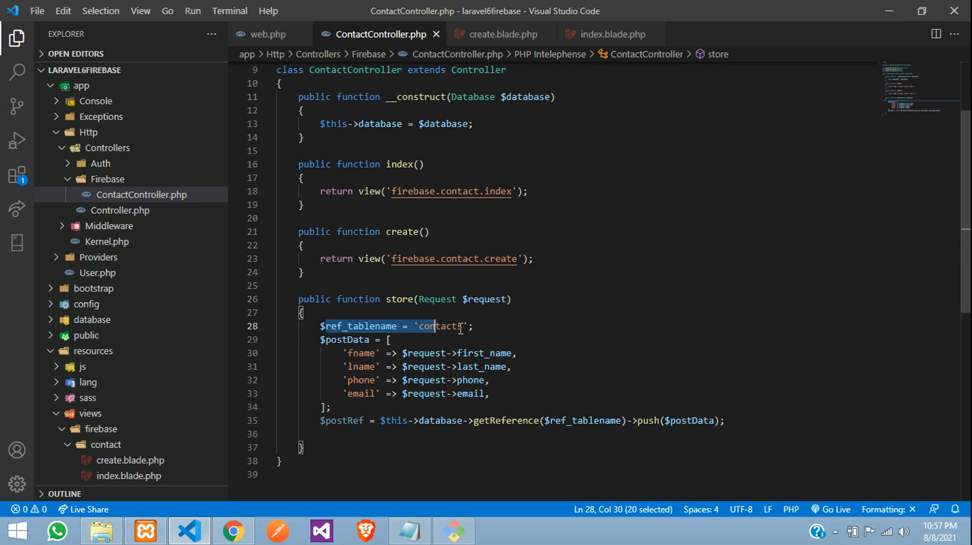
pyautogui.click(472, 124)
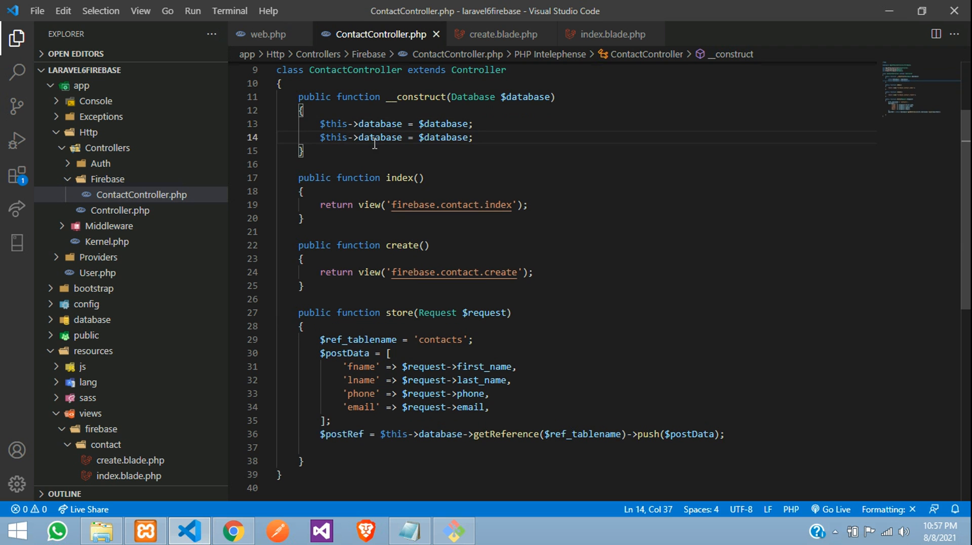
pyautogui.doubleClick(358, 340)
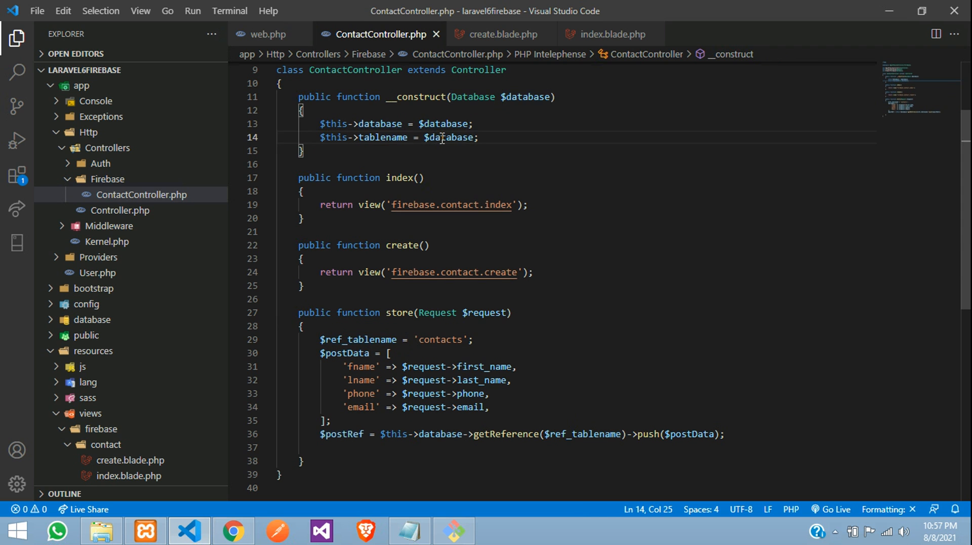
pyautogui.write("''")
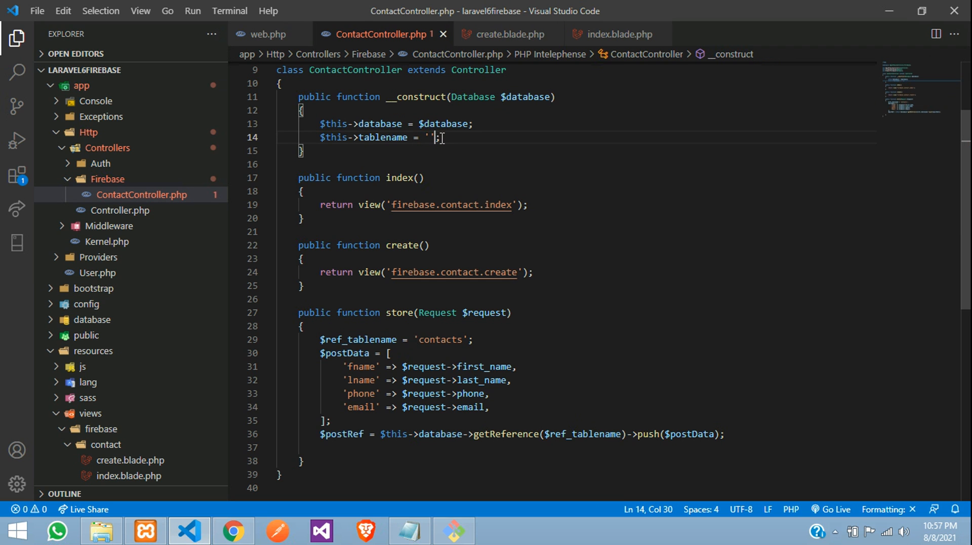
pyautogui.doubleClick(440, 340)
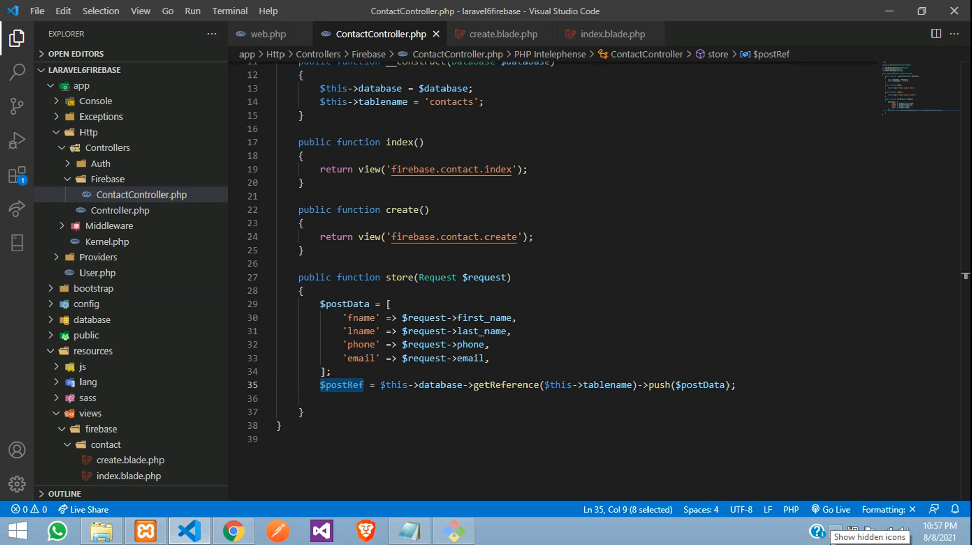
# Begin an if($postRef) block returning a redirect with a 'status' flash message.
pyautogui.write('if(')
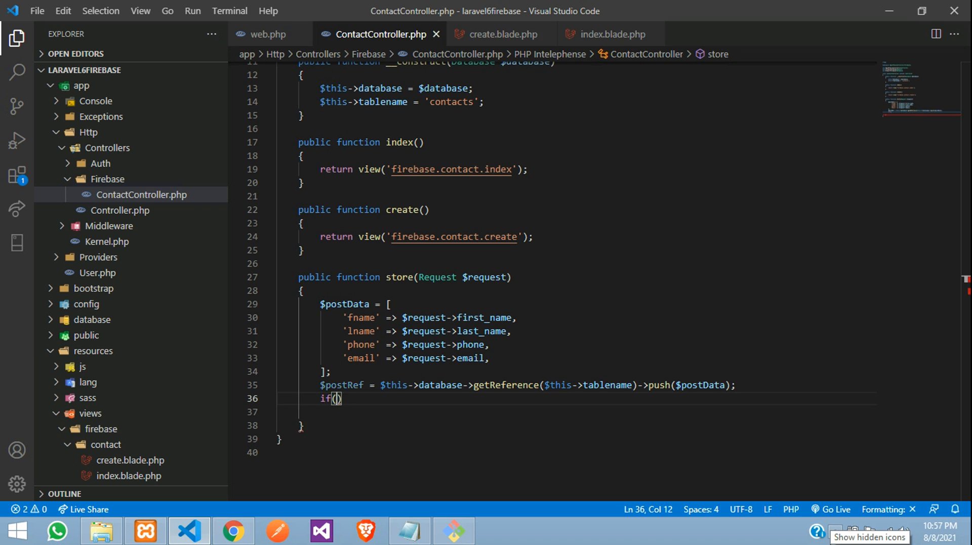
pyautogui.write('$postRef')
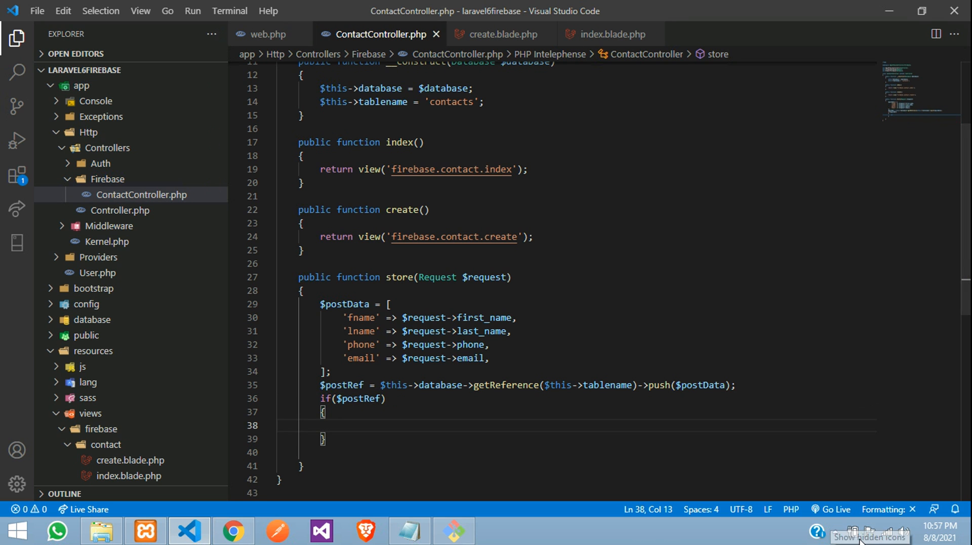
pyautogui.write('return')
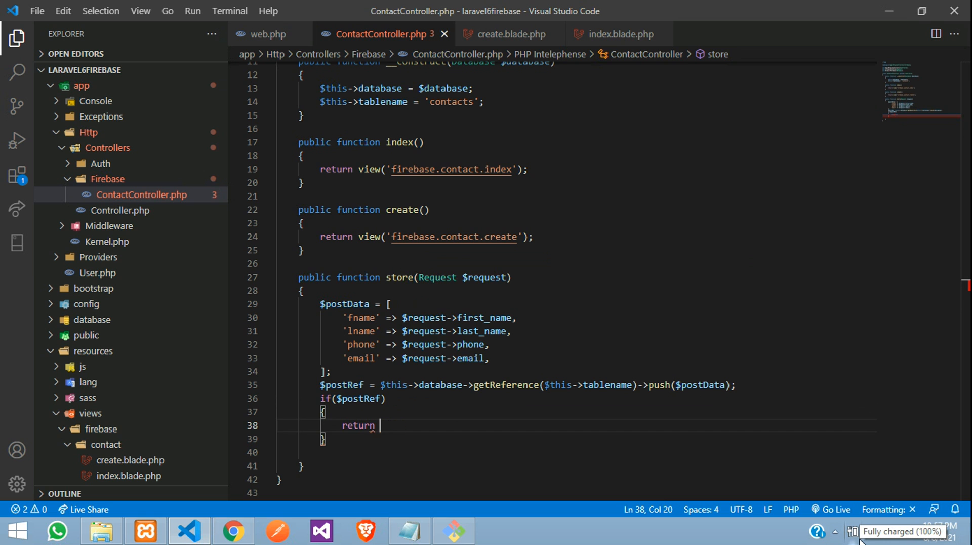
pyautogui.write('redirect()->with();')
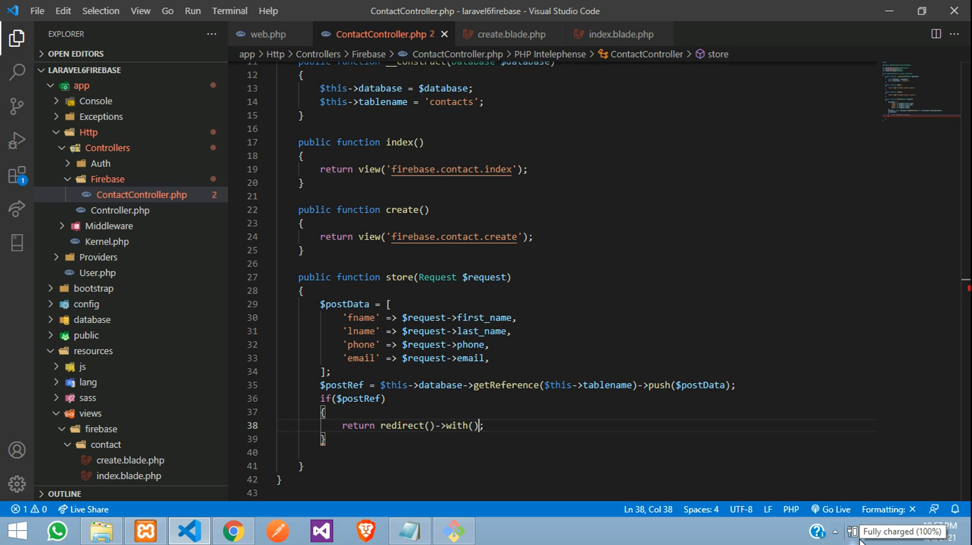
pyautogui.write("'status'")
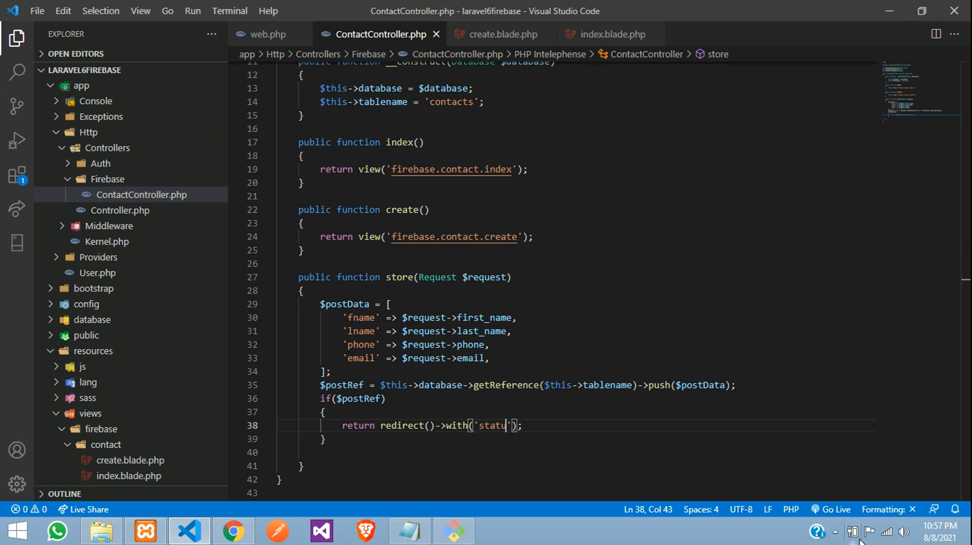
pyautogui.write("s',")
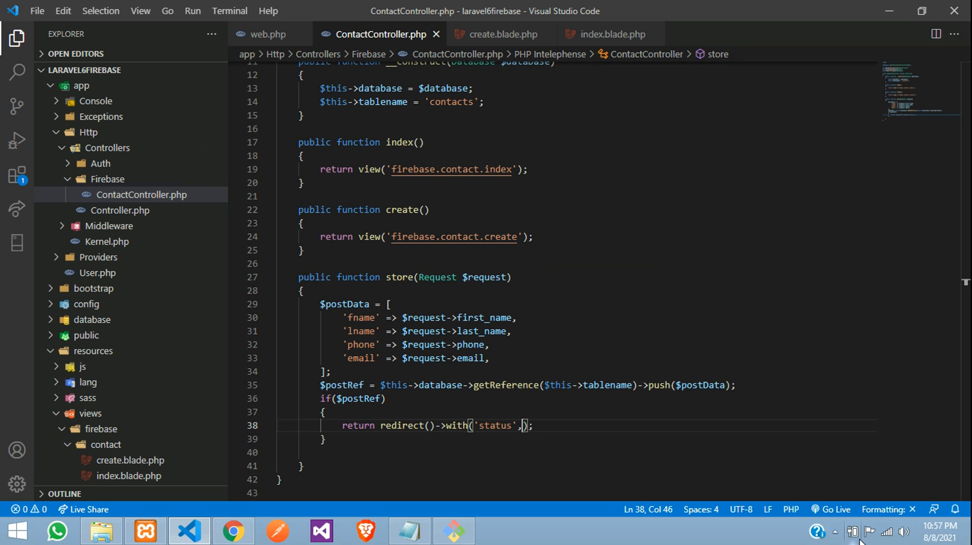
# Set the status message to 'Contact Added Successfully' and glance at the contact list page.
pyautogui.write("''")
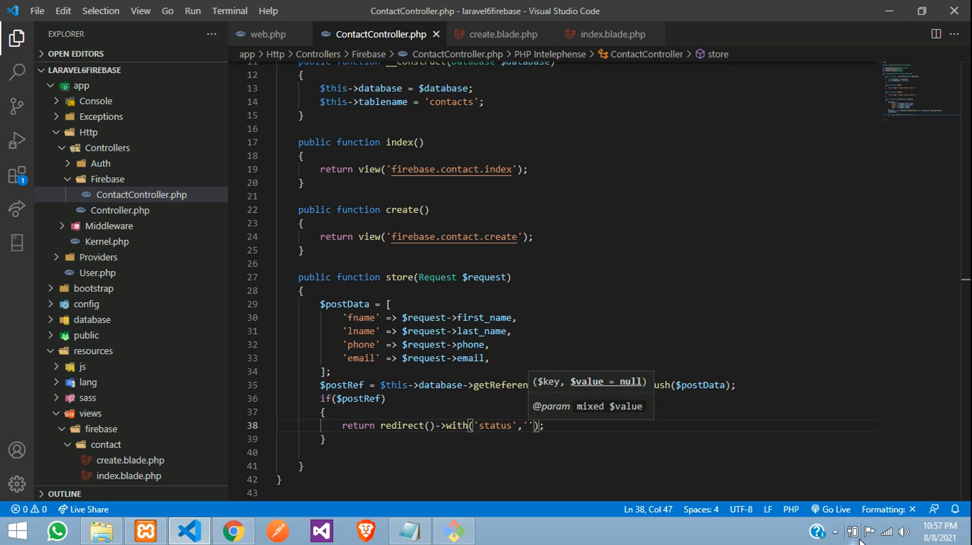
pyautogui.write('Contact')
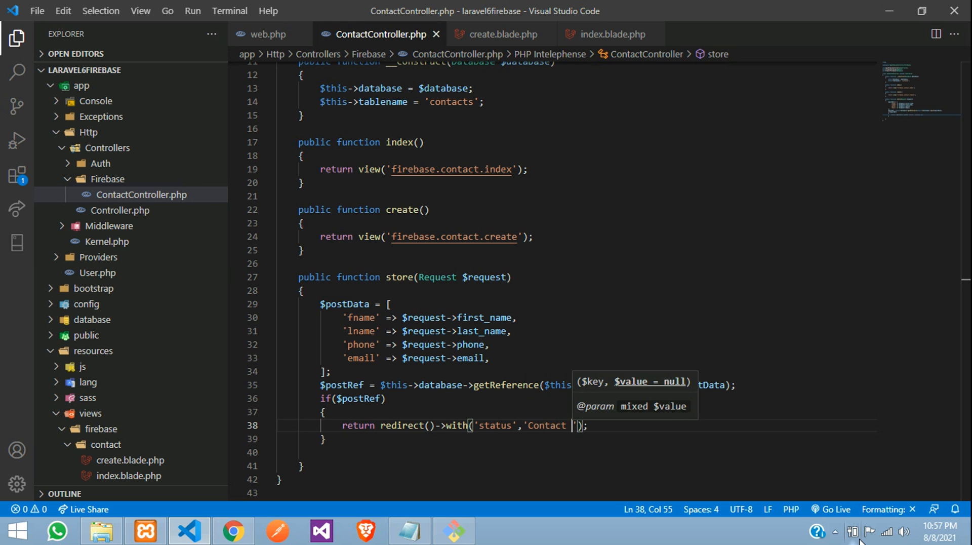
pyautogui.write('Added Succ')
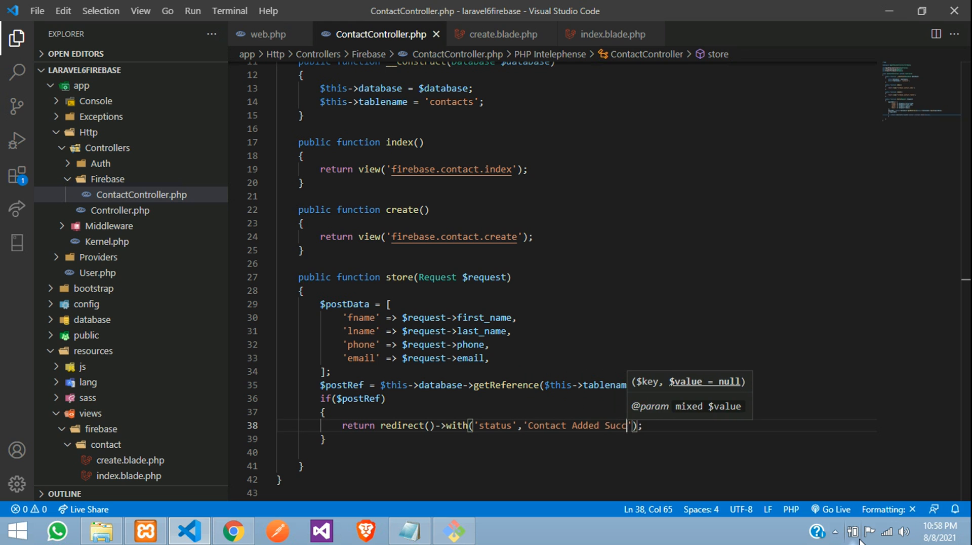
pyautogui.write('essfully')
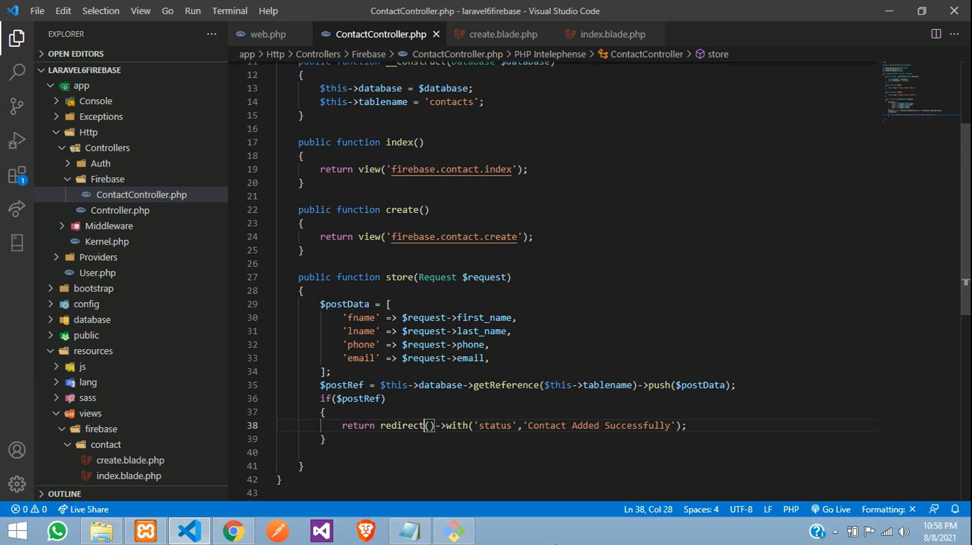
pyautogui.write("''")
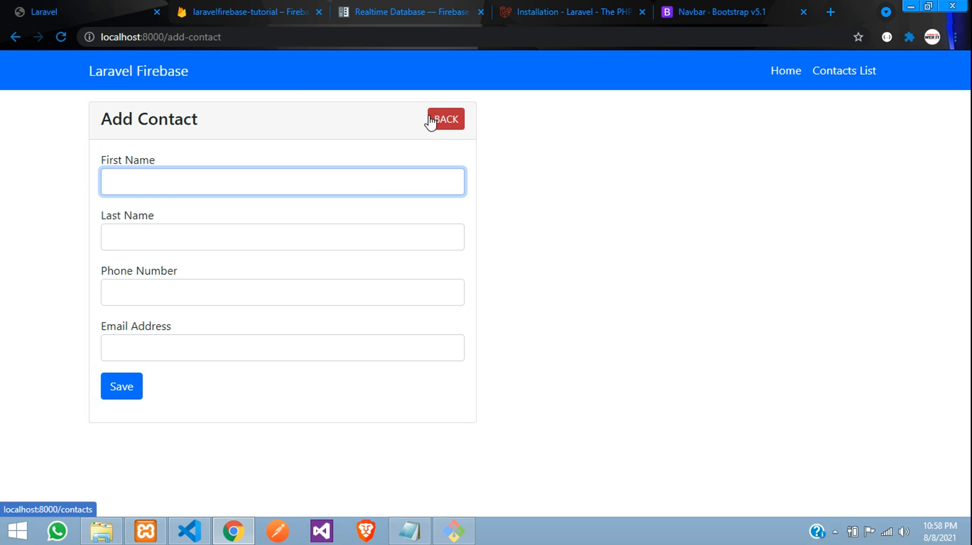
pyautogui.click(444, 119)
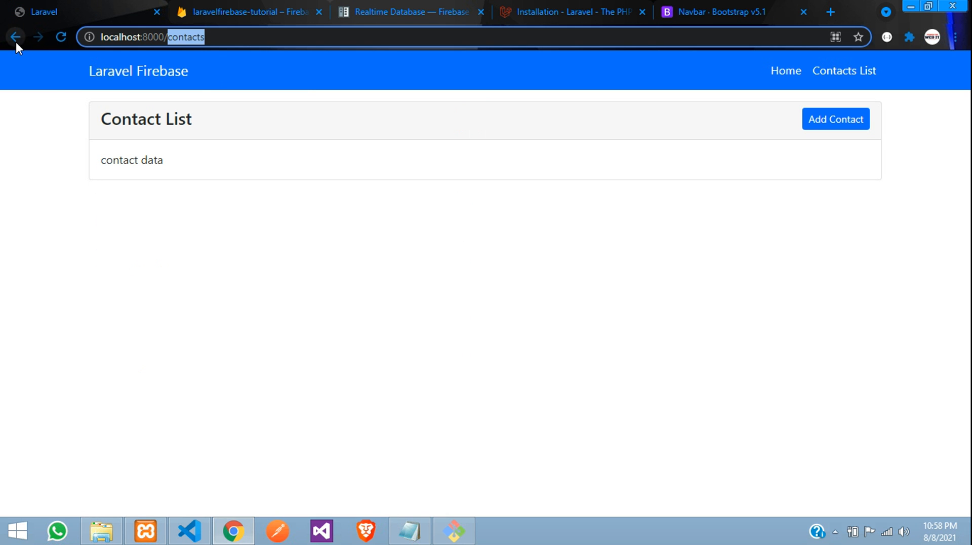
pyautogui.click(188, 532)
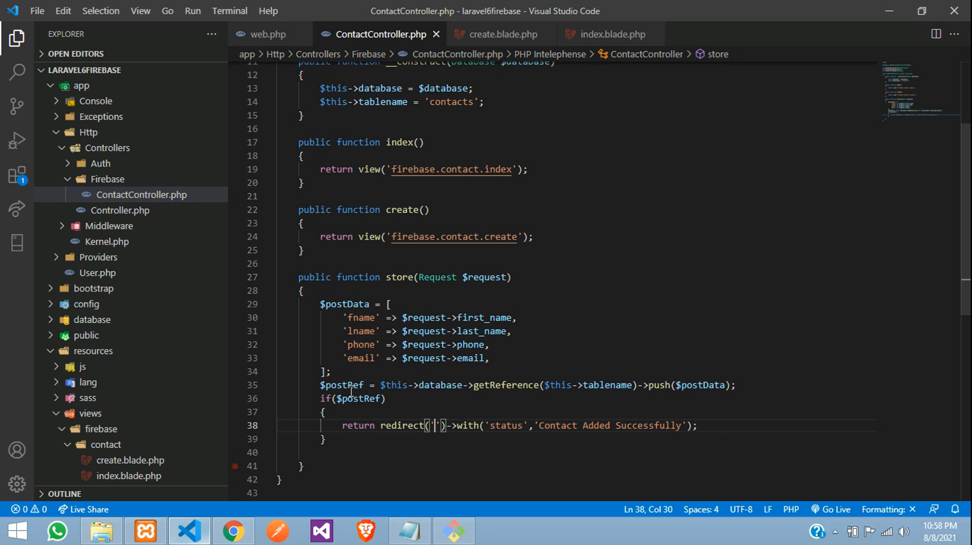
# Redirect store() to 'contacts' and add an else branch with status 'Contact Not Added'.
pyautogui.write('contacts')
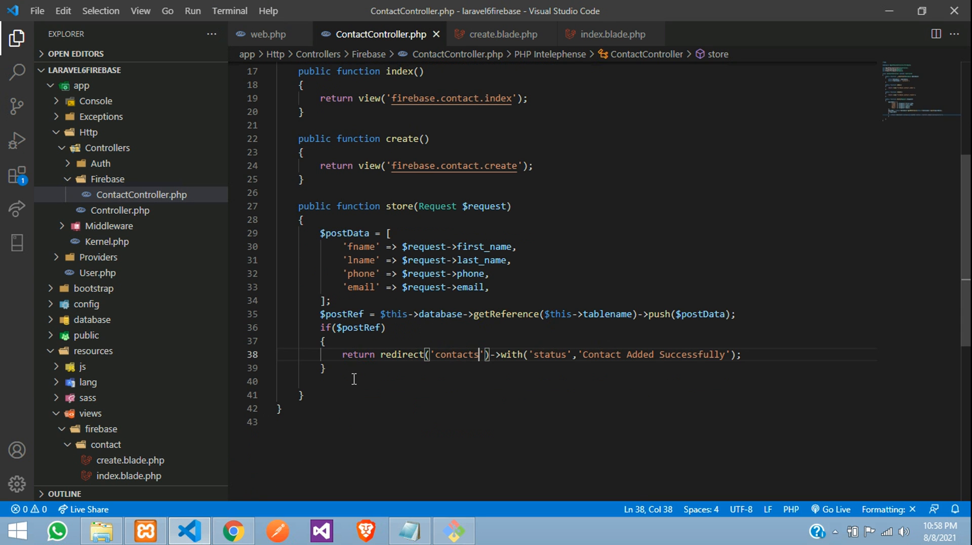
pyautogui.write('else')
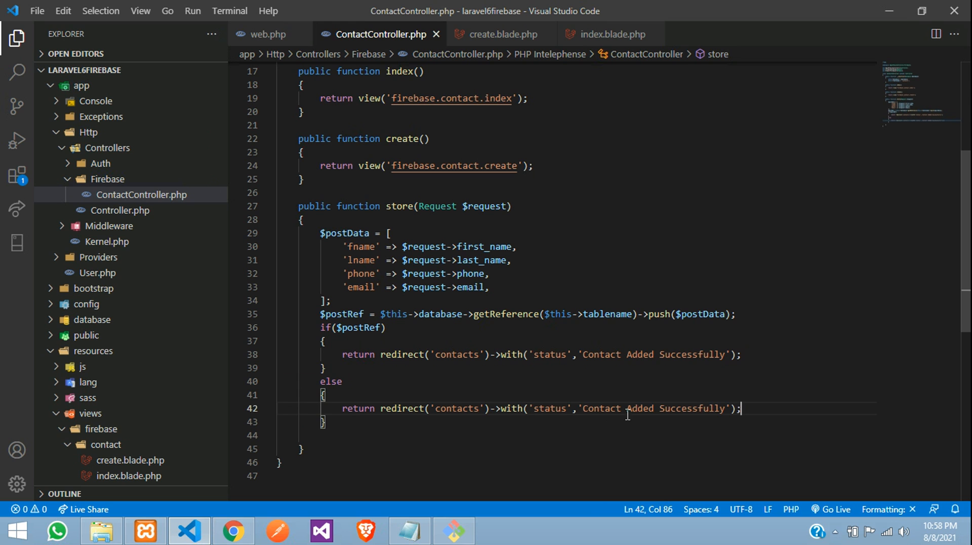
pyautogui.press('Backspace')
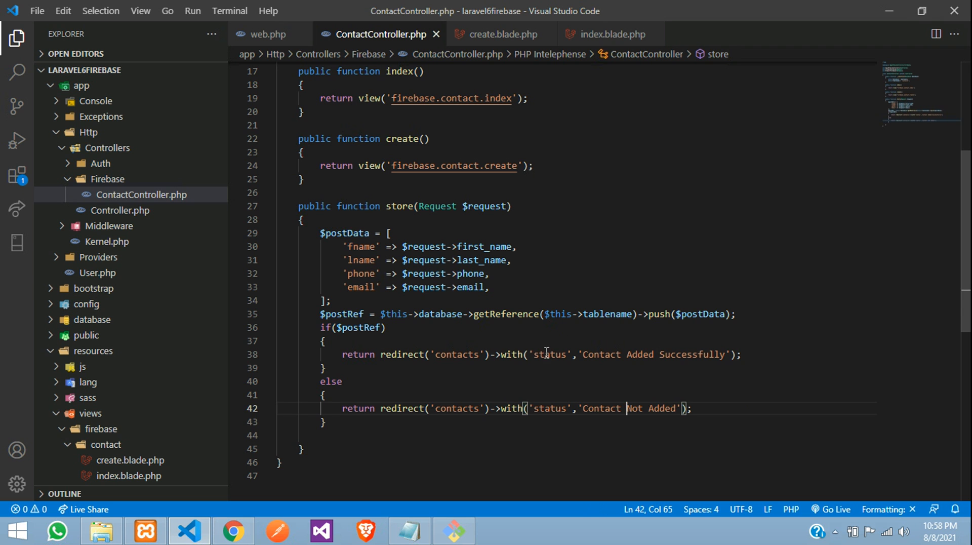
pyautogui.doubleClick(550, 354)
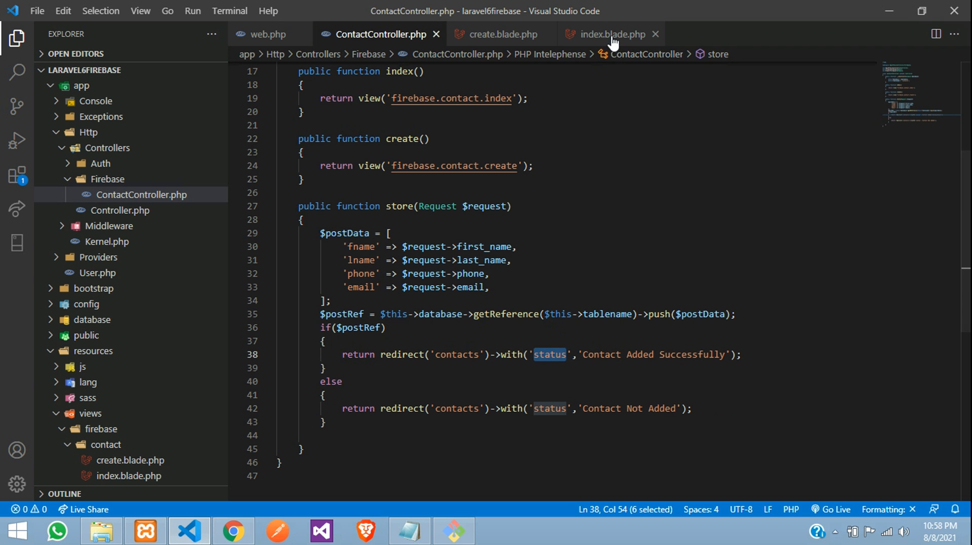
pyautogui.click(610, 34)
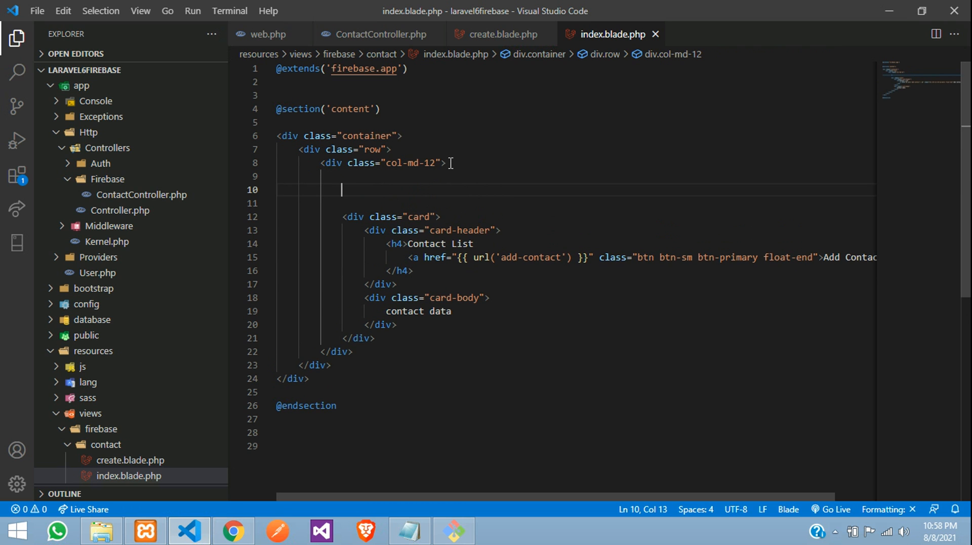
pyautogui.write('@if(')
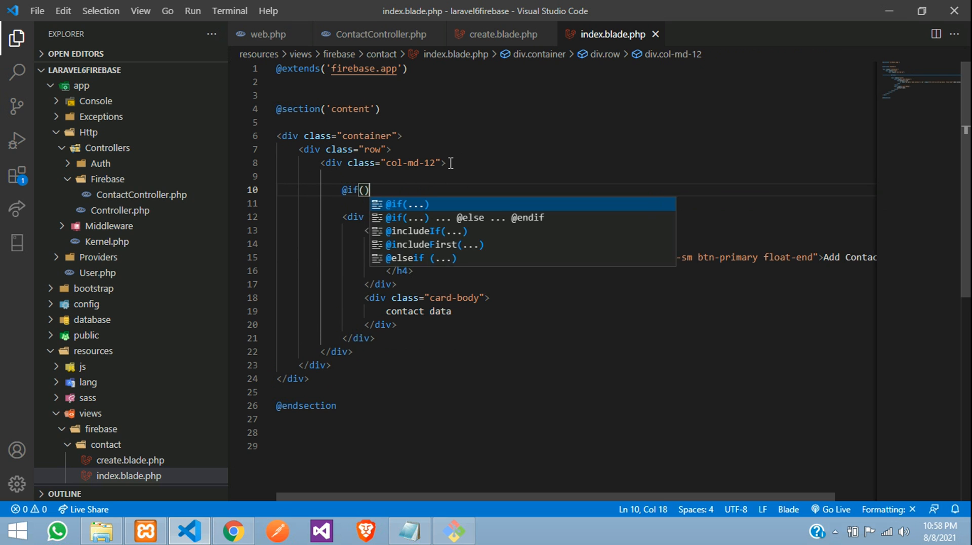
pyautogui.write("sesion('status")
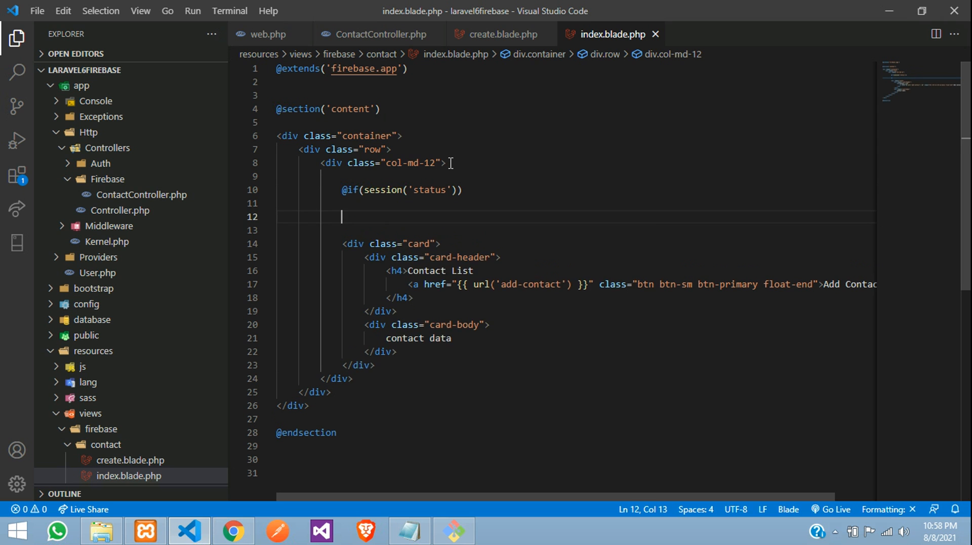
pyautogui.write('@endif')
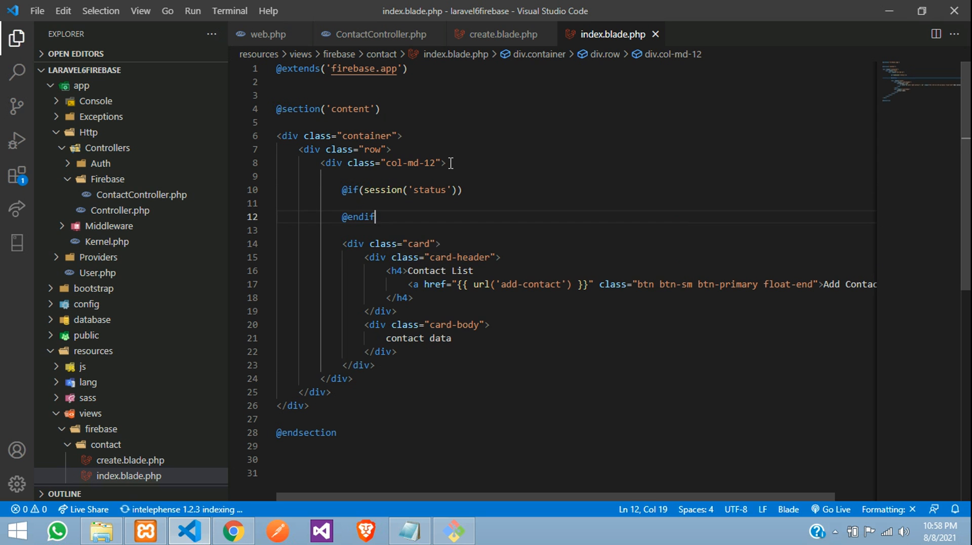
pyautogui.write('h4>{{session()}}</h4>')
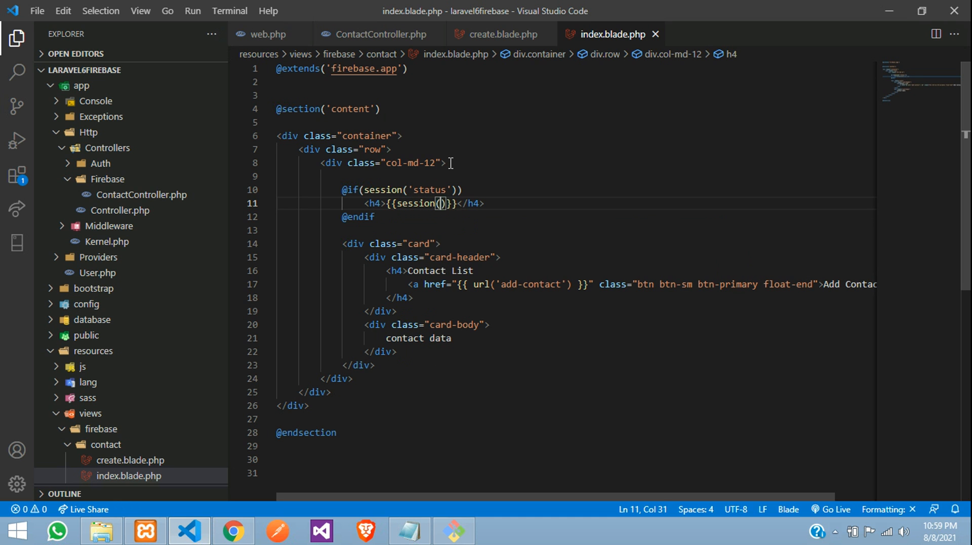
pyautogui.write("'status'")
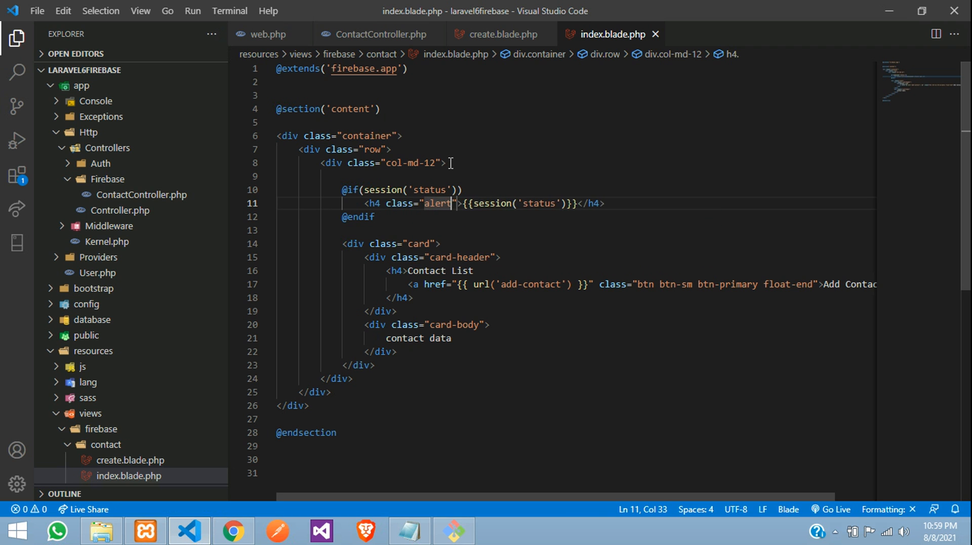
pyautogui.write('alert-')
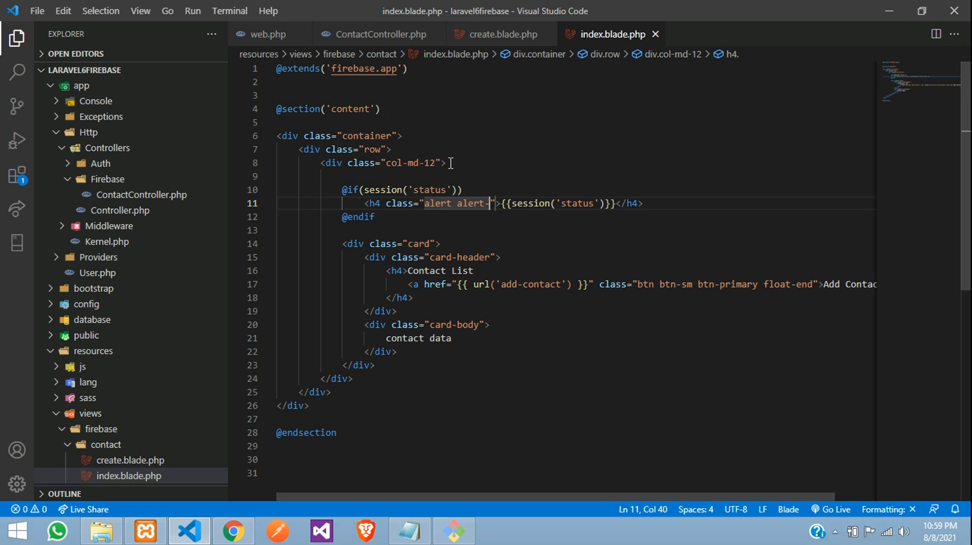
pyautogui.write('warning')
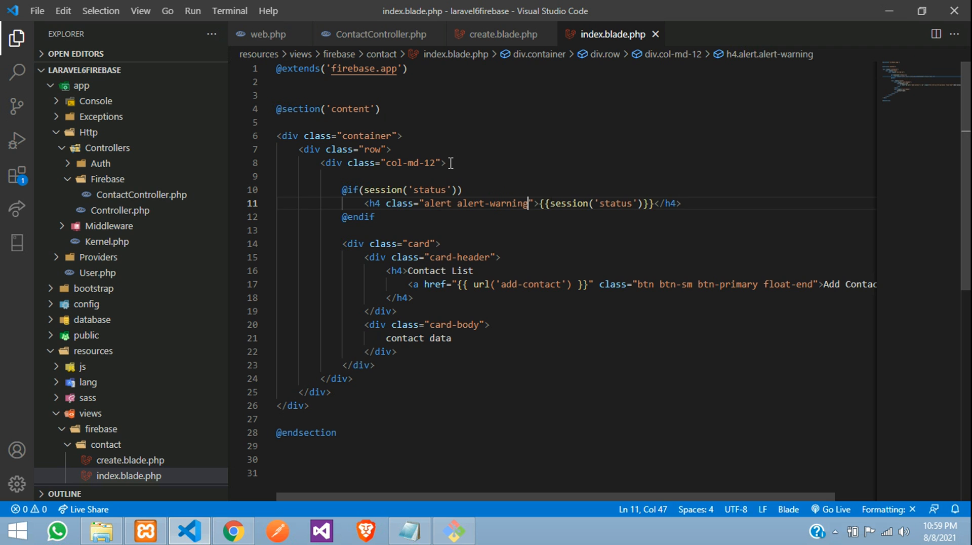
# Add the mb-2 class, then bring up the app's empty Add Contact form after reviewing store().
pyautogui.write('mb-2')
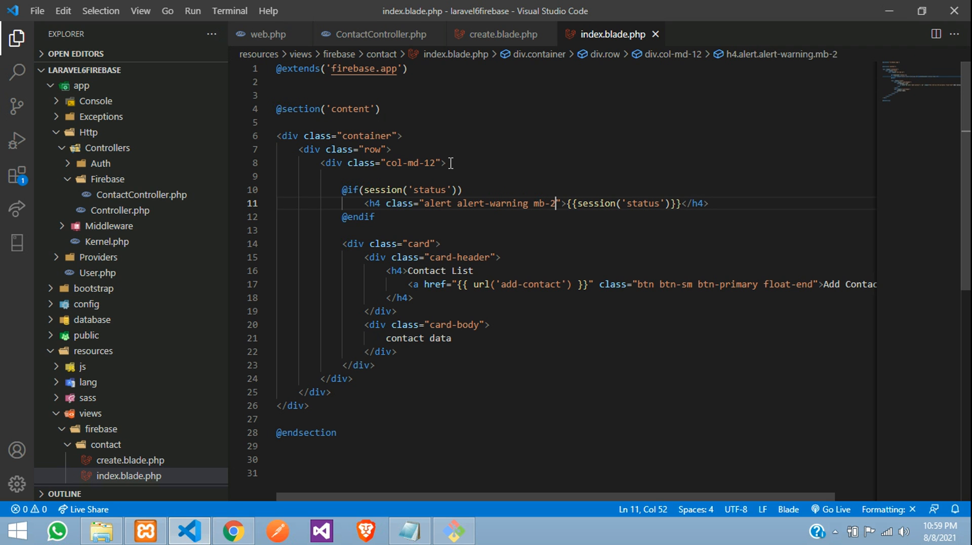
pyautogui.click(233, 531)
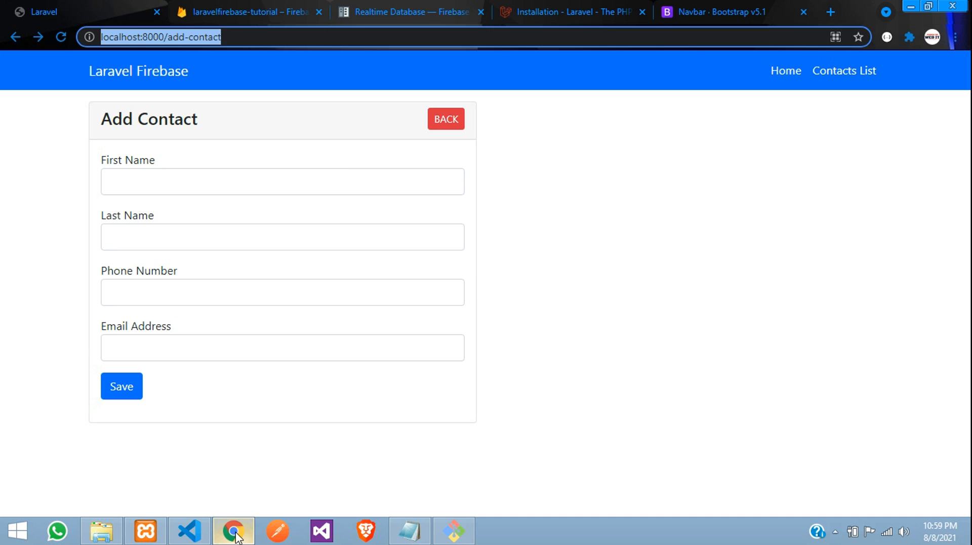
pyautogui.click(282, 181)
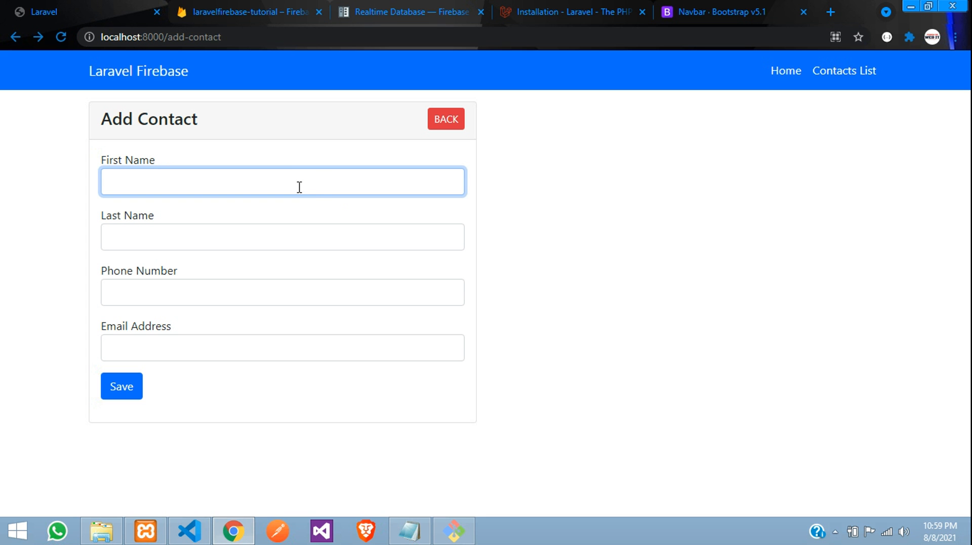
pyautogui.moveTo(194, 526)
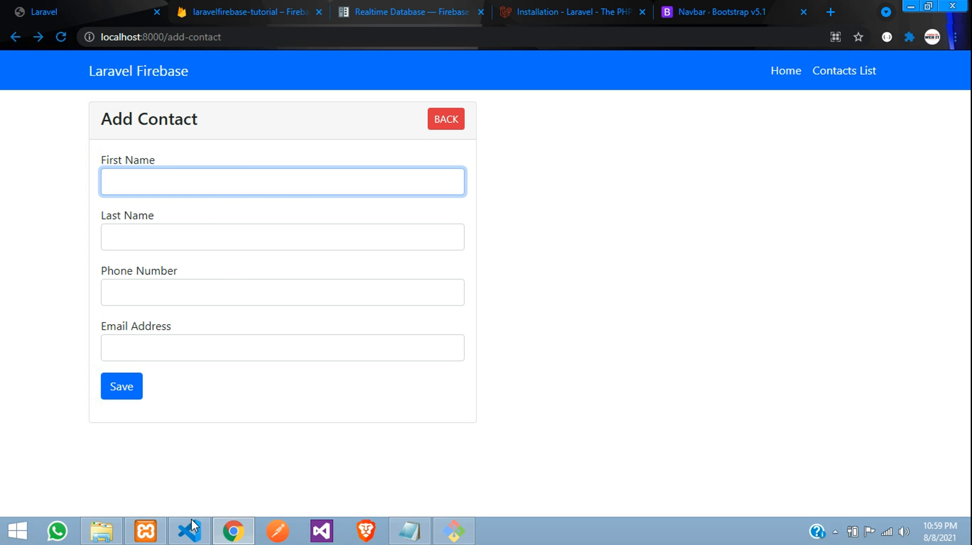
pyautogui.click(188, 530)
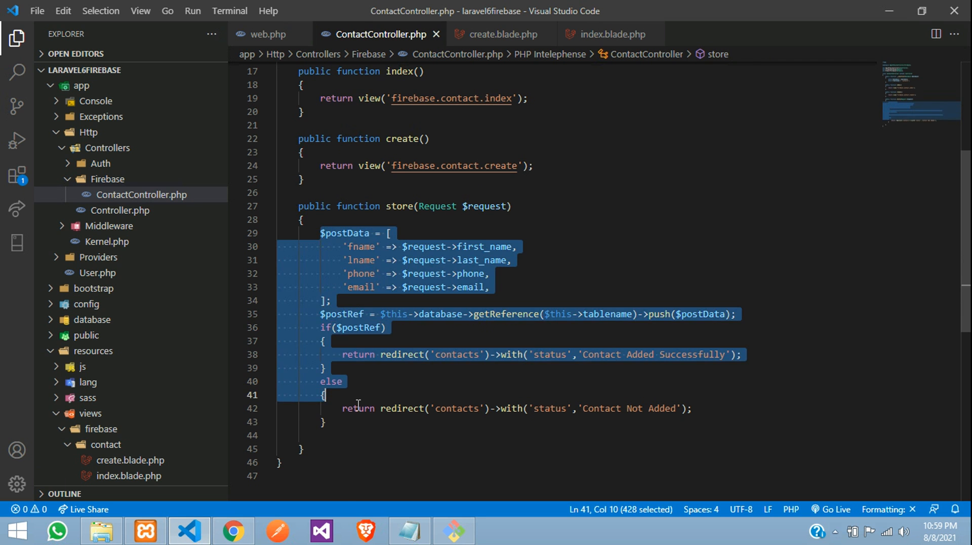
pyautogui.click(340, 434)
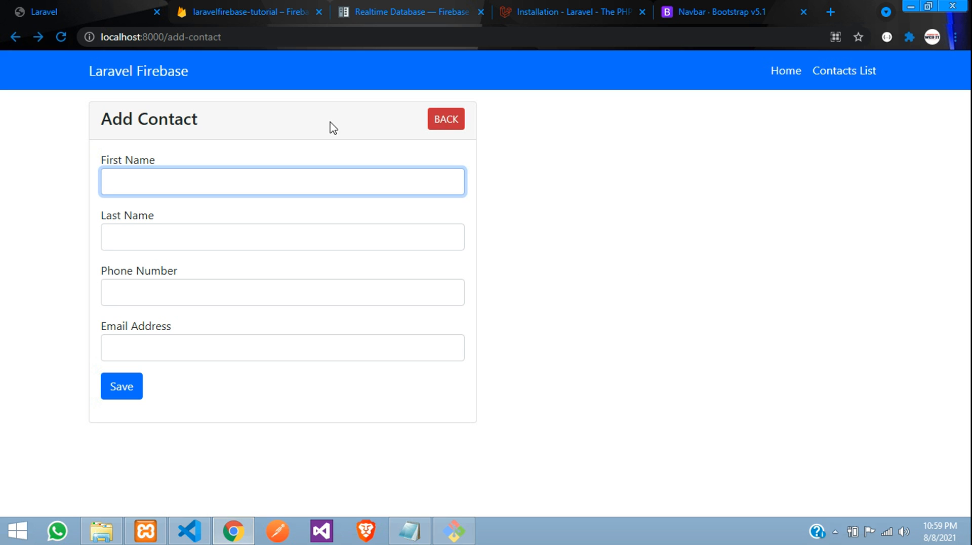
pyautogui.write('Ved')
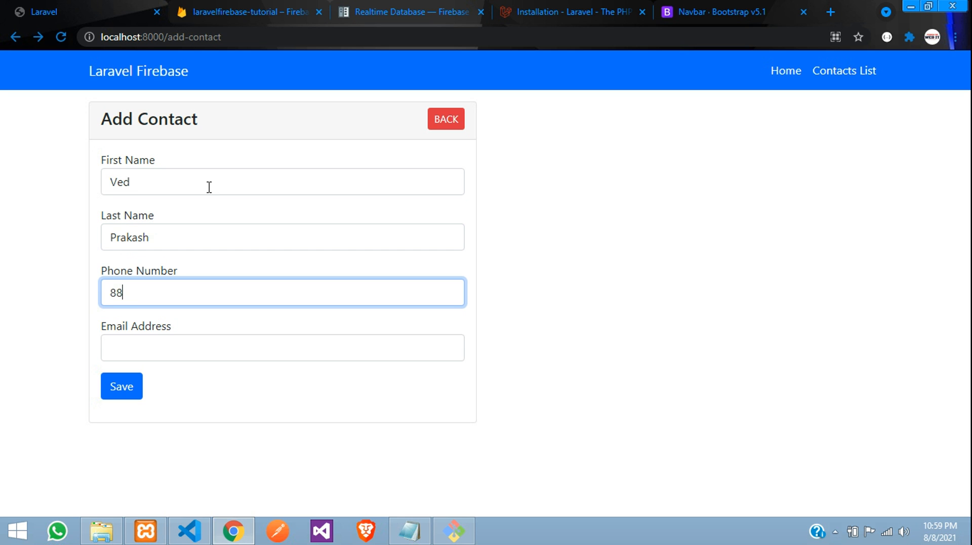
pyautogui.write('899966655')
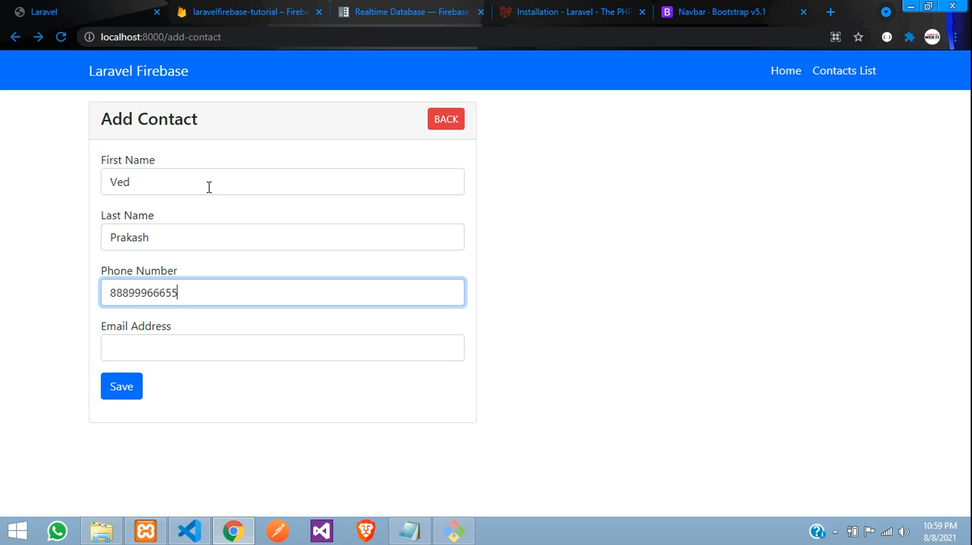
pyautogui.click(282, 348)
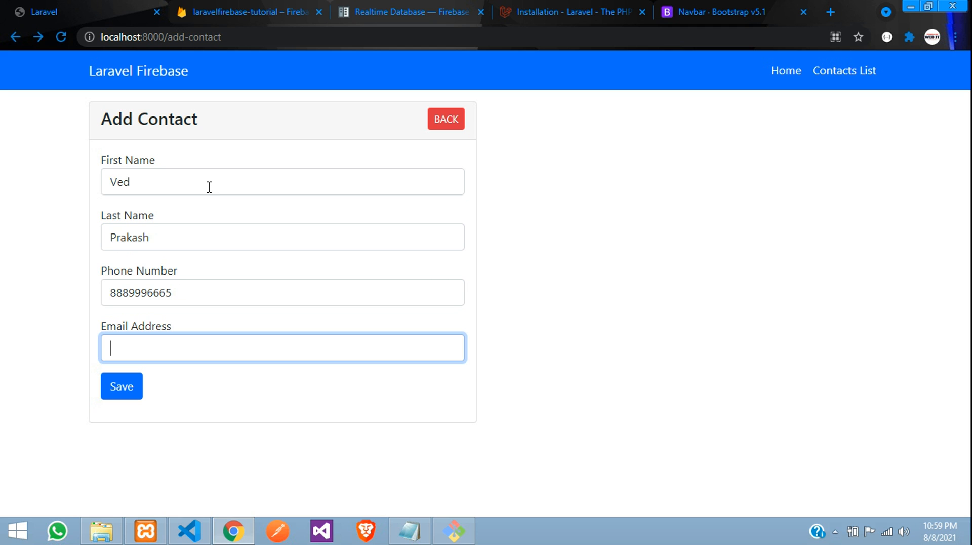
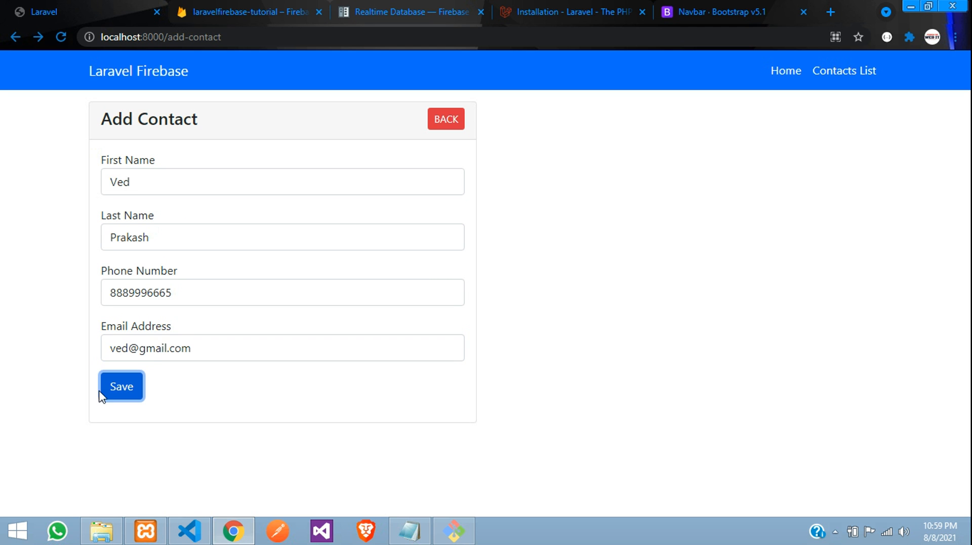
pyautogui.click(121, 386)
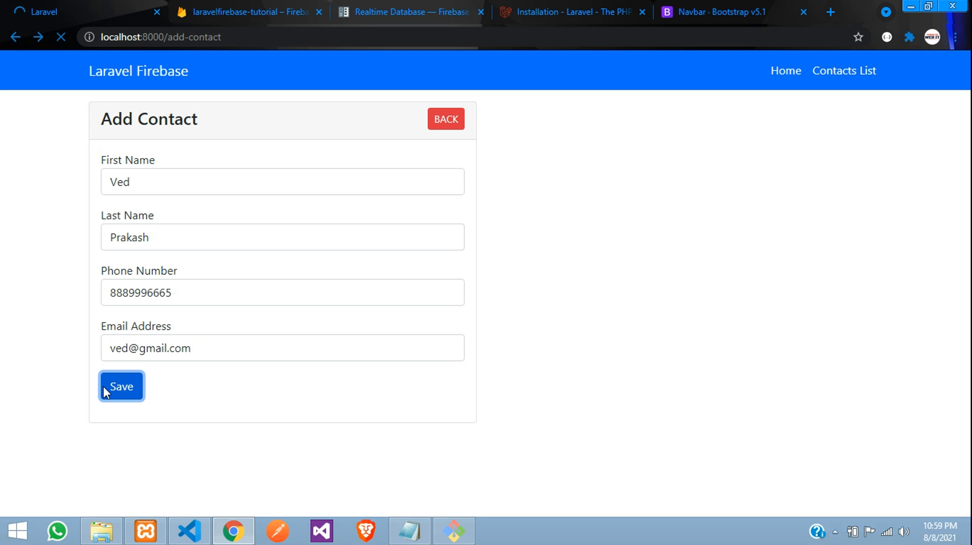
pyautogui.click(121, 385)
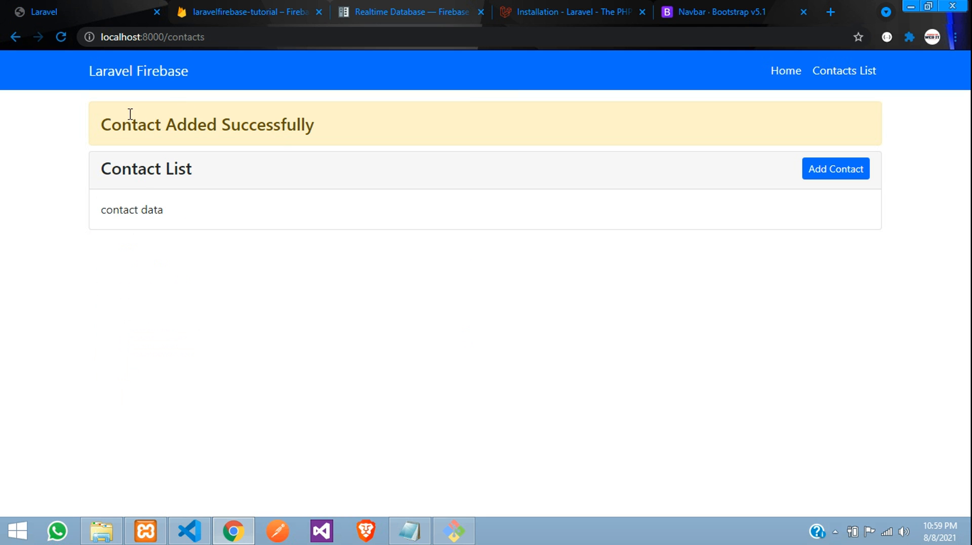
pyautogui.moveTo(359, 127)
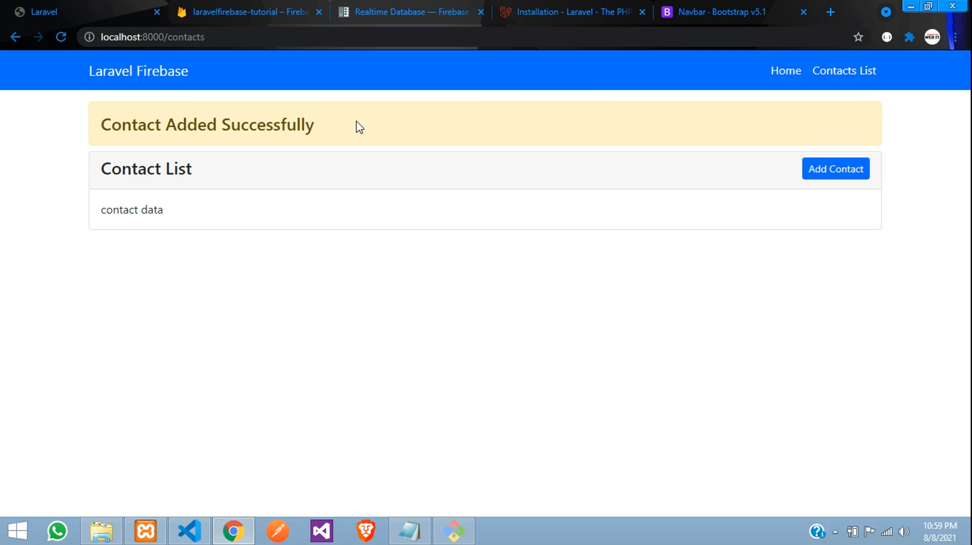
pyautogui.click(409, 12)
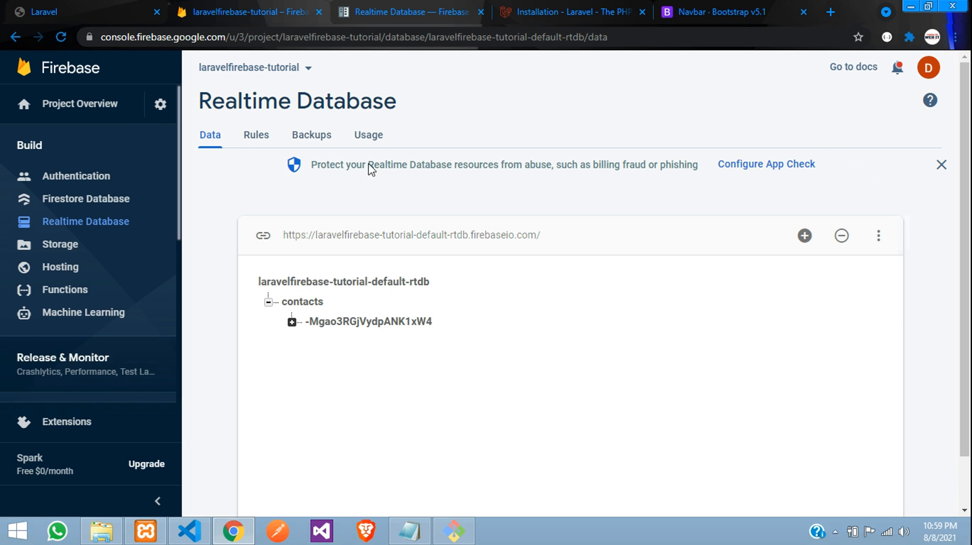
pyautogui.click(292, 321)
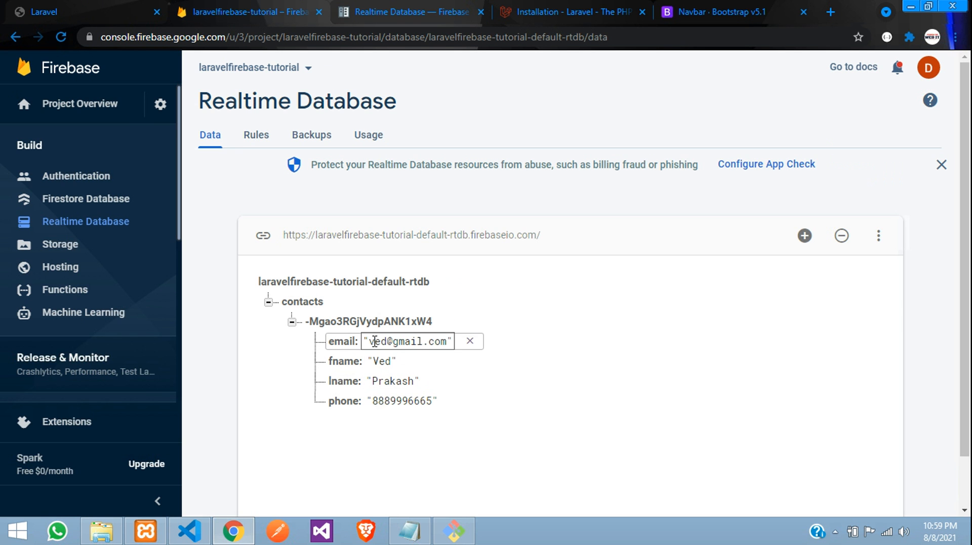
pyautogui.click(385, 361)
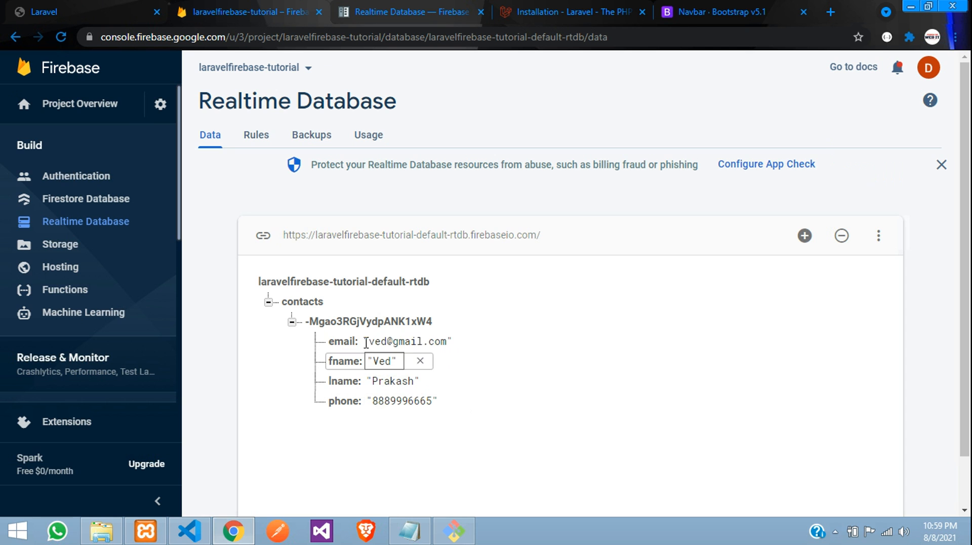
pyautogui.click(171, 238)
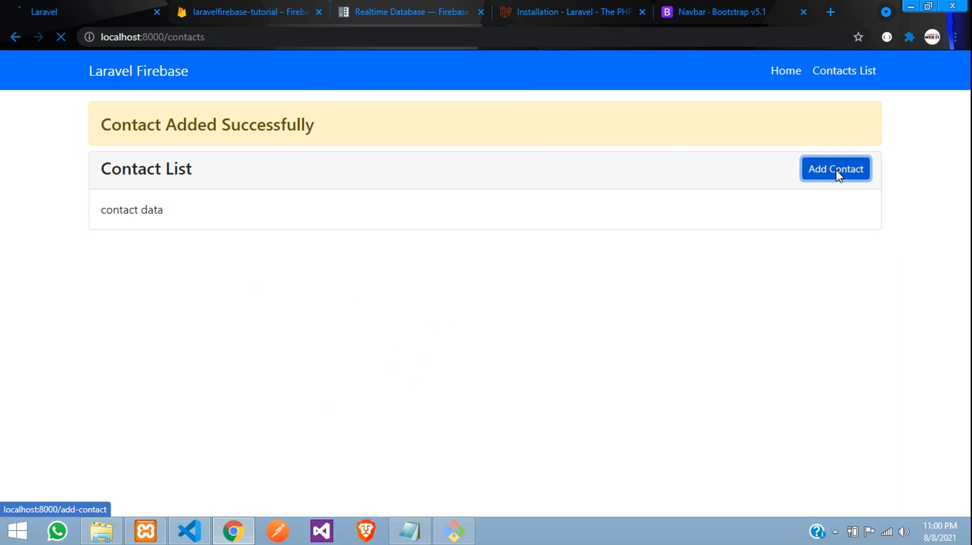
pyautogui.click(837, 169)
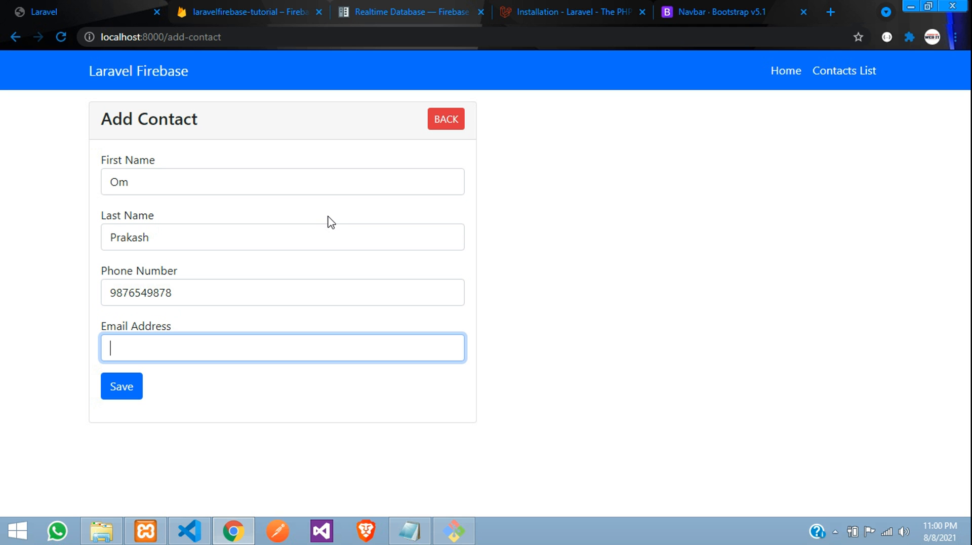
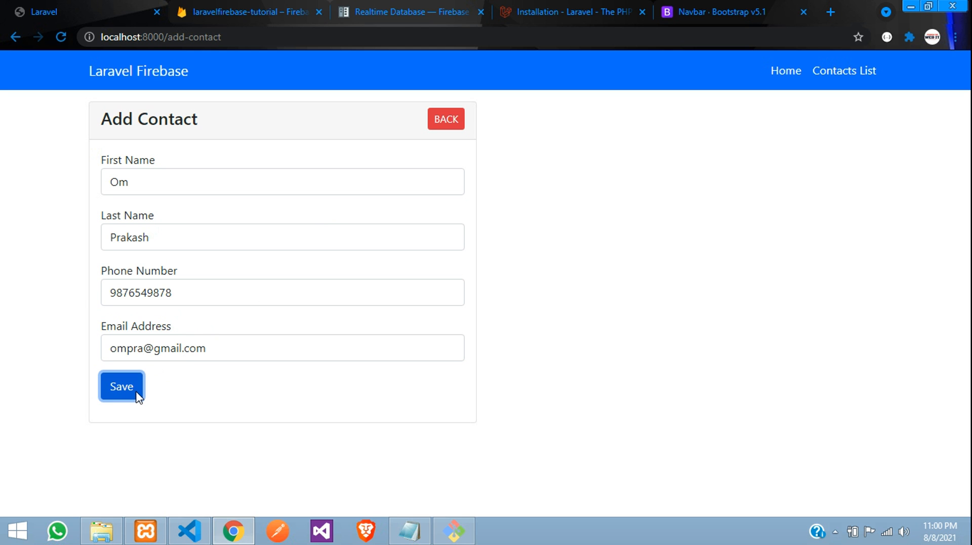
pyautogui.click(121, 387)
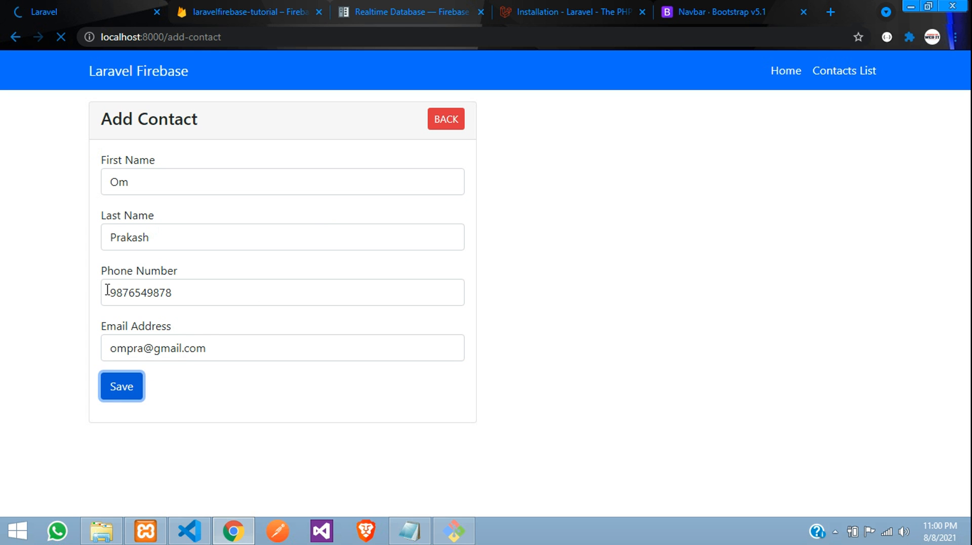
pyautogui.click(121, 385)
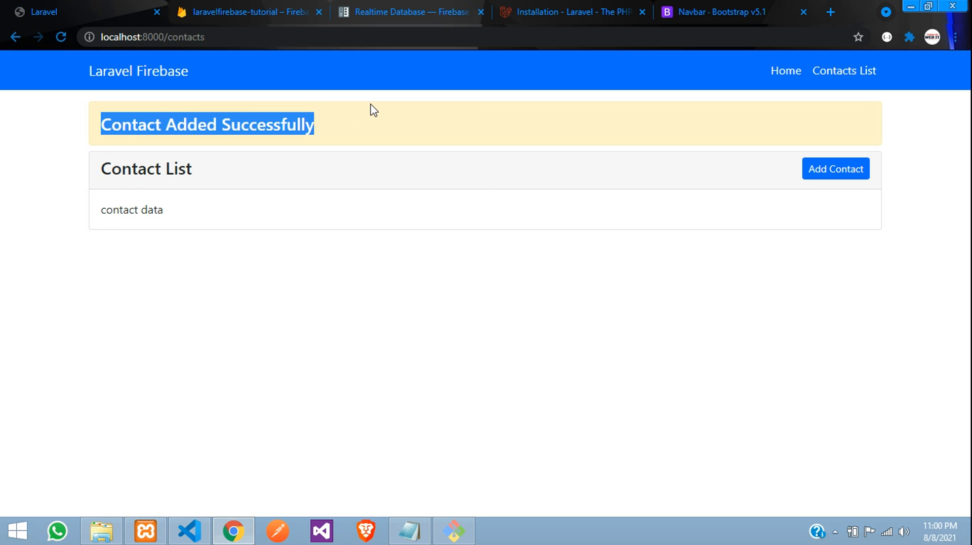
pyautogui.click(409, 12)
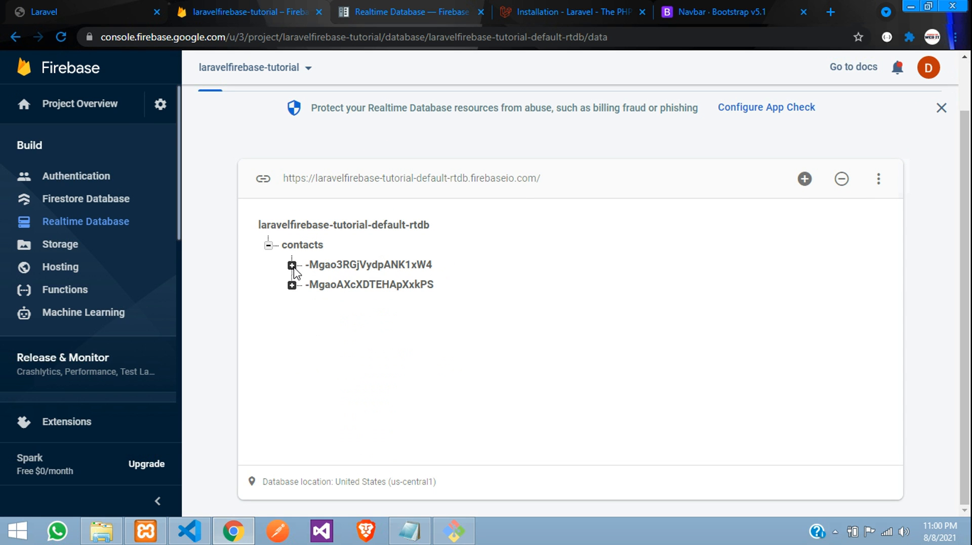
pyautogui.click(81, 11)
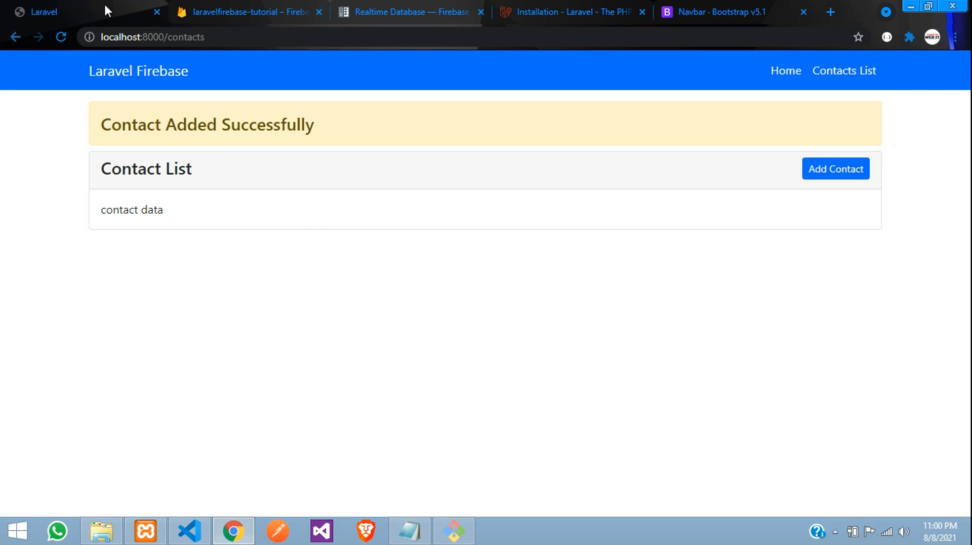
pyautogui.moveTo(189, 531)
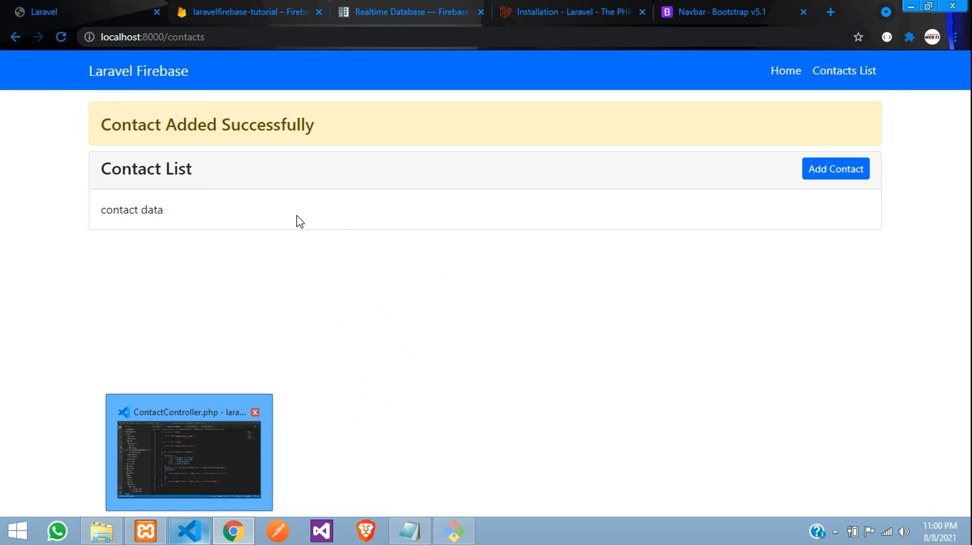
pyautogui.click(409, 12)
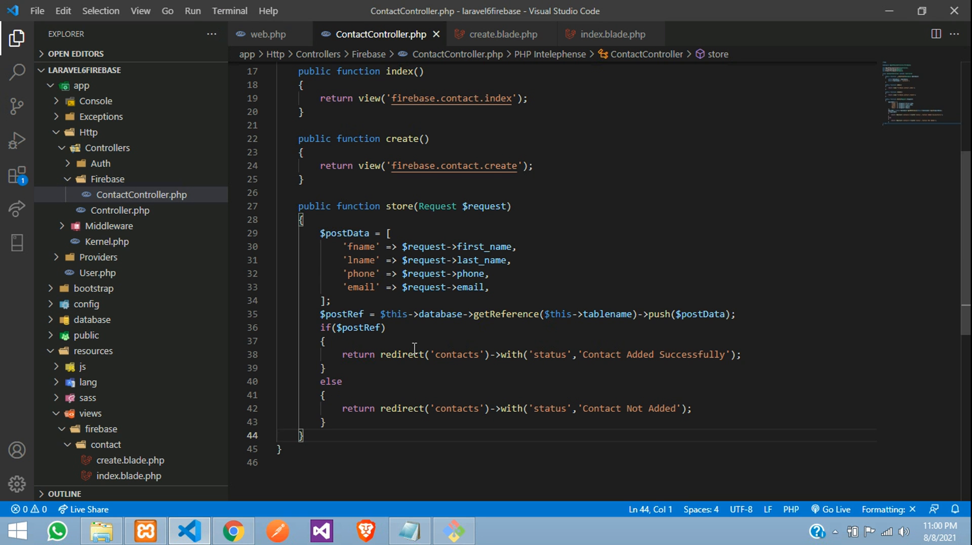
pyautogui.click(421, 354)
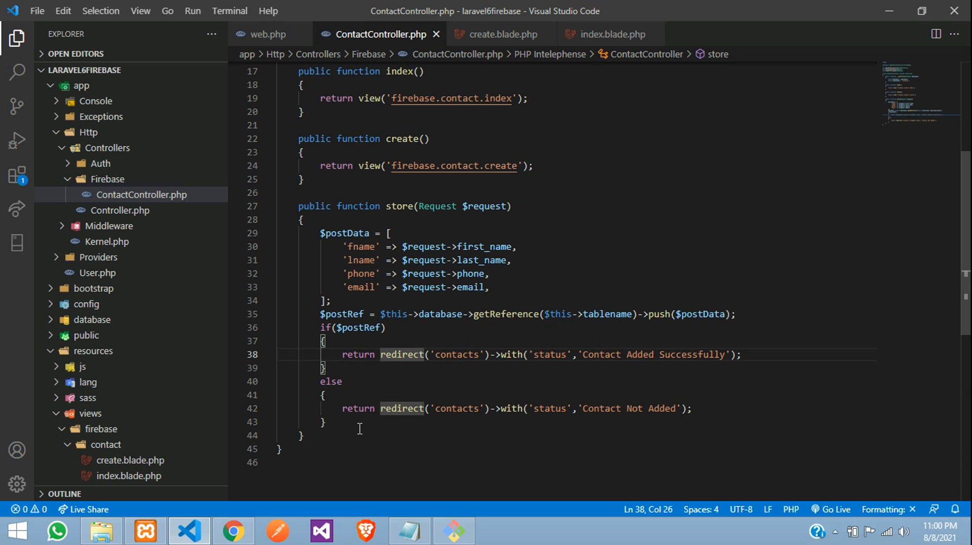
pyautogui.click(302, 435)
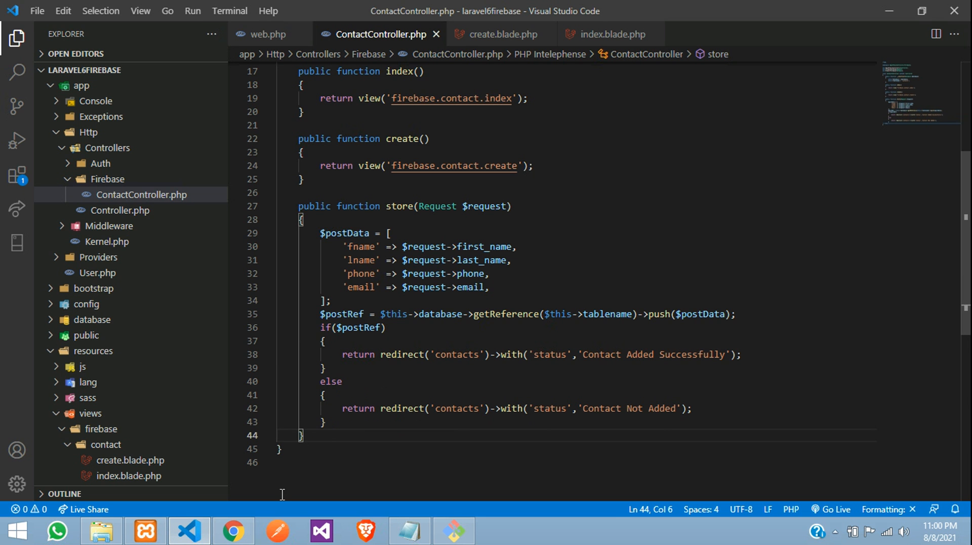
pyautogui.click(233, 530)
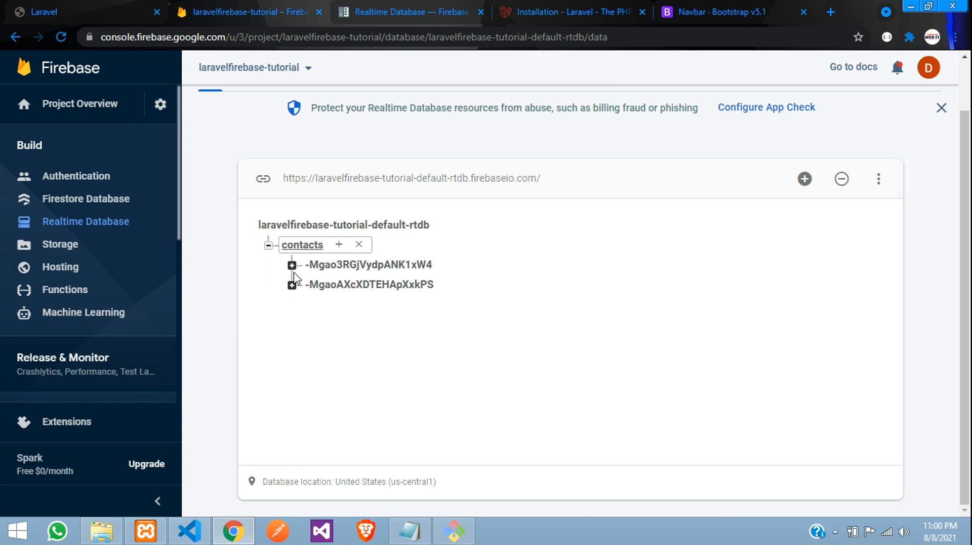
pyautogui.click(44, 11)
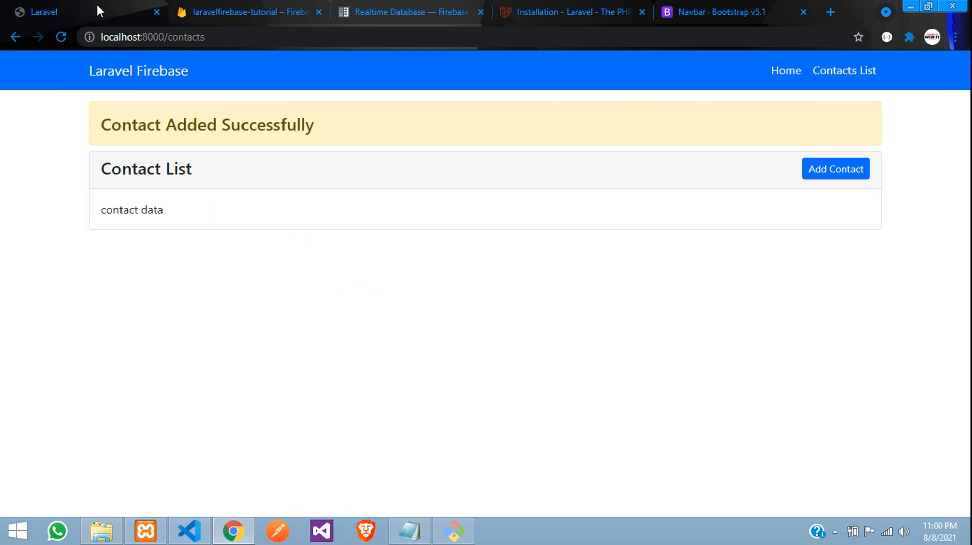
pyautogui.moveTo(300, 233)
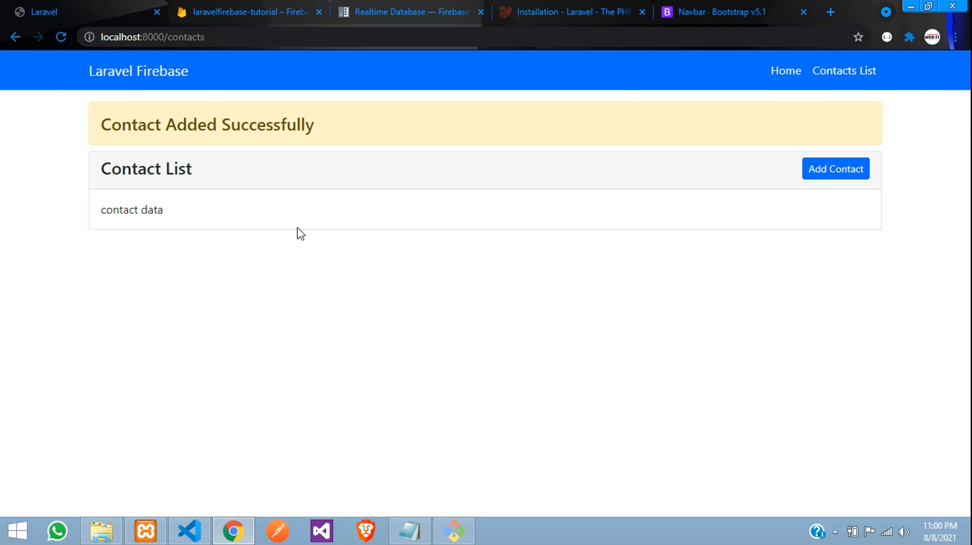
pyautogui.moveTo(329, 261)
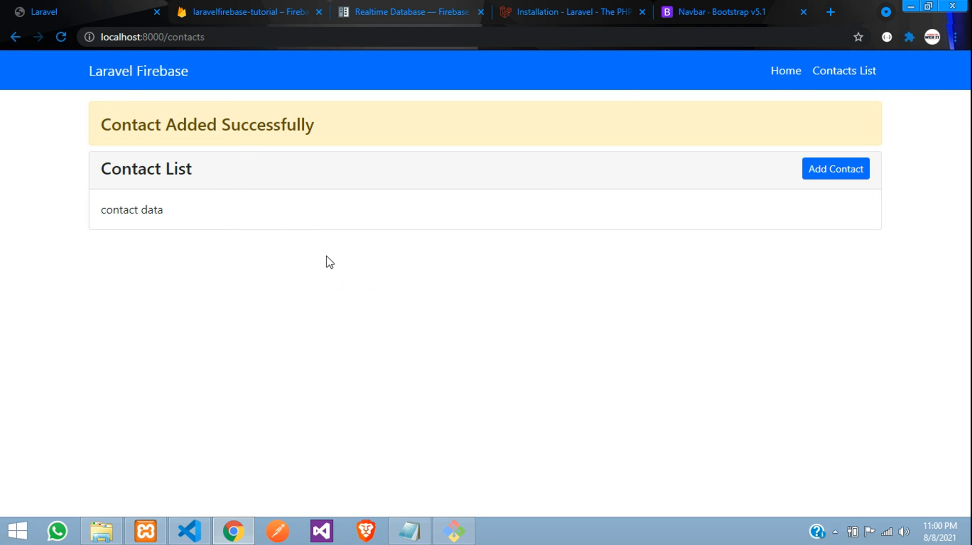